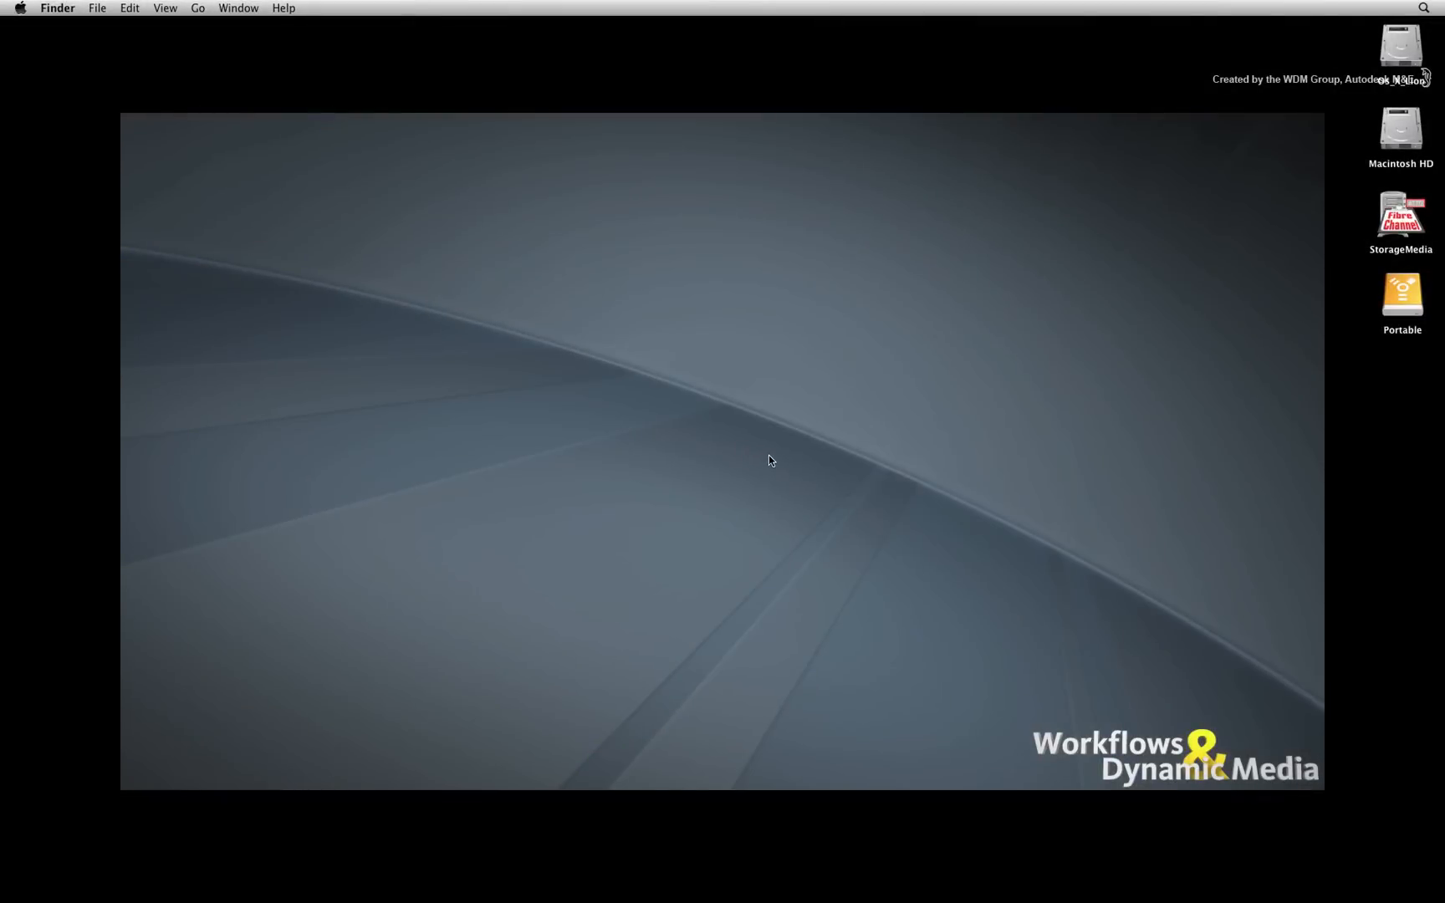
{"action": "mouse_move", "coordinate": [762, 458]}
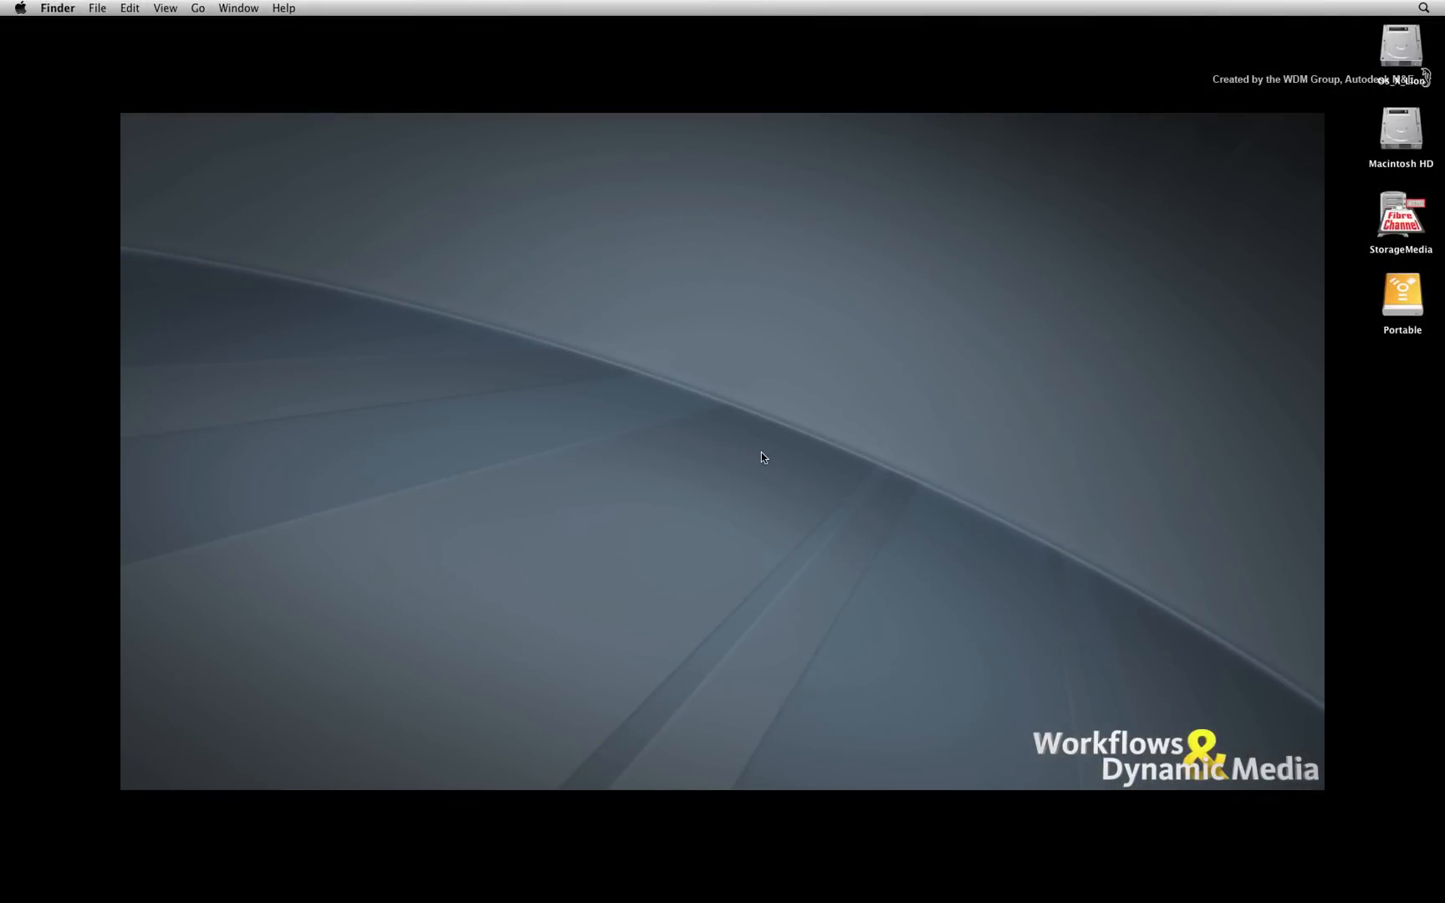
{"action": "mouse_move", "coordinate": [778, 469]}
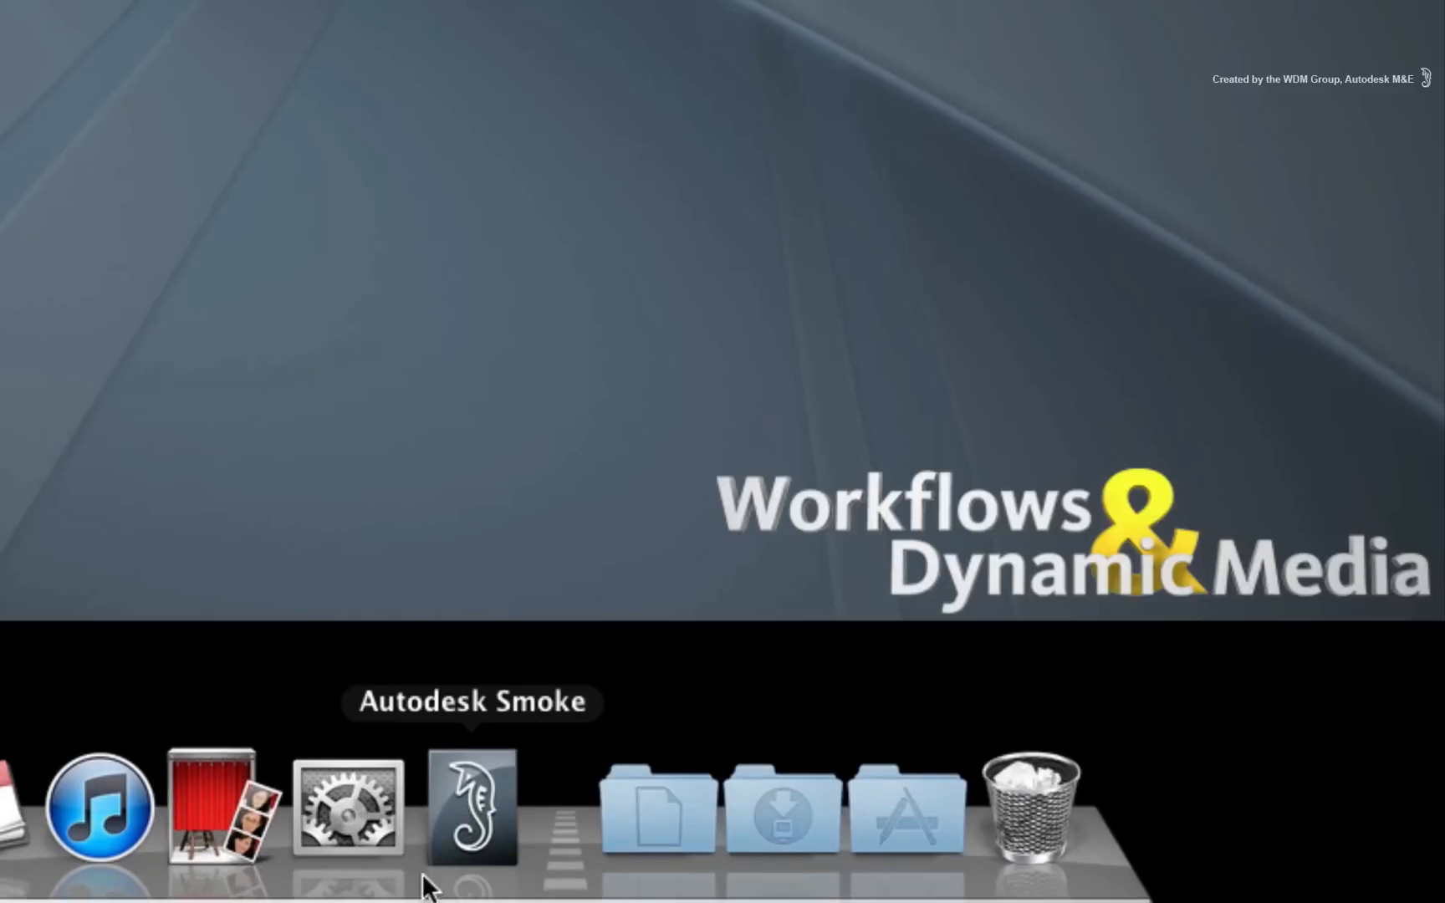
{"action": "mouse_move", "coordinate": [499, 834]}
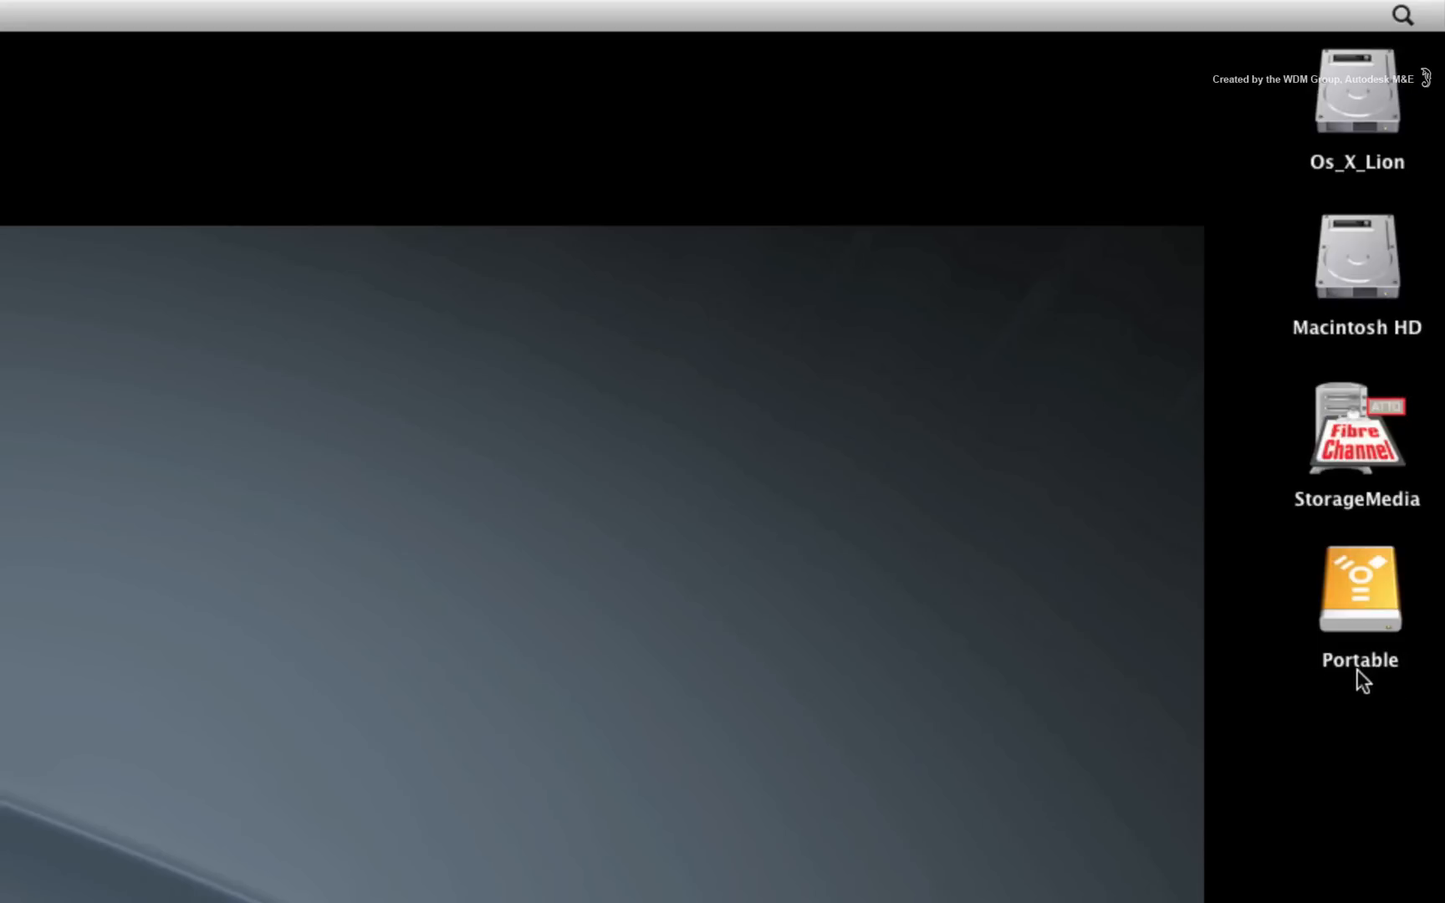
{"action": "mouse_move", "coordinate": [1398, 671]}
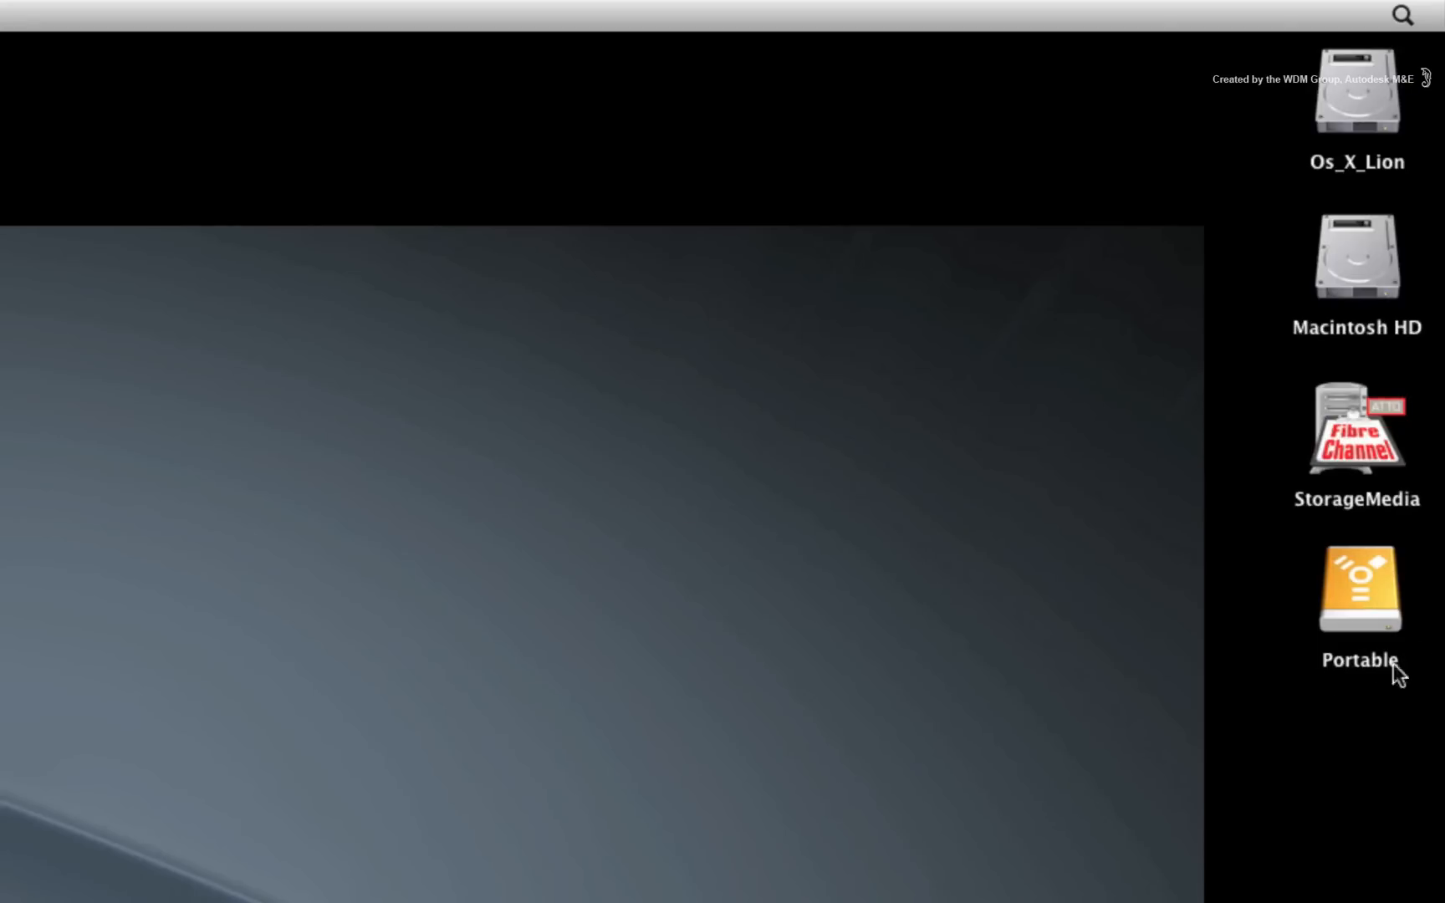
- Launch Smoke Setup from the Portable drive's Autodesk > Smoke 2013 > Utilities folder
{"action": "left_click", "coordinate": [1358, 590]}
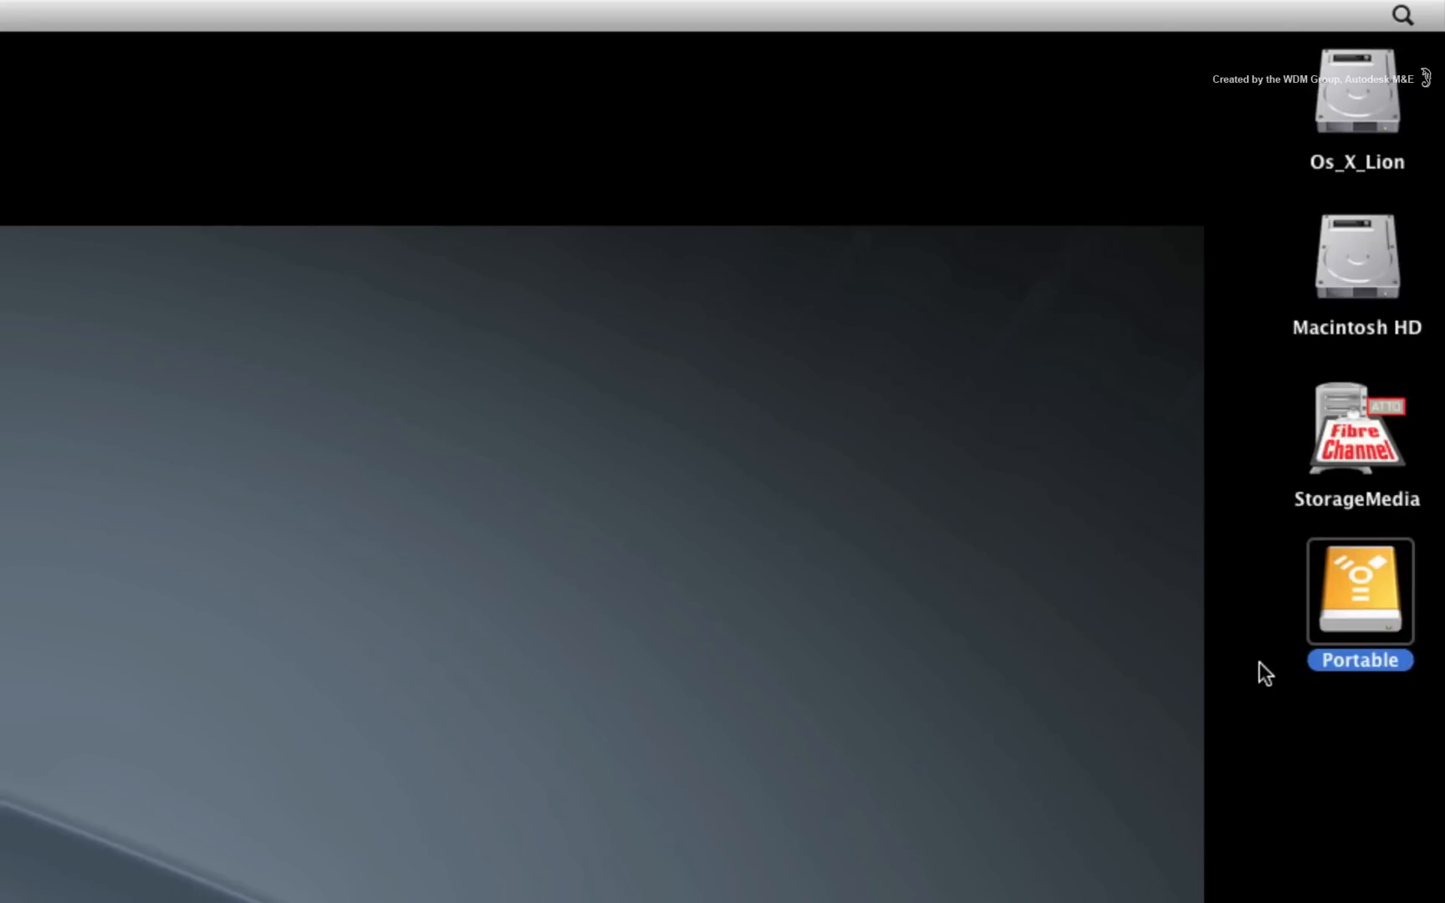
{"action": "left_click", "coordinate": [1023, 854]}
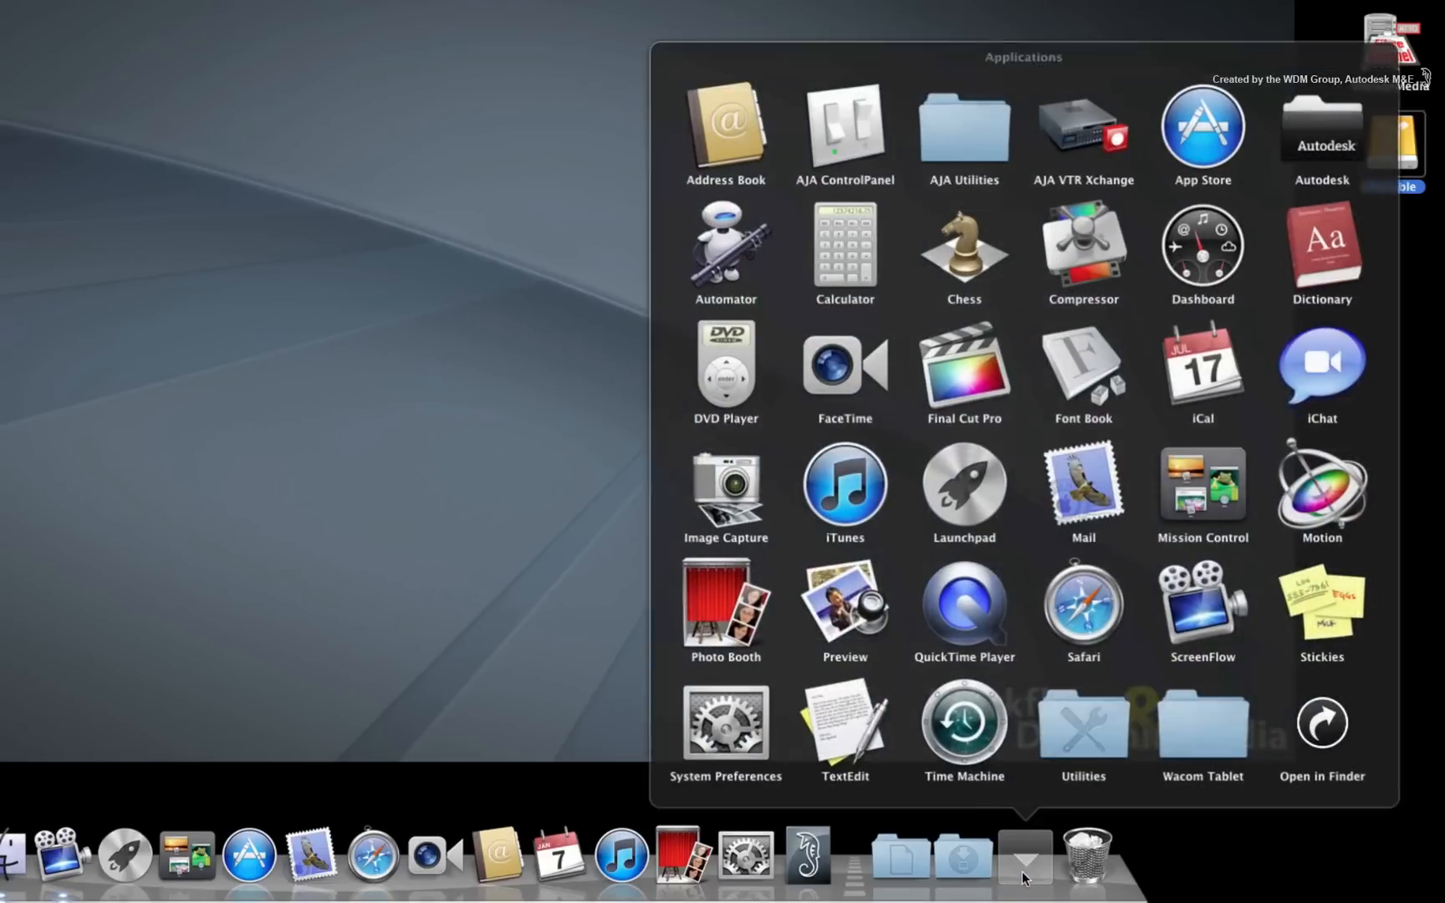
{"action": "left_click", "coordinate": [1321, 124]}
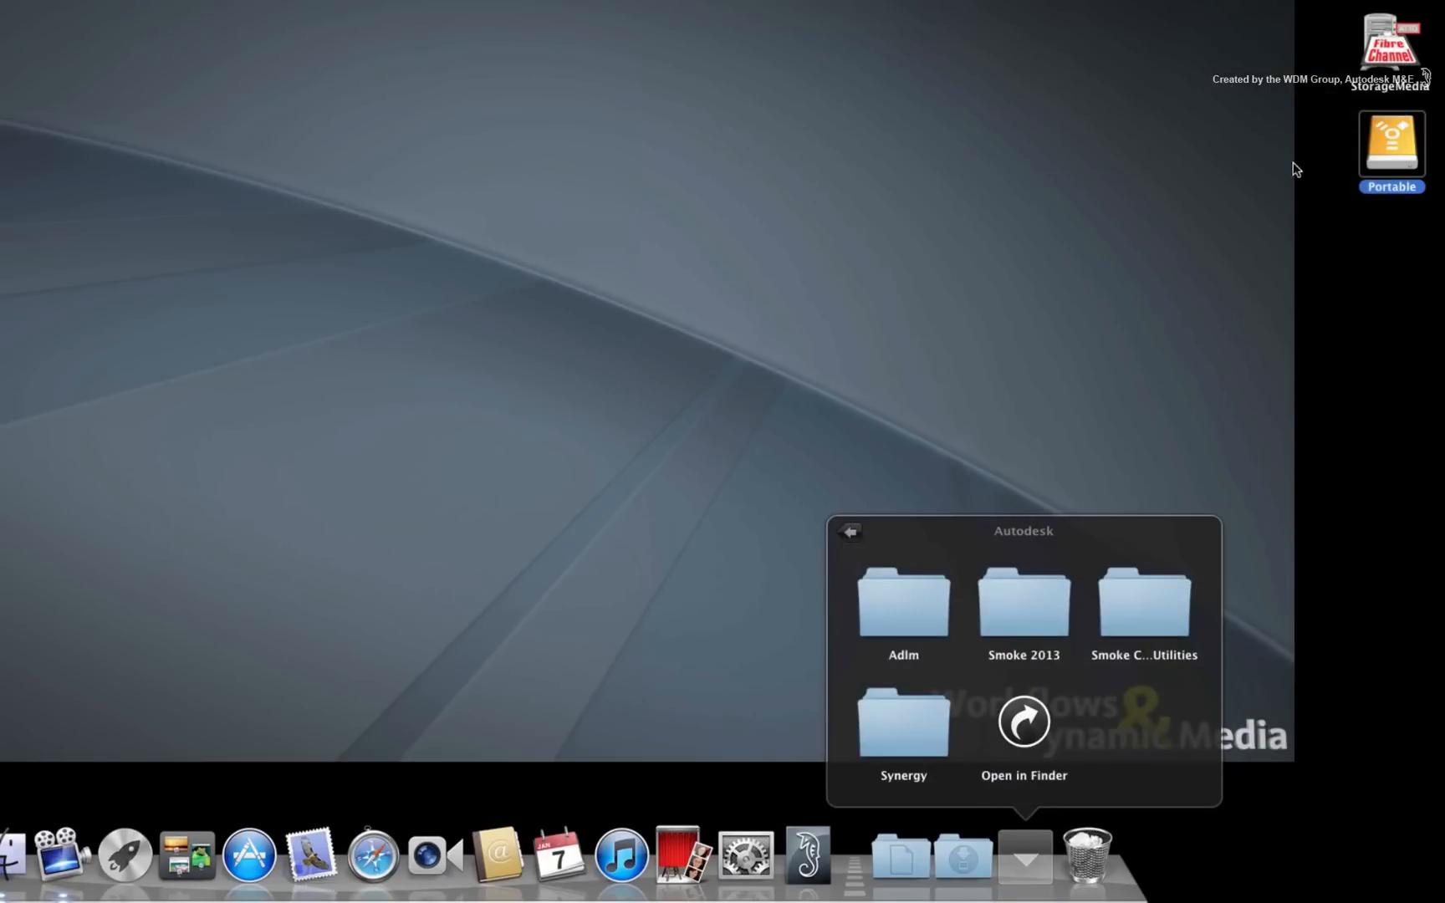
{"action": "left_click", "coordinate": [1024, 599]}
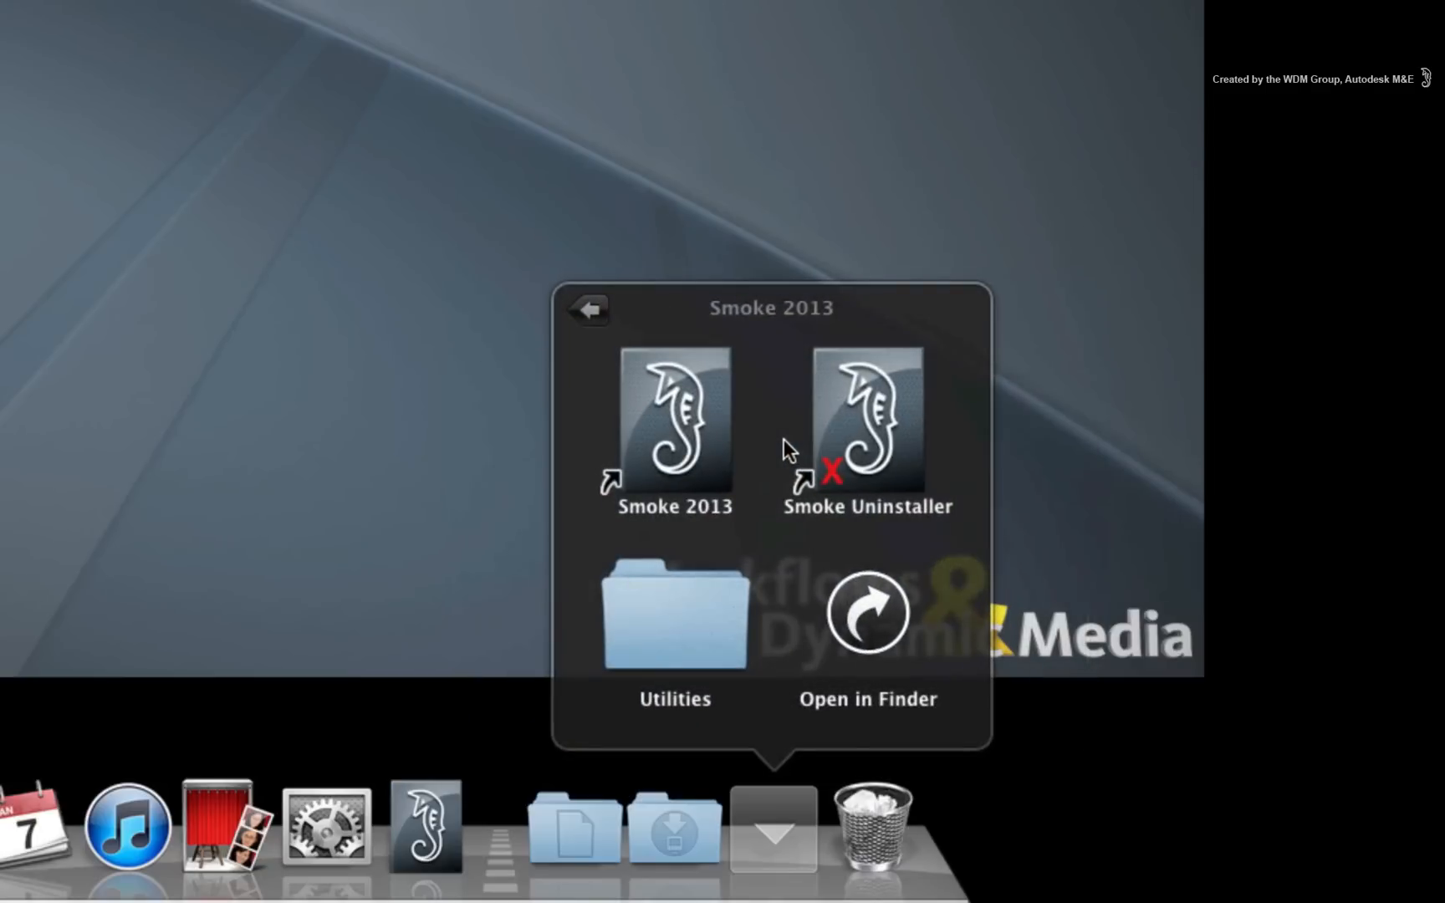
{"action": "mouse_move", "coordinate": [678, 627]}
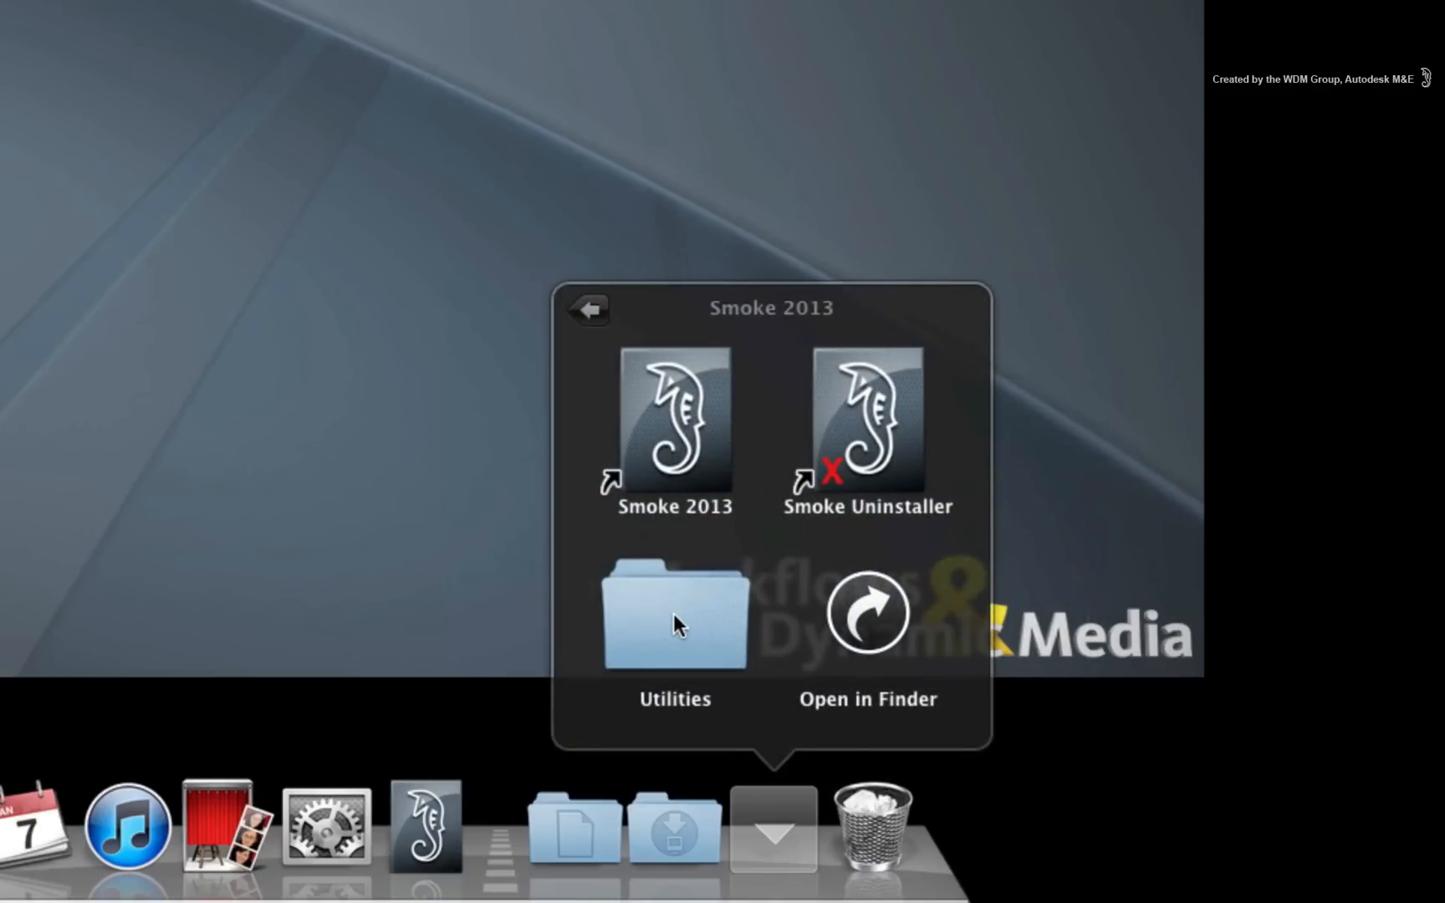
{"action": "left_click", "coordinate": [674, 612]}
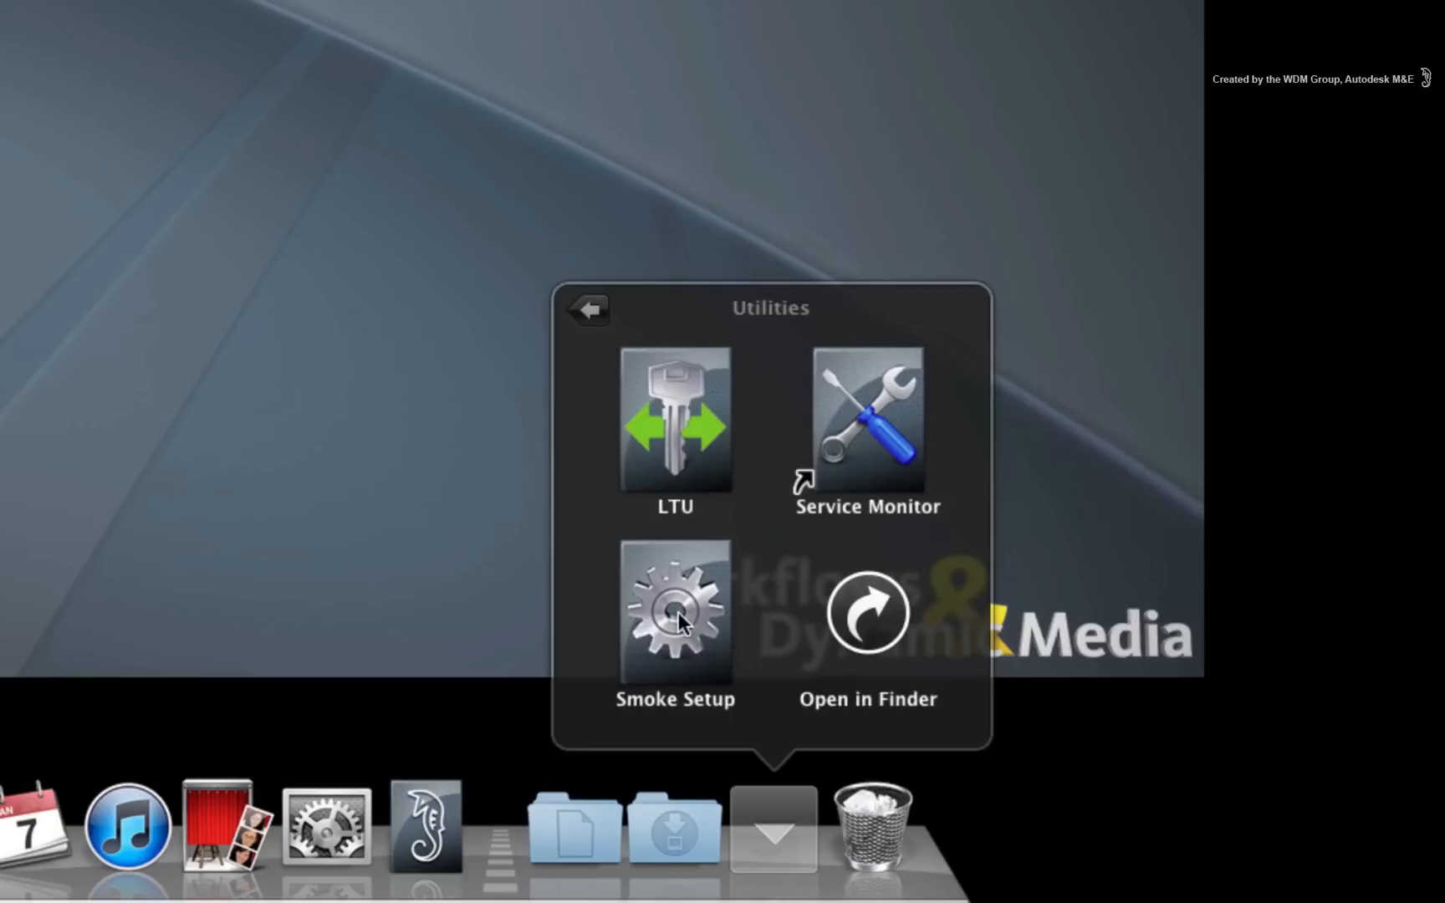
{"action": "left_click", "coordinate": [674, 615]}
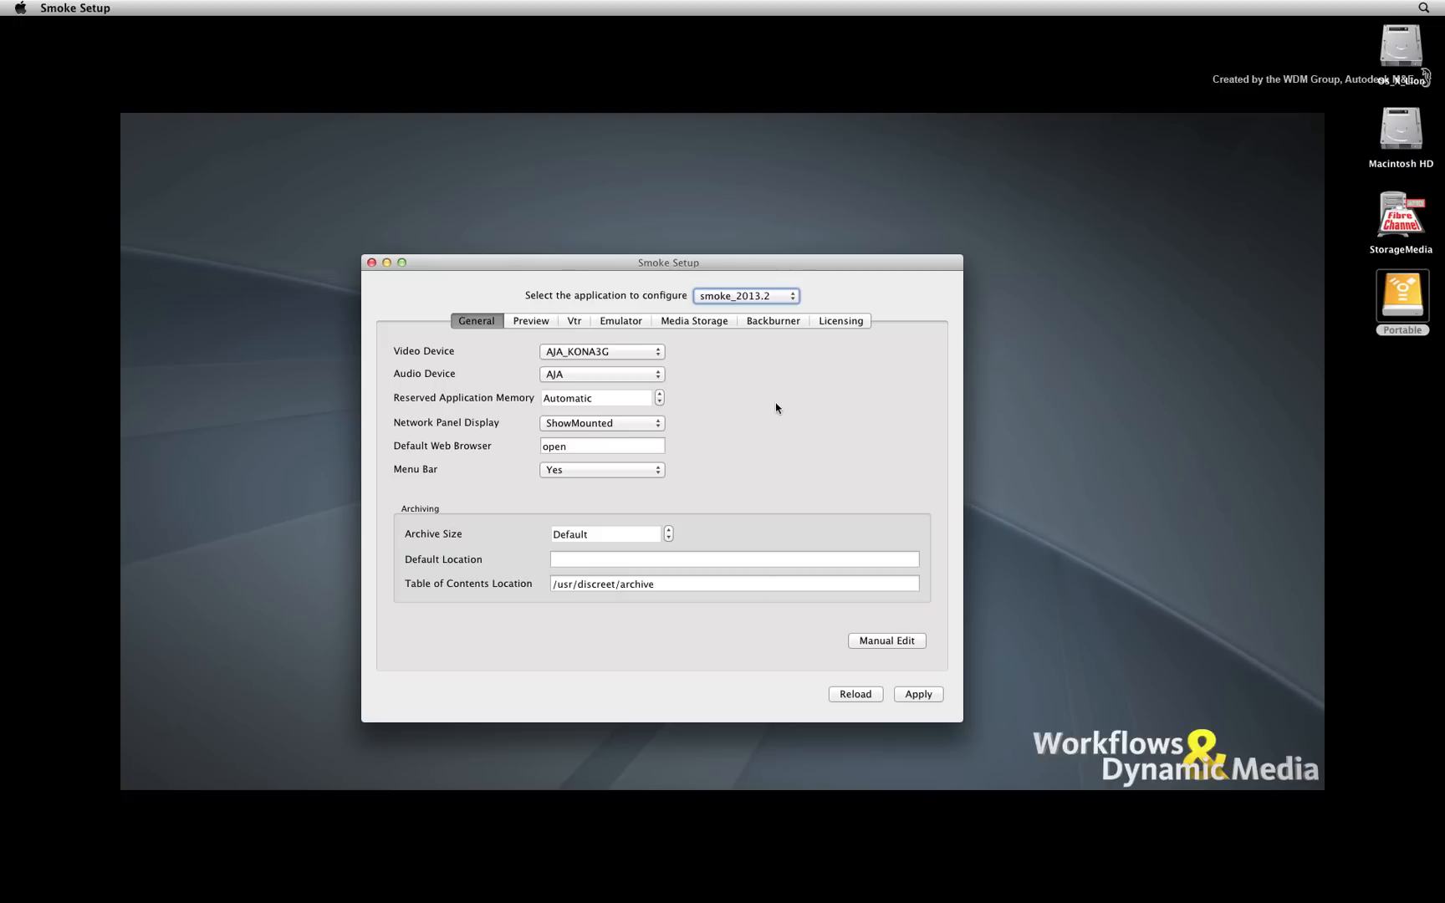
{"action": "mouse_move", "coordinate": [773, 412]}
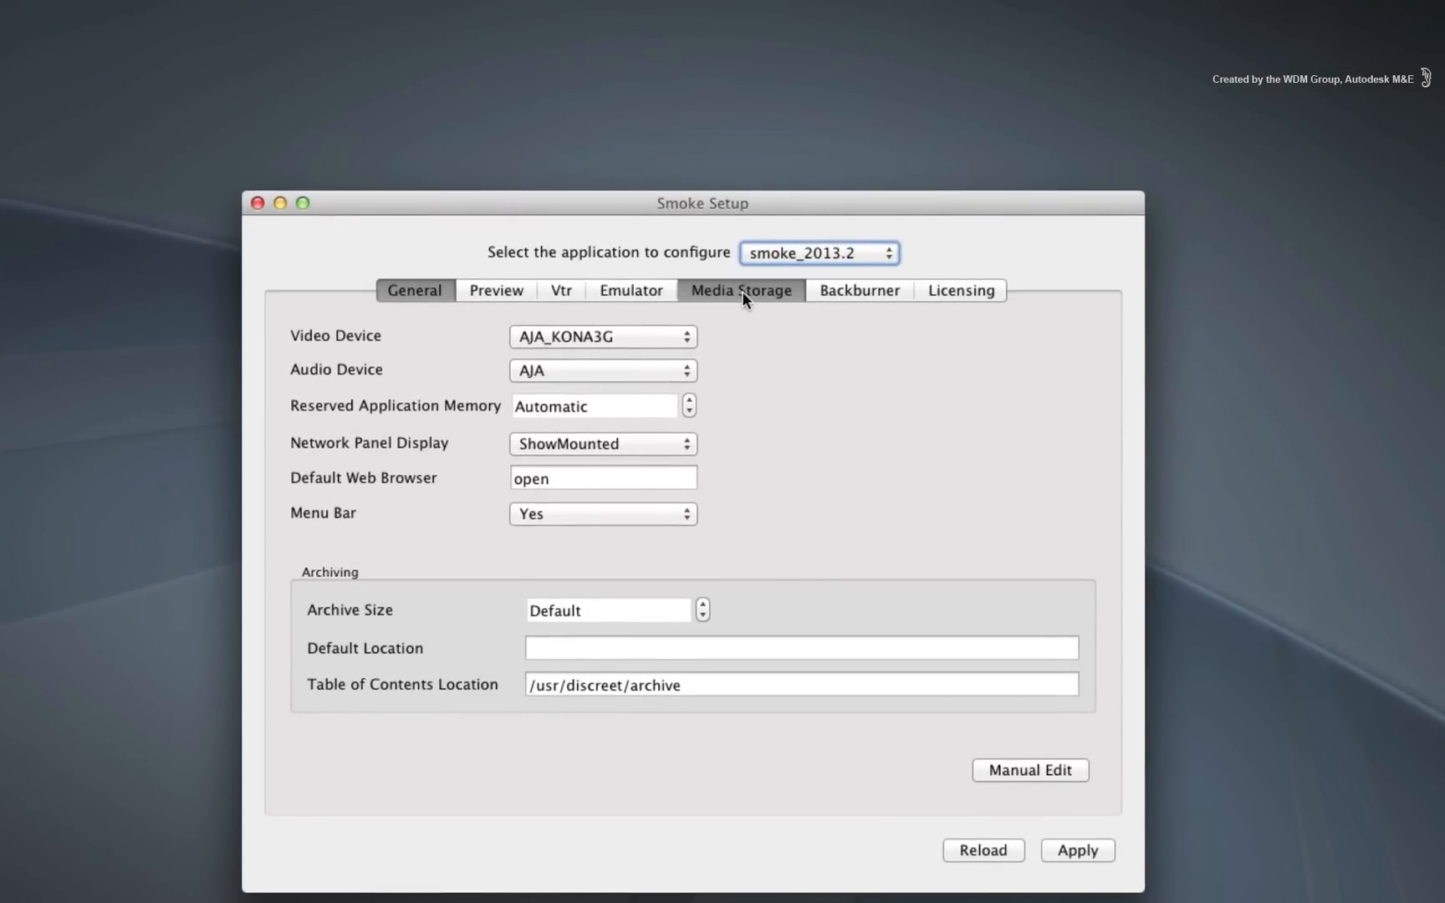
- Start adding a new entry in Smoke Setup's Media Storage settings
{"action": "left_click", "coordinate": [739, 291]}
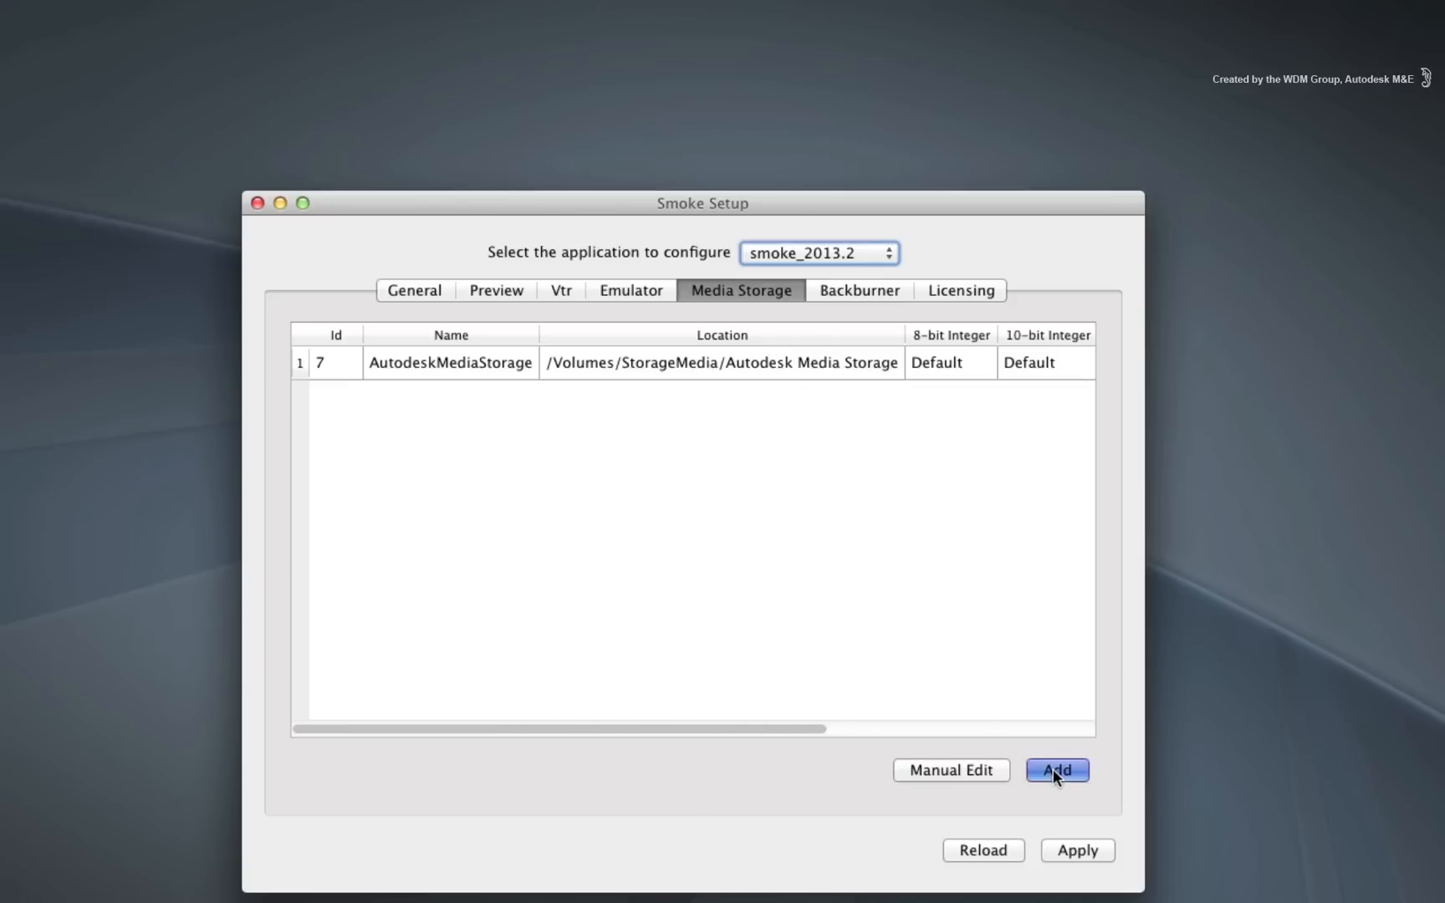
{"action": "left_click", "coordinate": [1055, 771]}
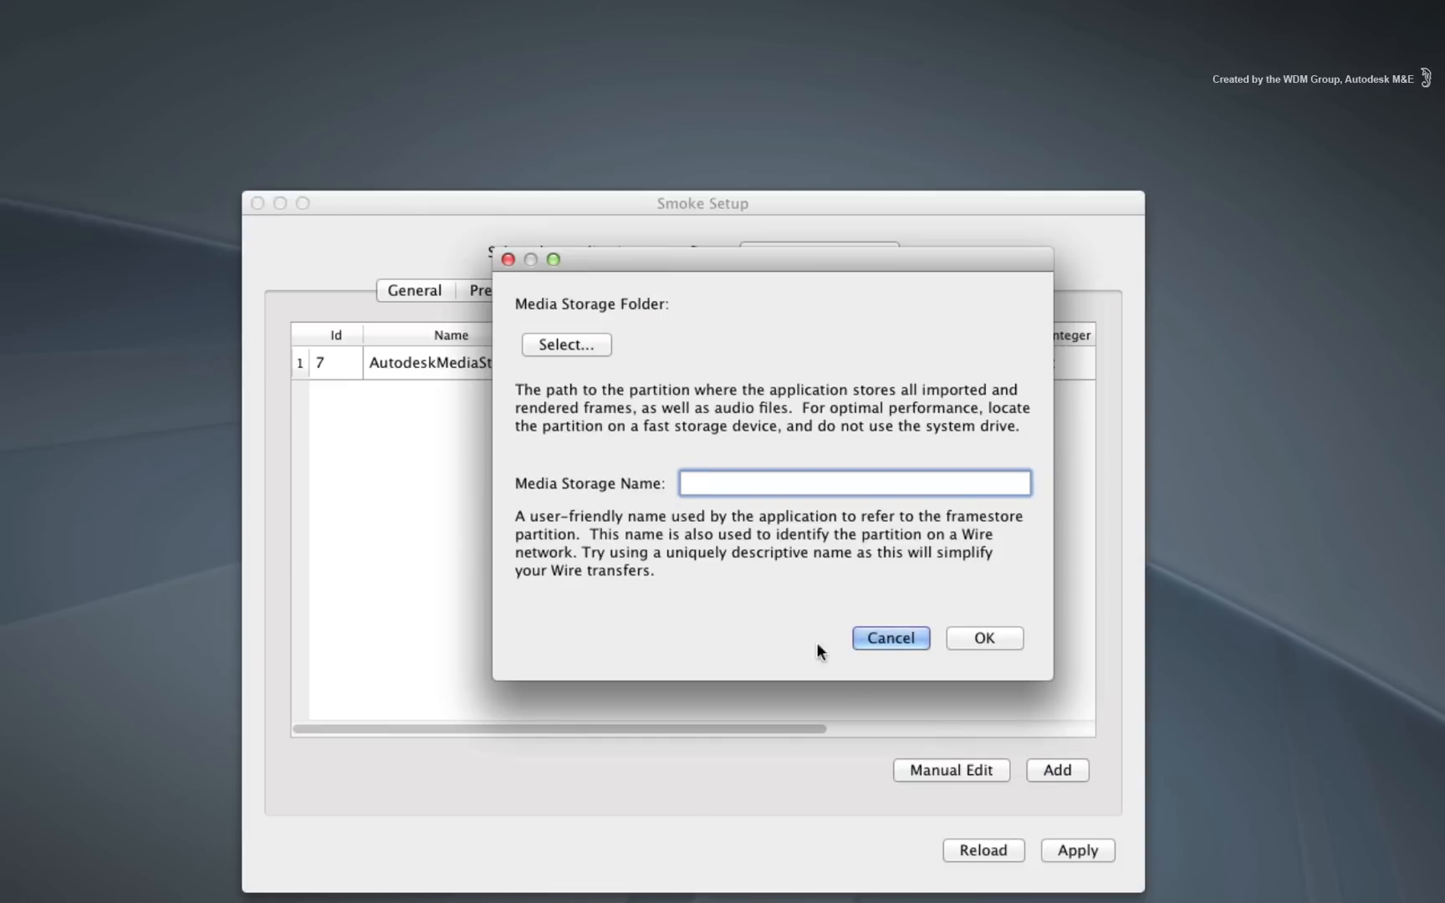
{"action": "mouse_move", "coordinate": [733, 341]}
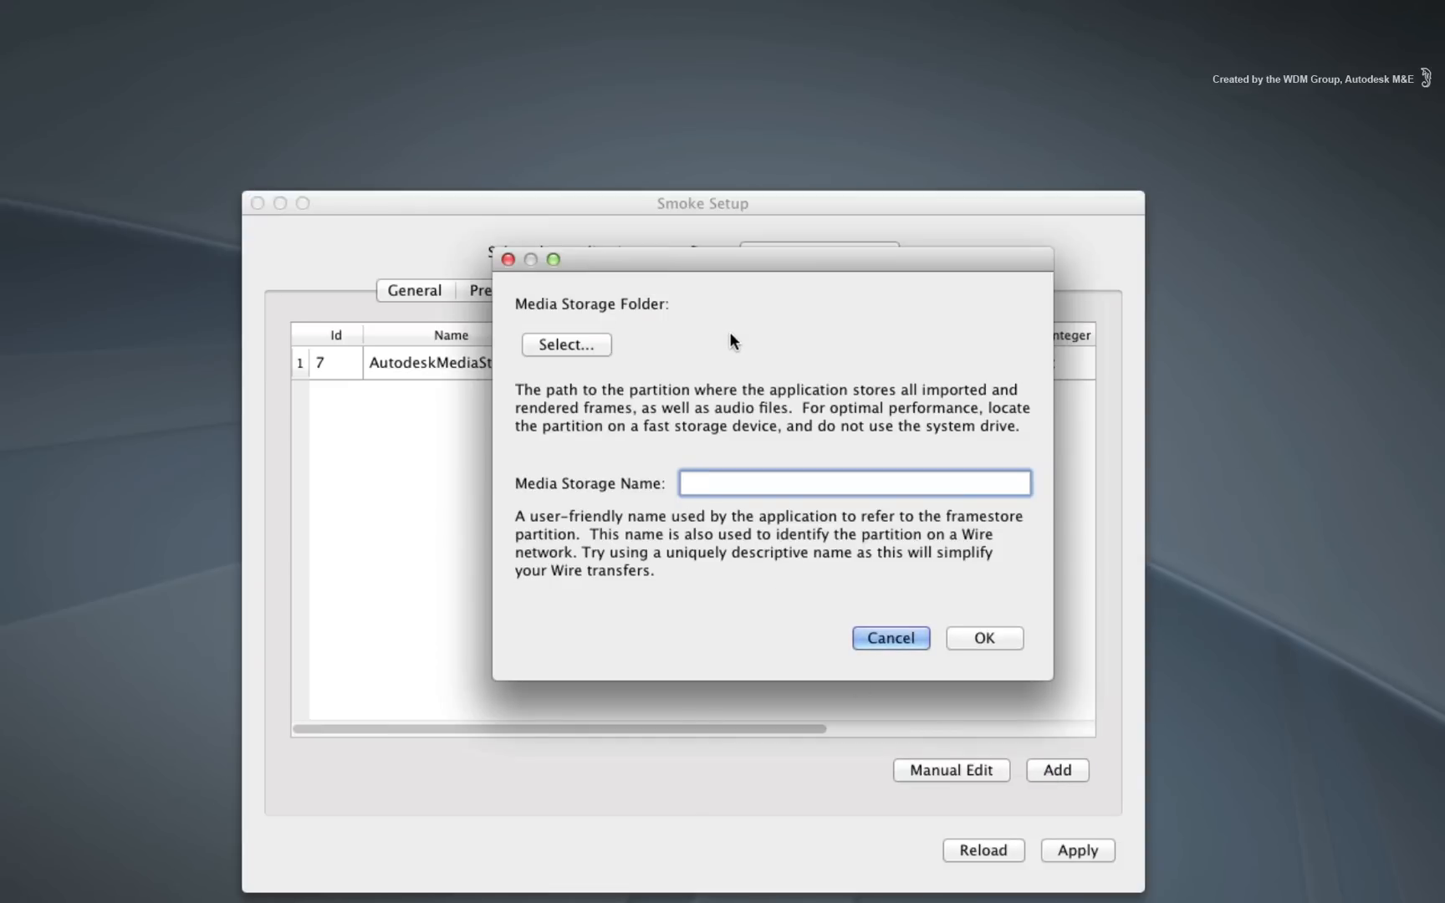
{"action": "mouse_move", "coordinate": [734, 348]}
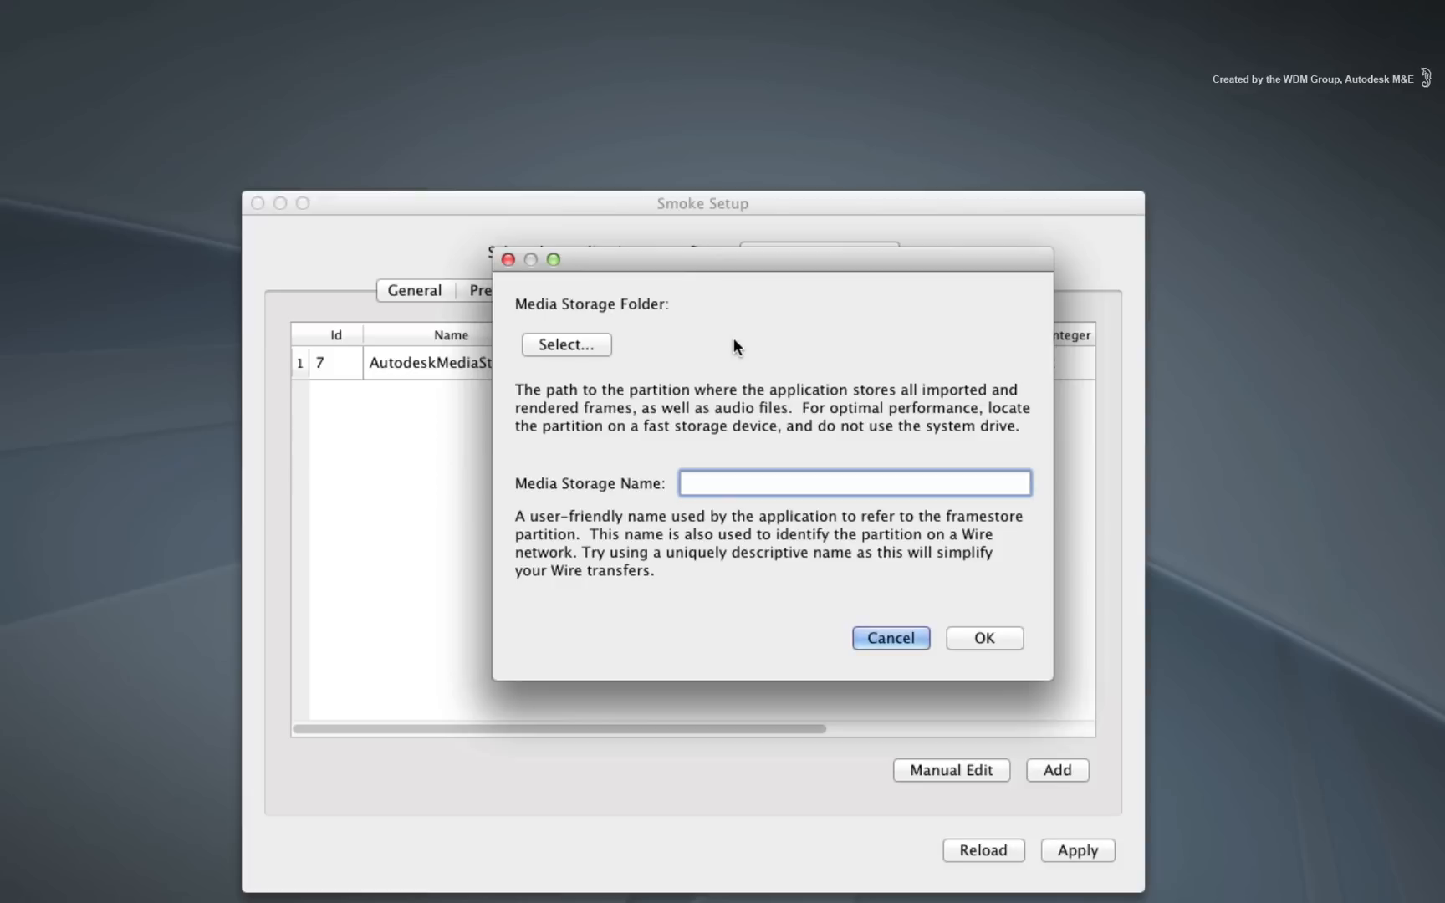
{"action": "mouse_move", "coordinate": [733, 357]}
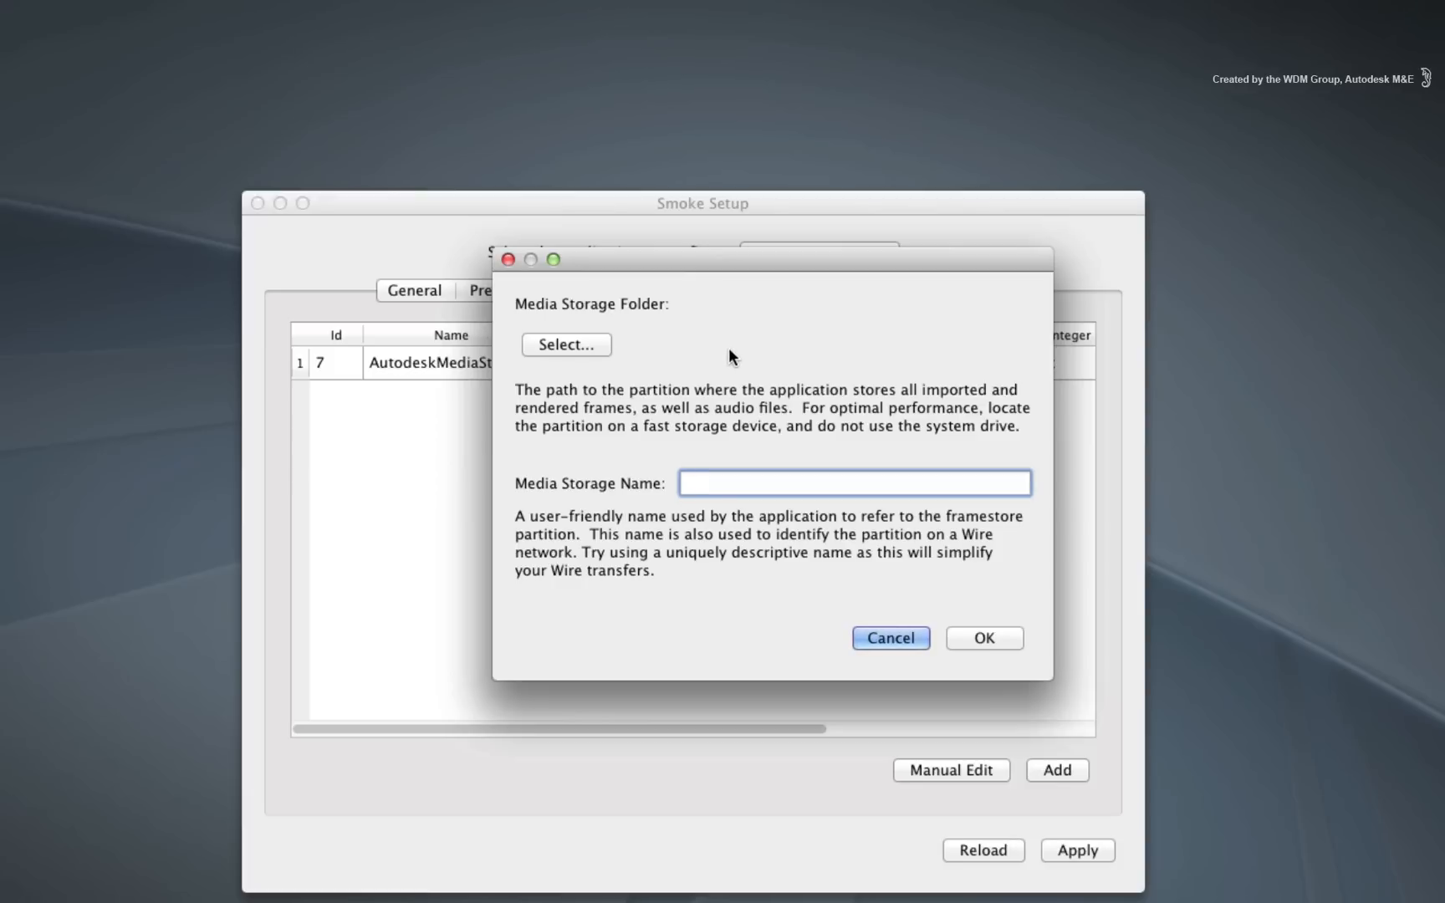
{"action": "mouse_move", "coordinate": [507, 311]}
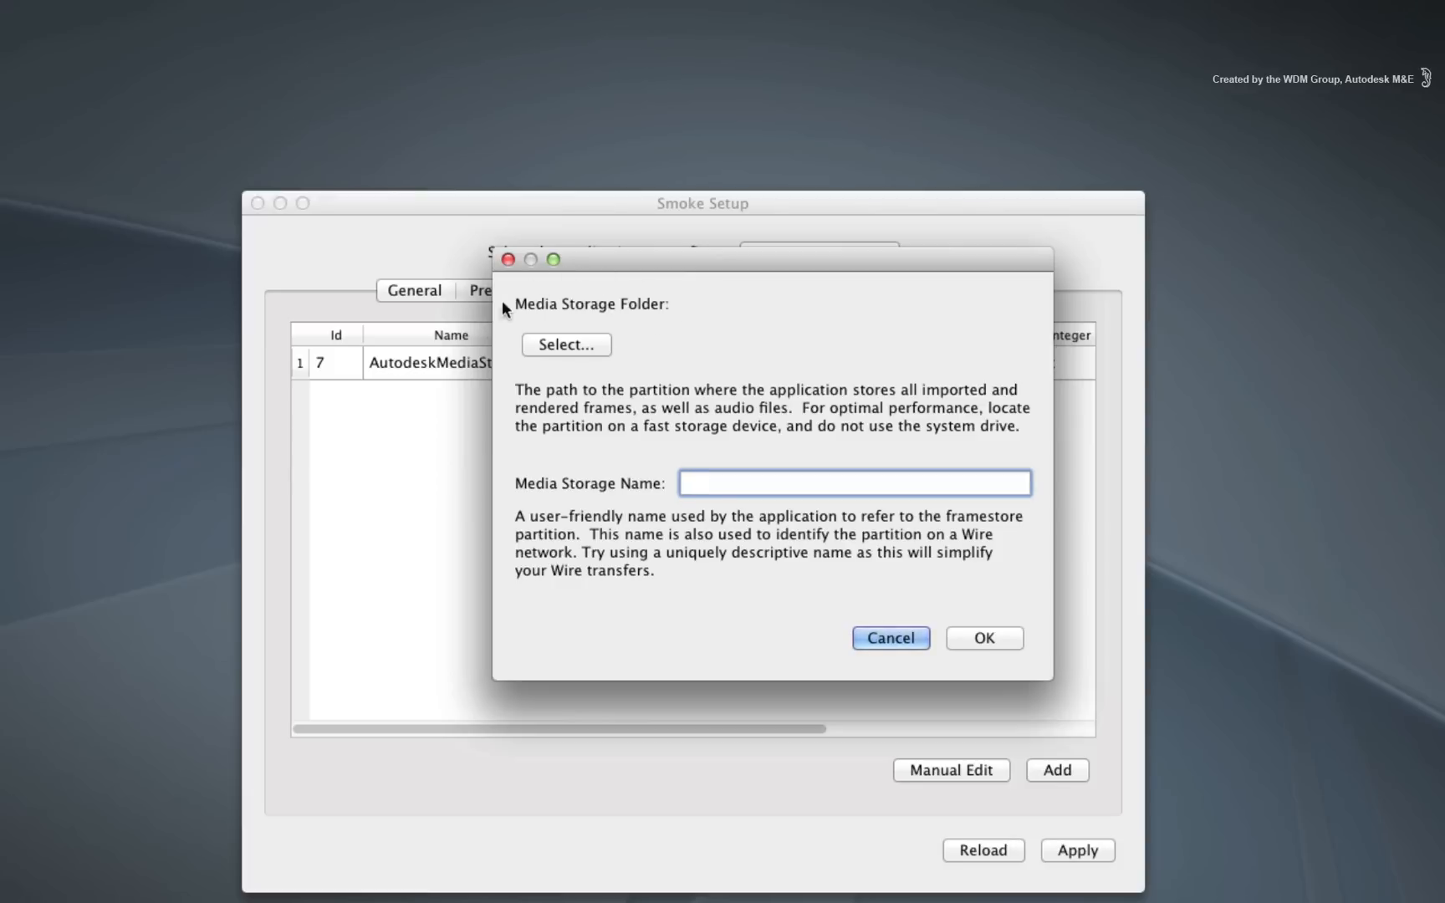
{"action": "mouse_move", "coordinate": [574, 373]}
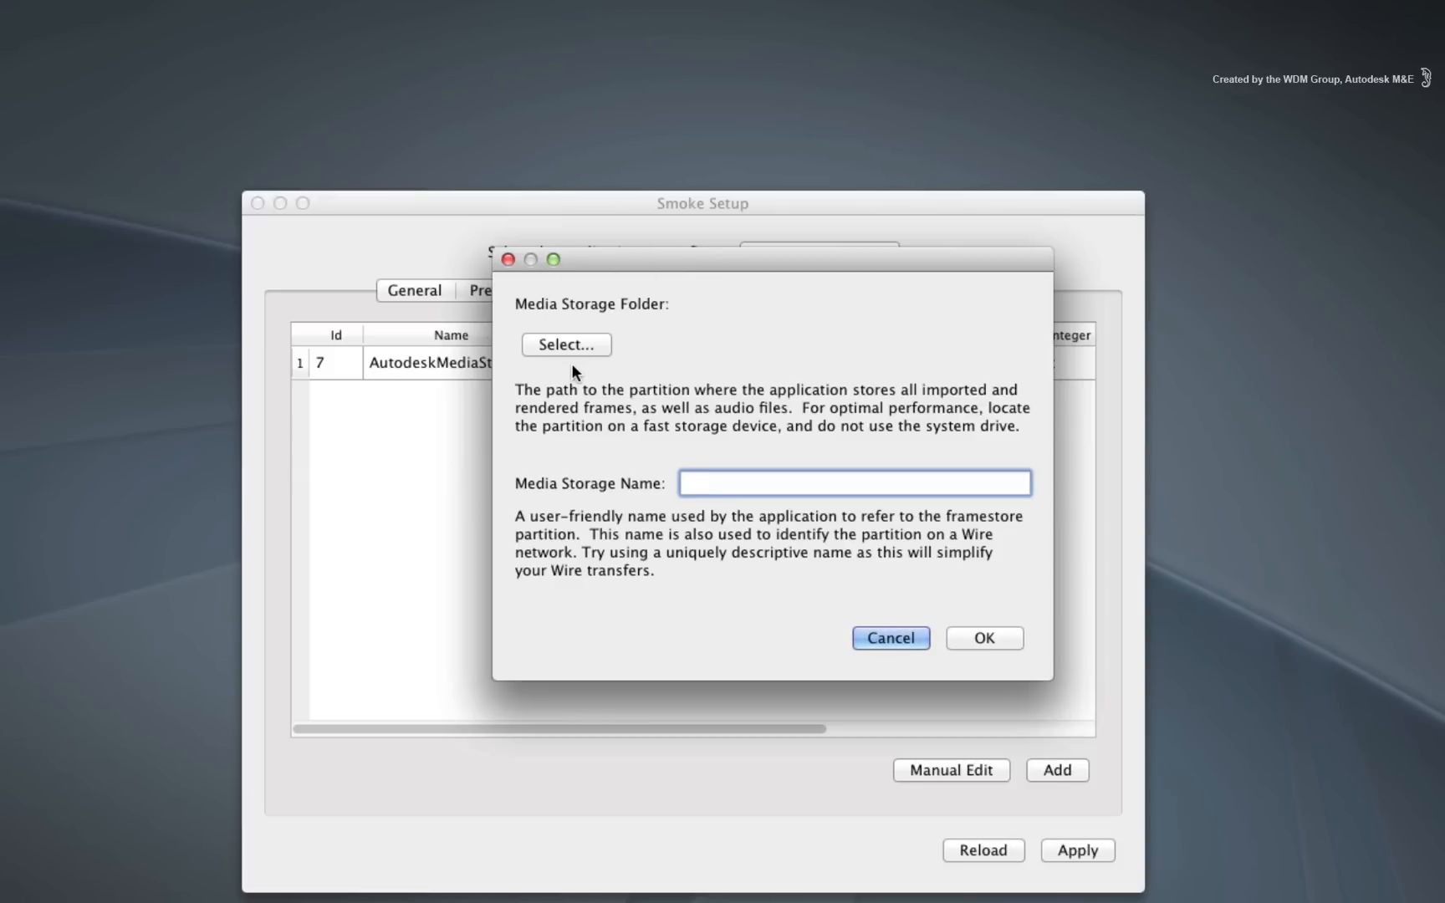
{"action": "mouse_move", "coordinate": [597, 536]}
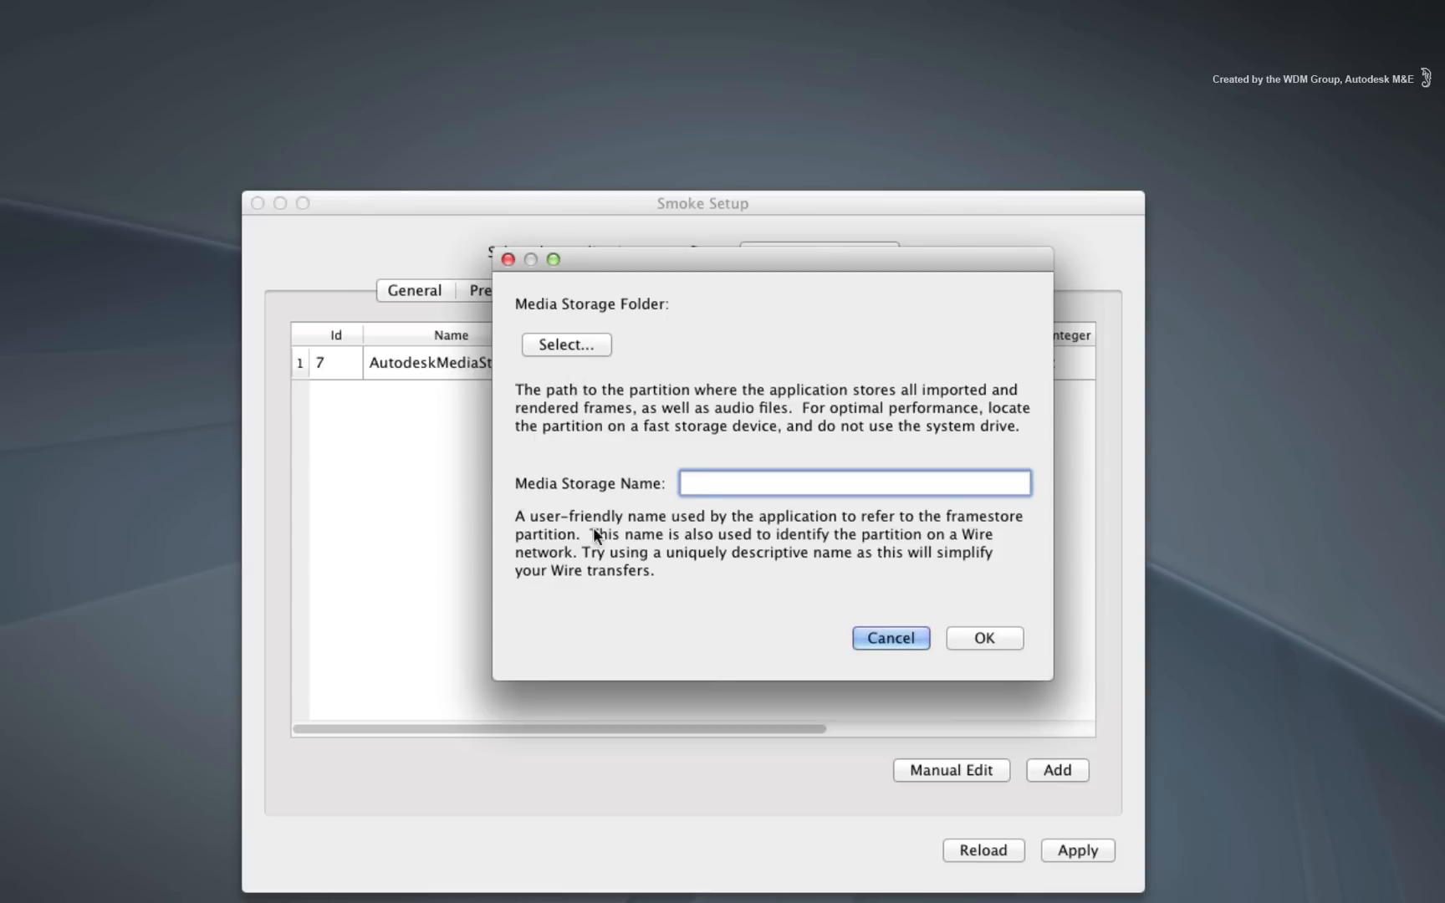
{"action": "mouse_move", "coordinate": [582, 452]}
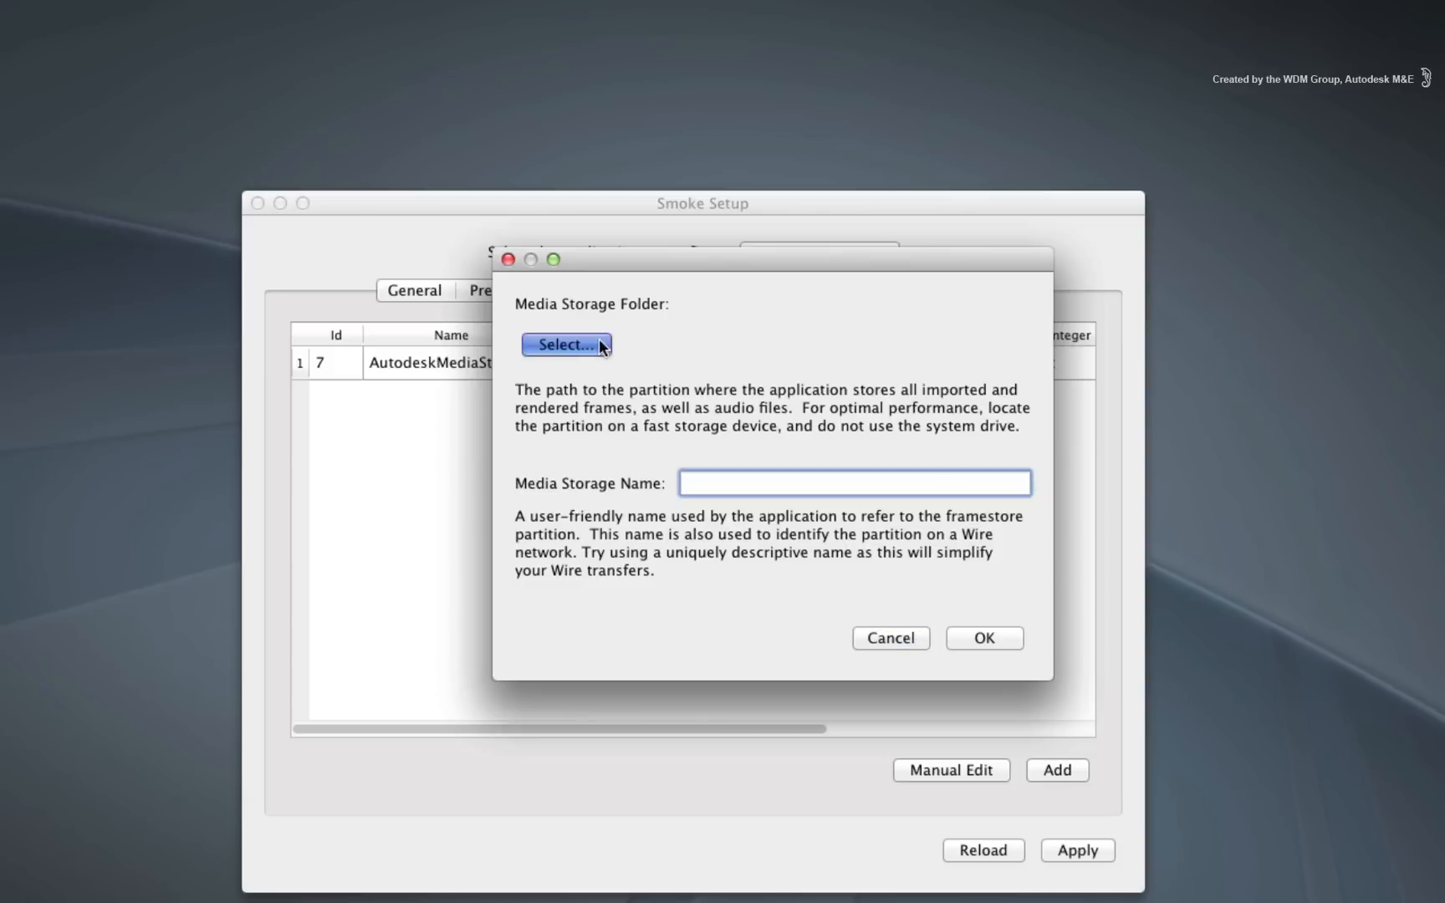
- Create an 'autodesk media storage' folder on the Portable drive and choose it as the storage location
{"action": "left_click", "coordinate": [565, 344]}
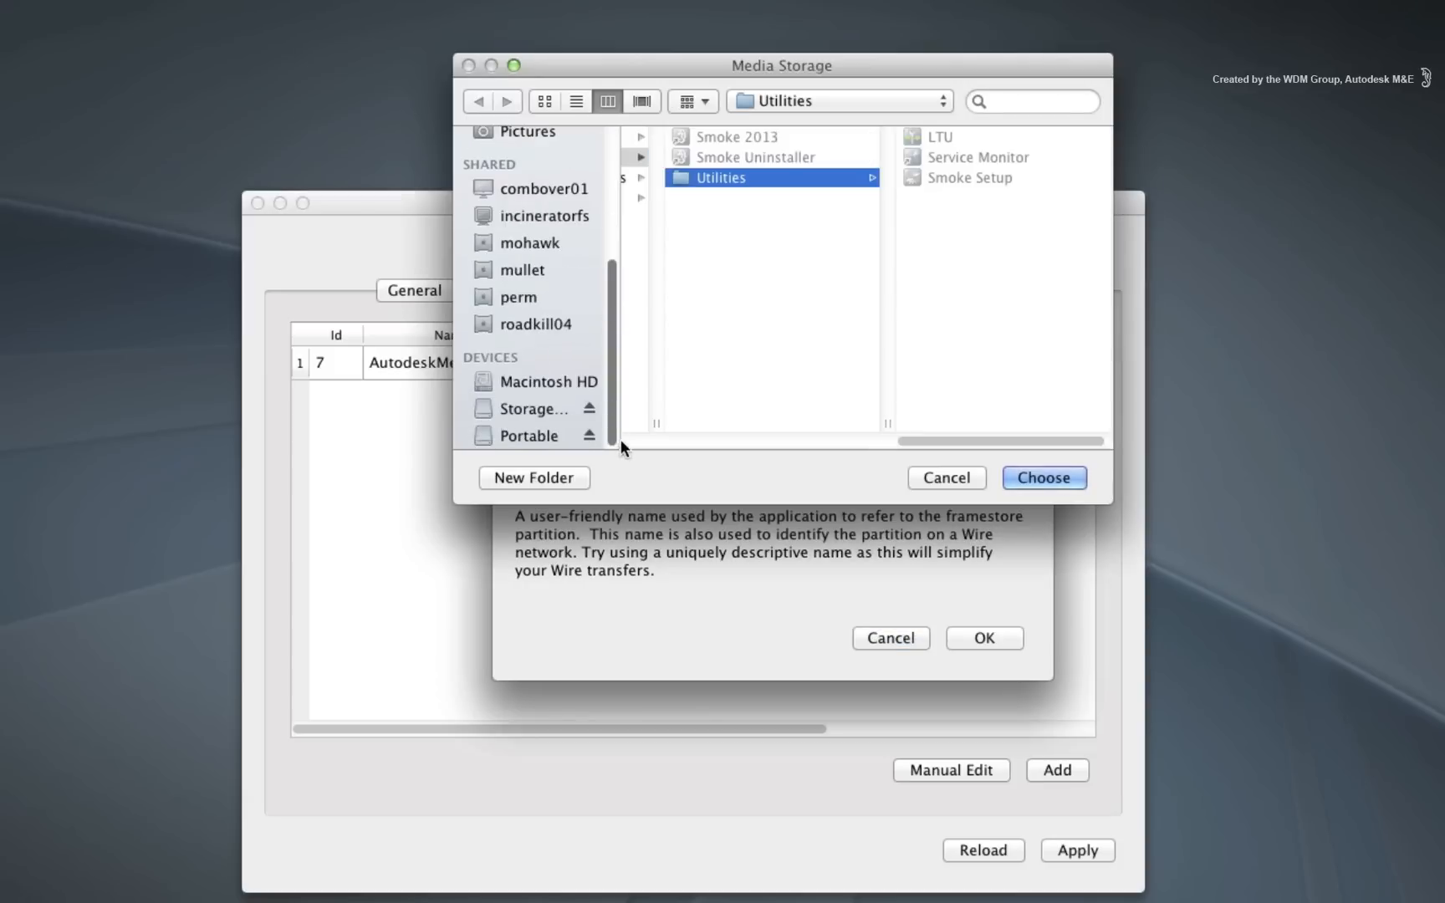
{"action": "left_click", "coordinate": [532, 435]}
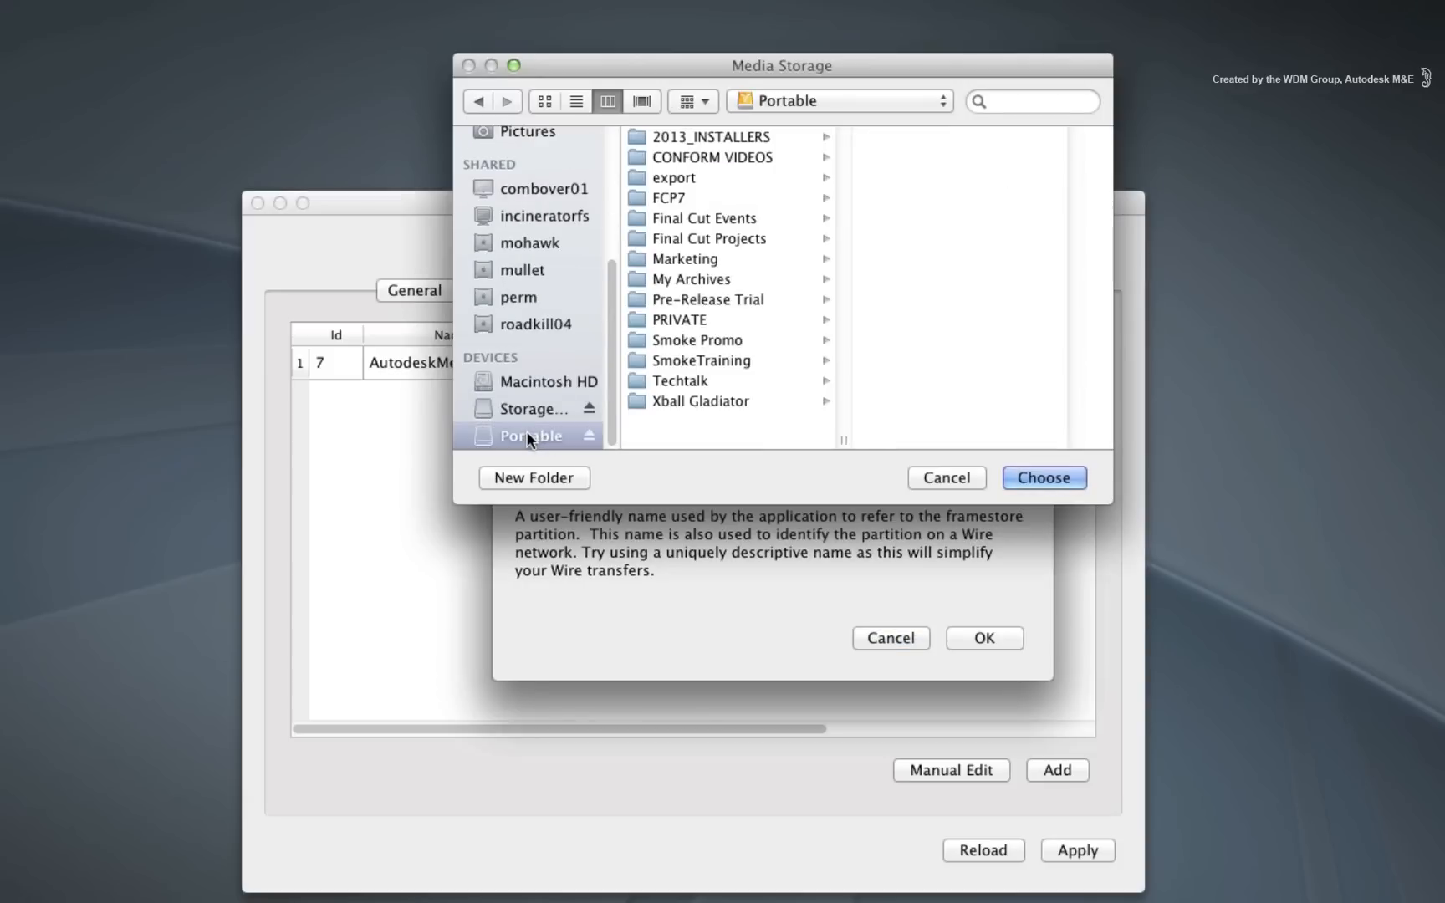
{"action": "mouse_move", "coordinate": [542, 442]}
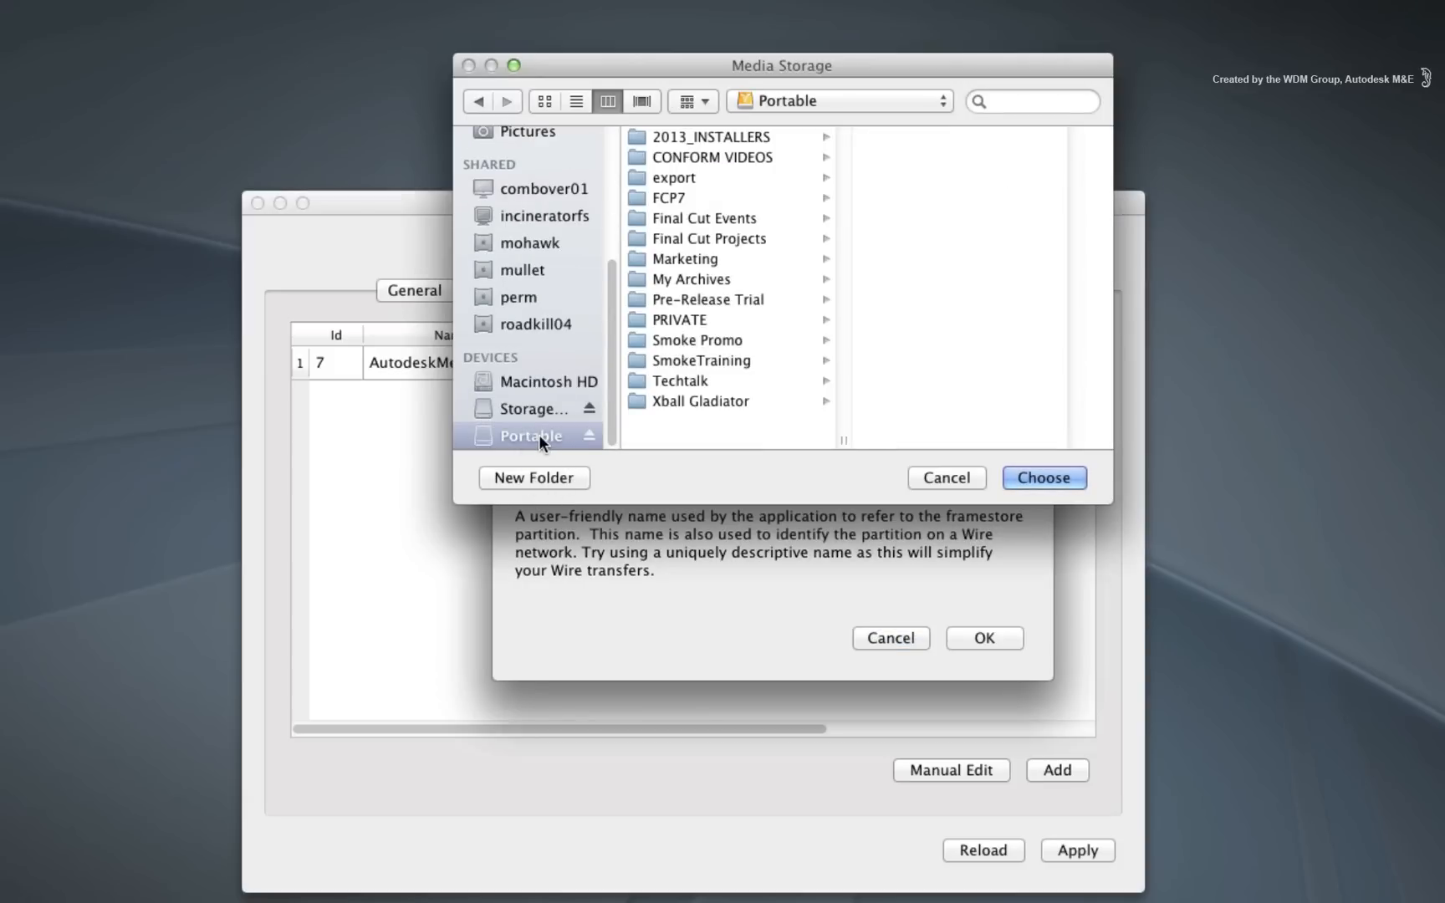
{"action": "left_click", "coordinate": [531, 477]}
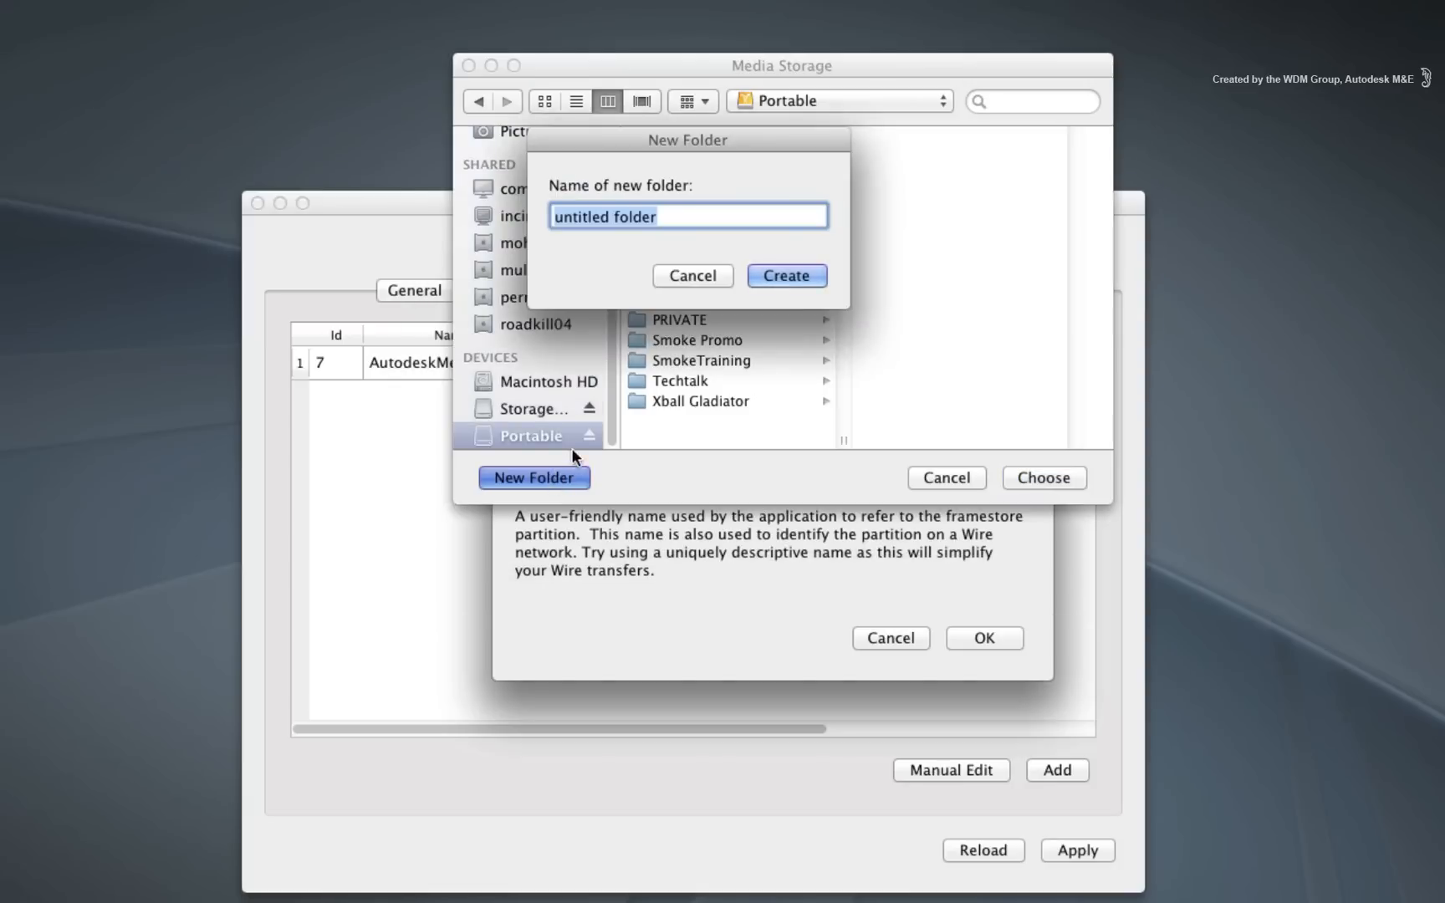
{"action": "type", "text": "a"}
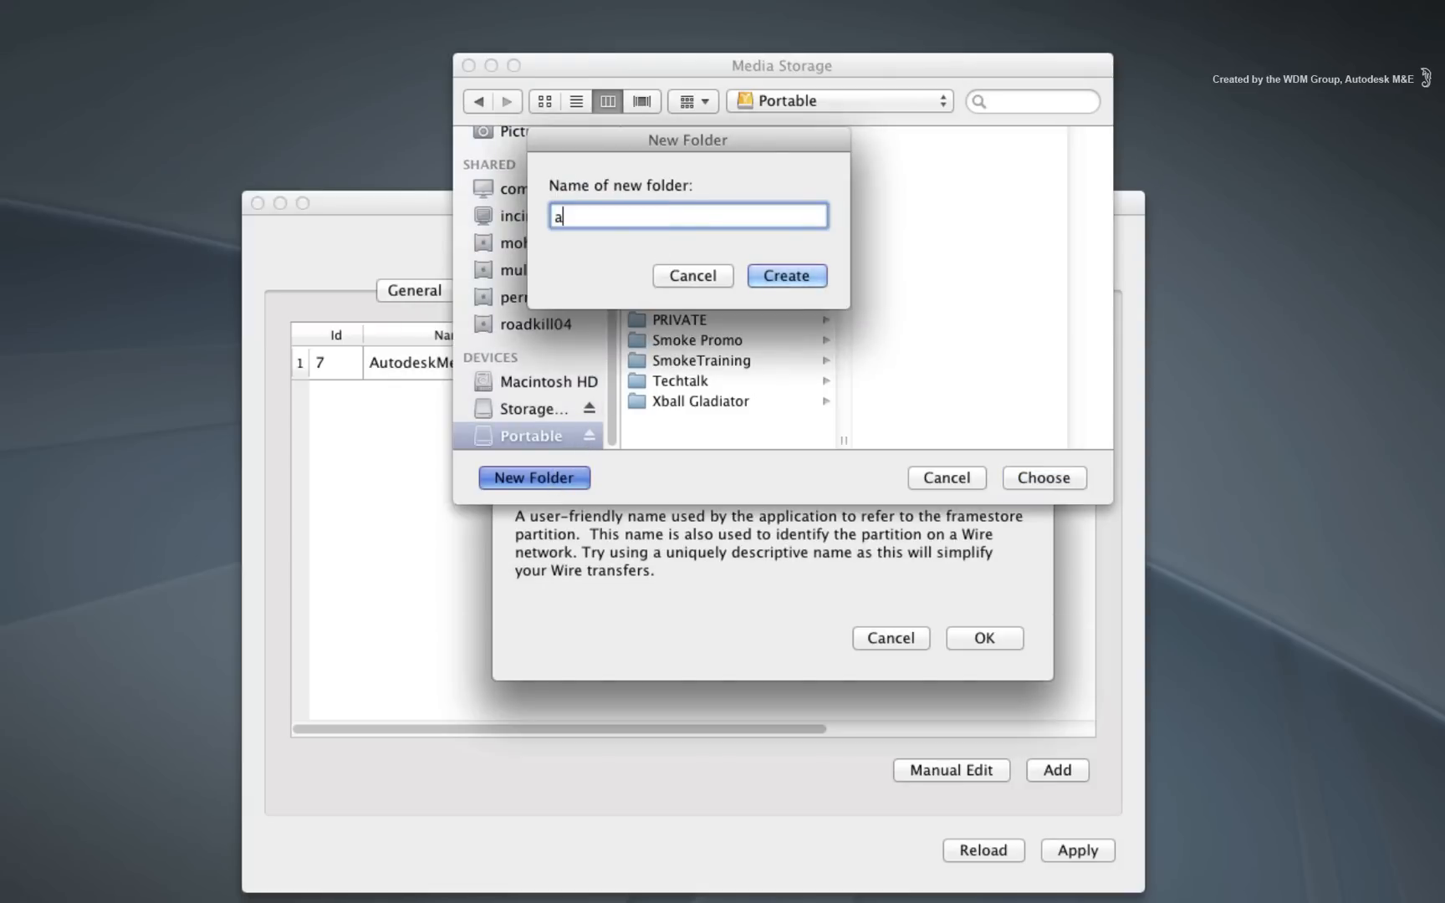
{"action": "type", "text": "utodesk media s"}
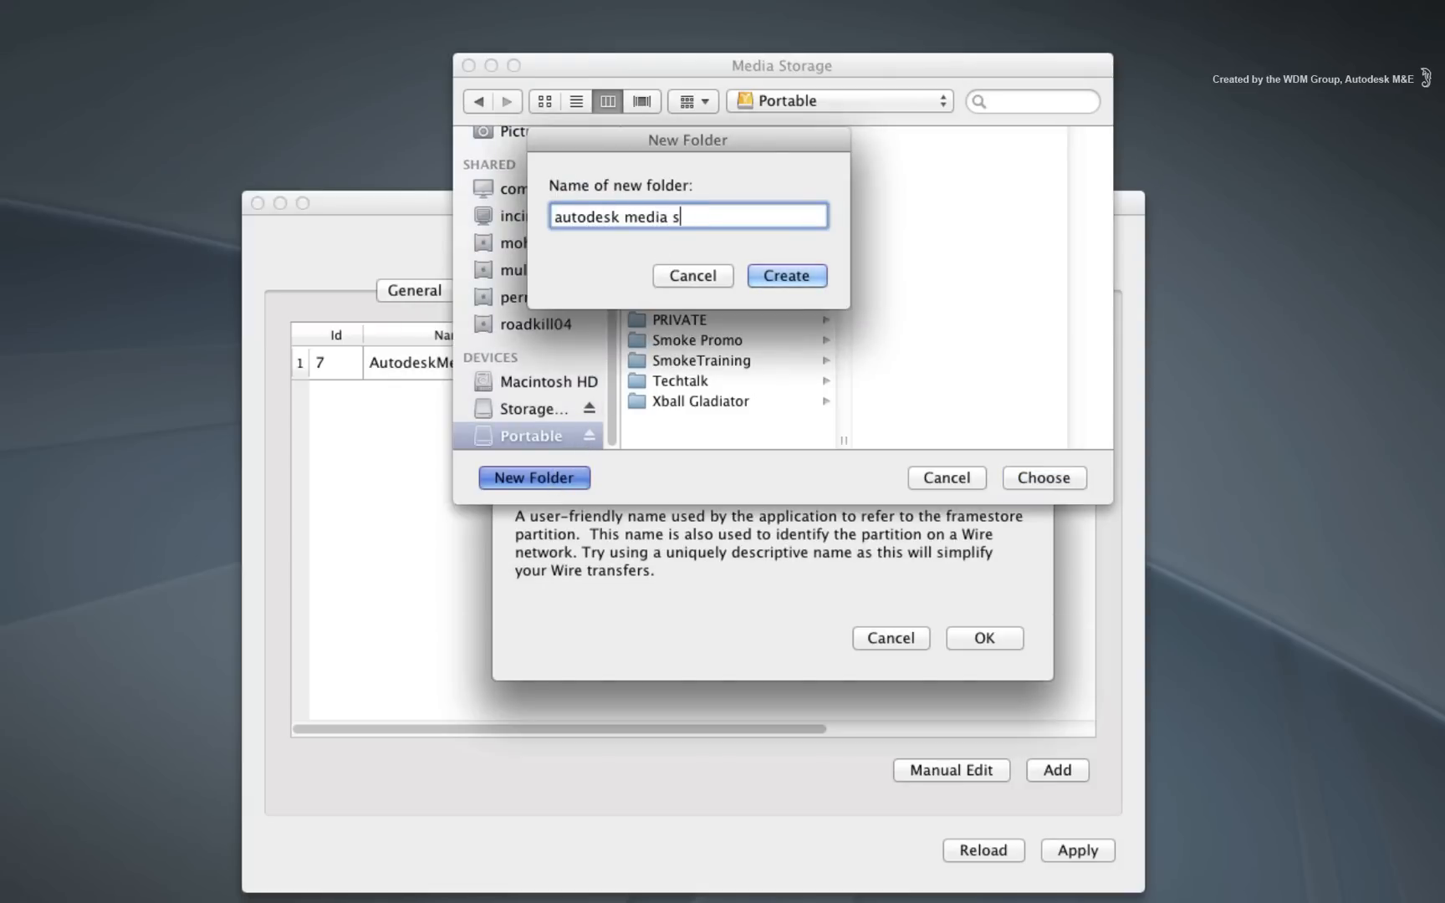
{"action": "left_click", "coordinate": [785, 276]}
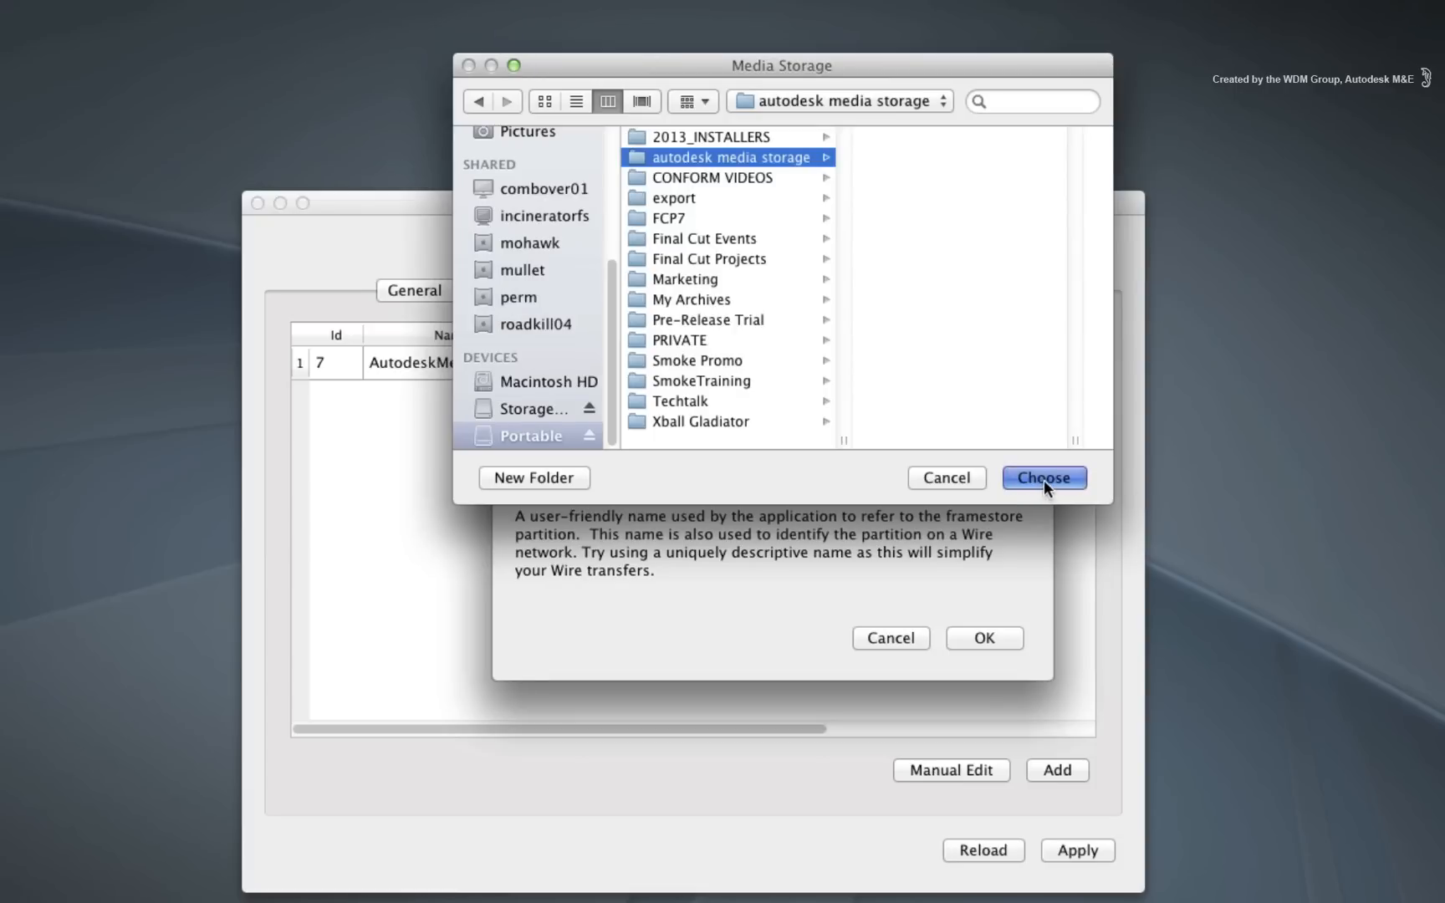
{"action": "left_click", "coordinate": [1042, 476]}
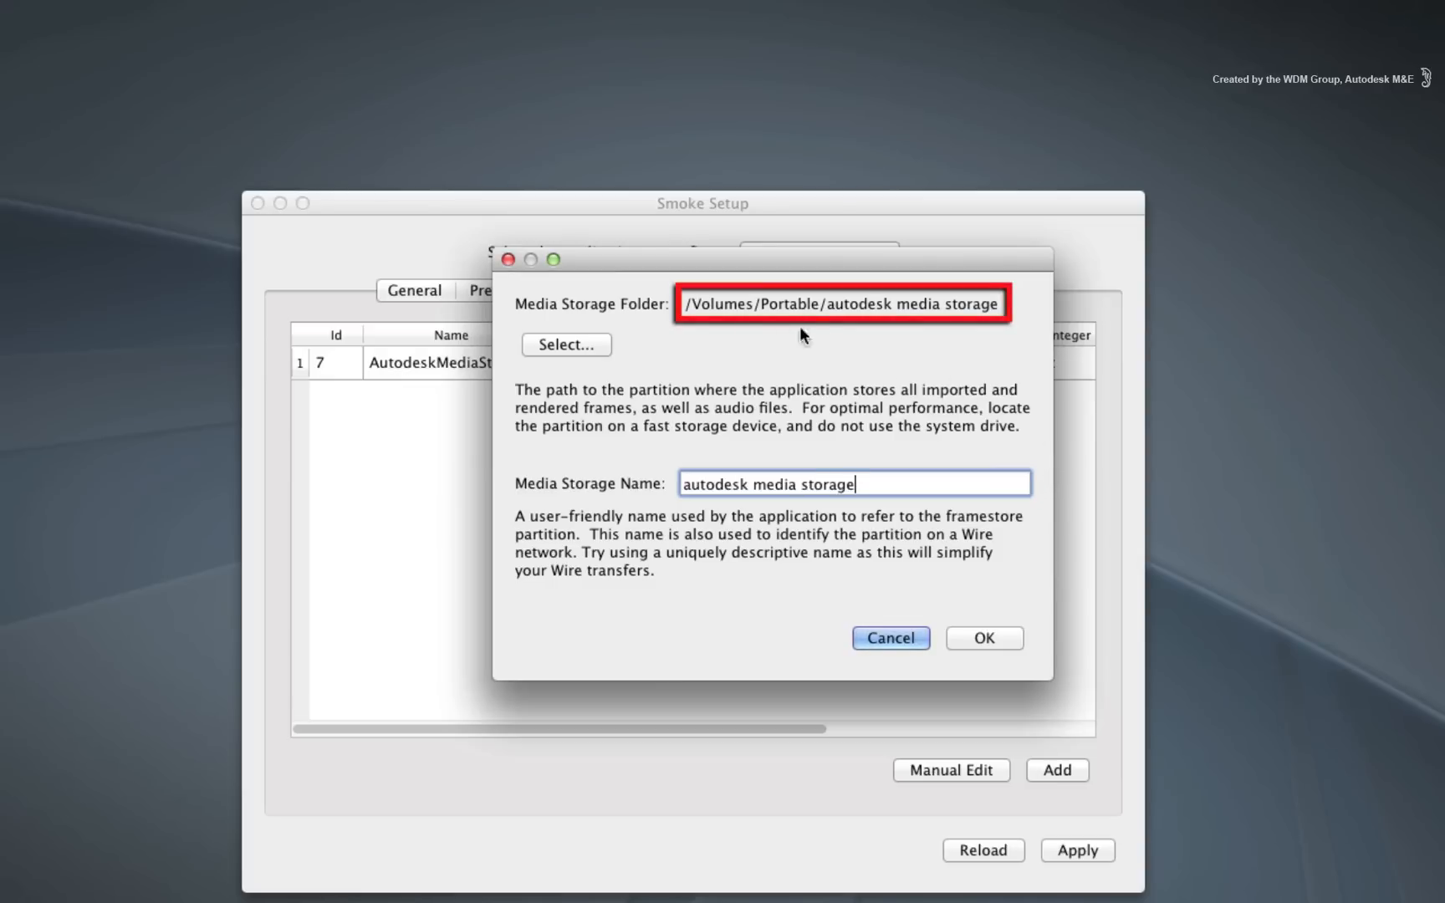
{"action": "mouse_move", "coordinate": [1009, 325]}
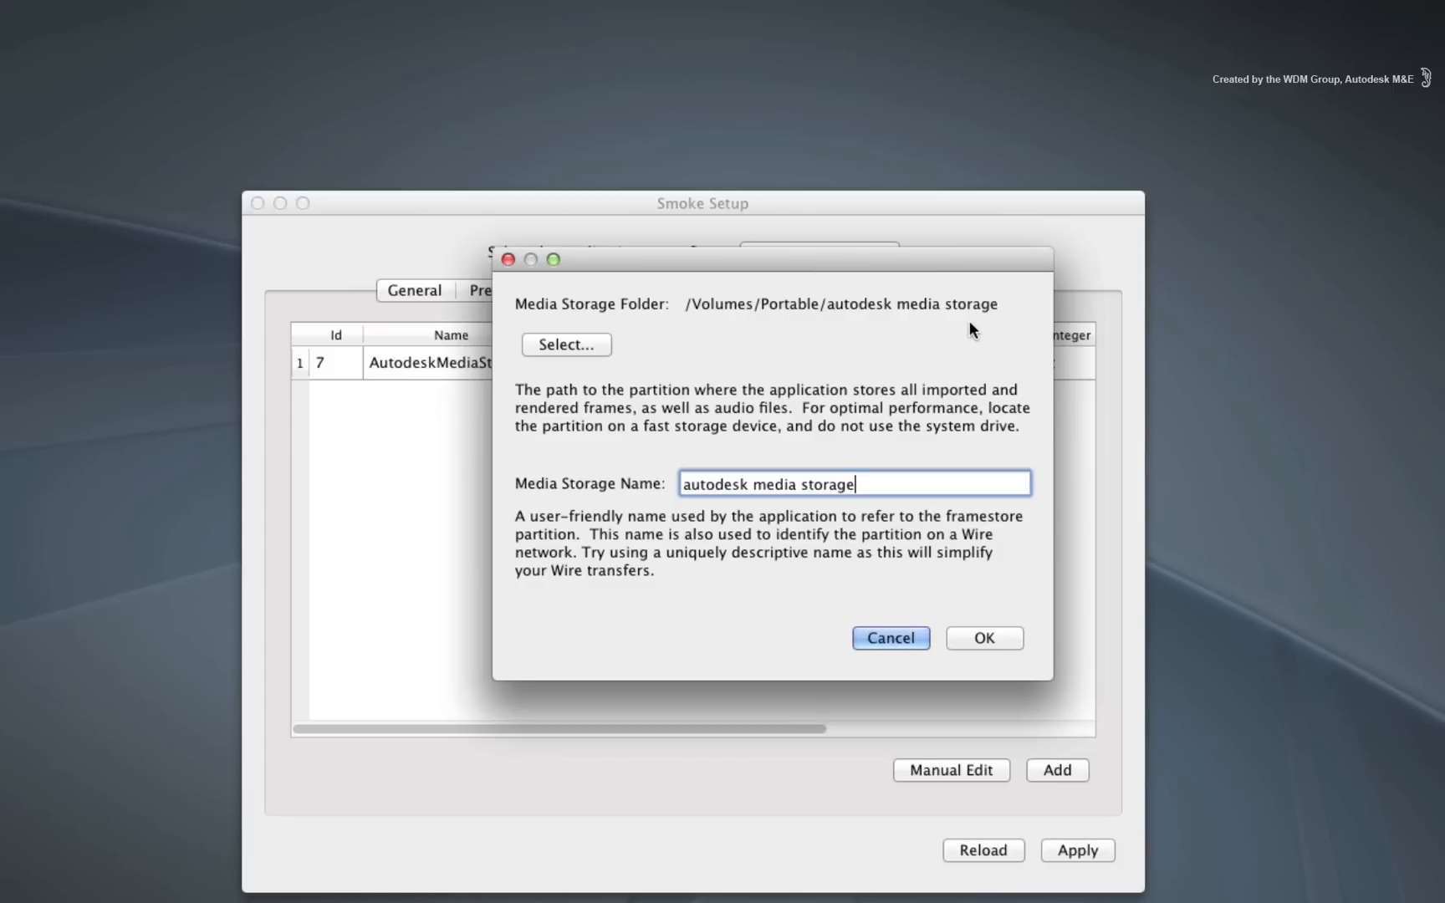
{"action": "left_click", "coordinate": [566, 345]}
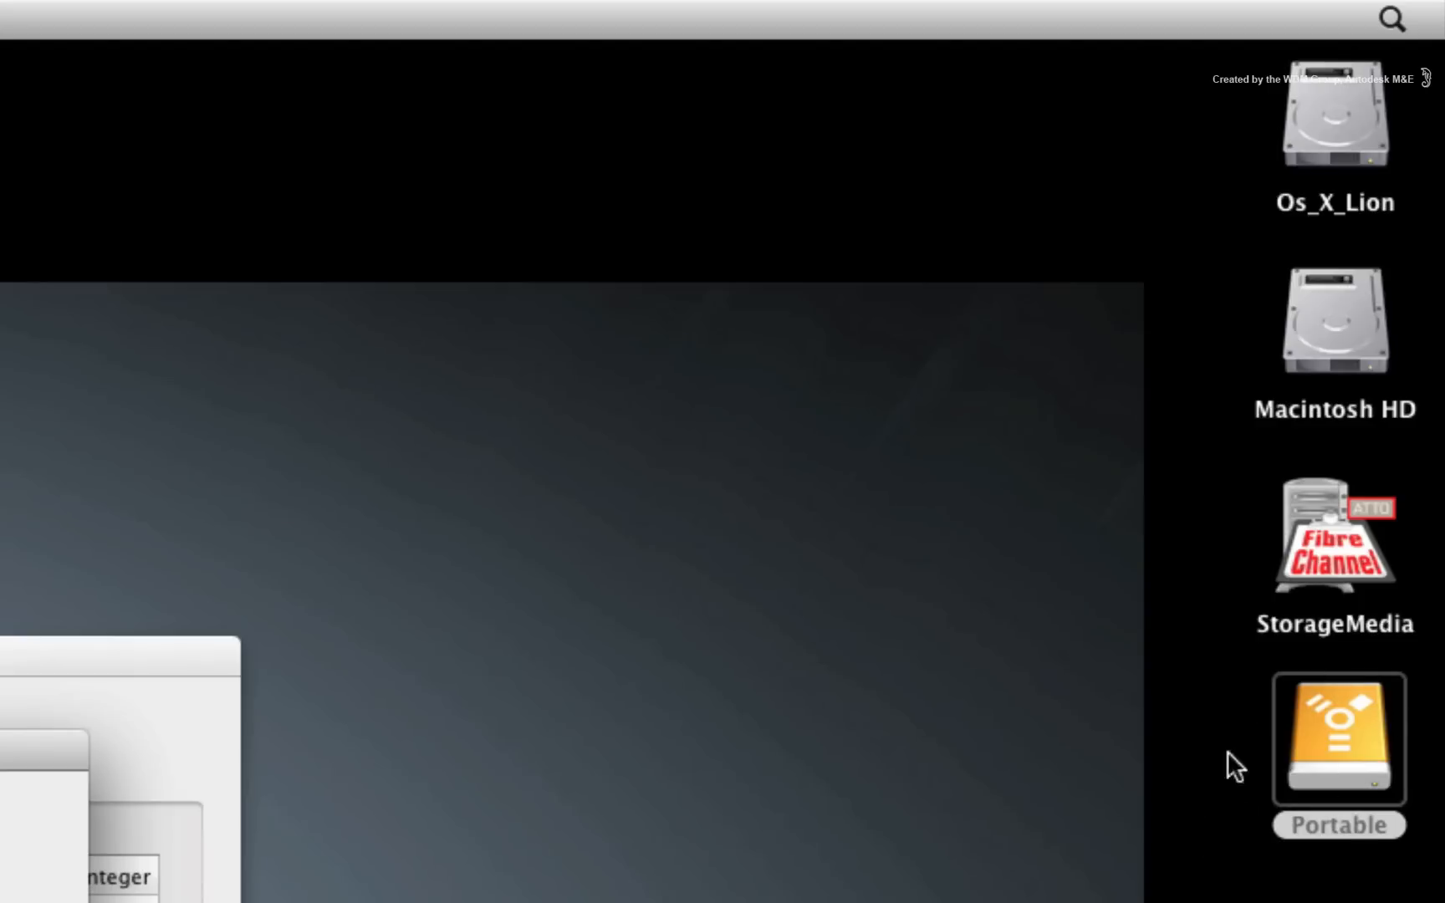
{"action": "mouse_move", "coordinate": [1229, 781]}
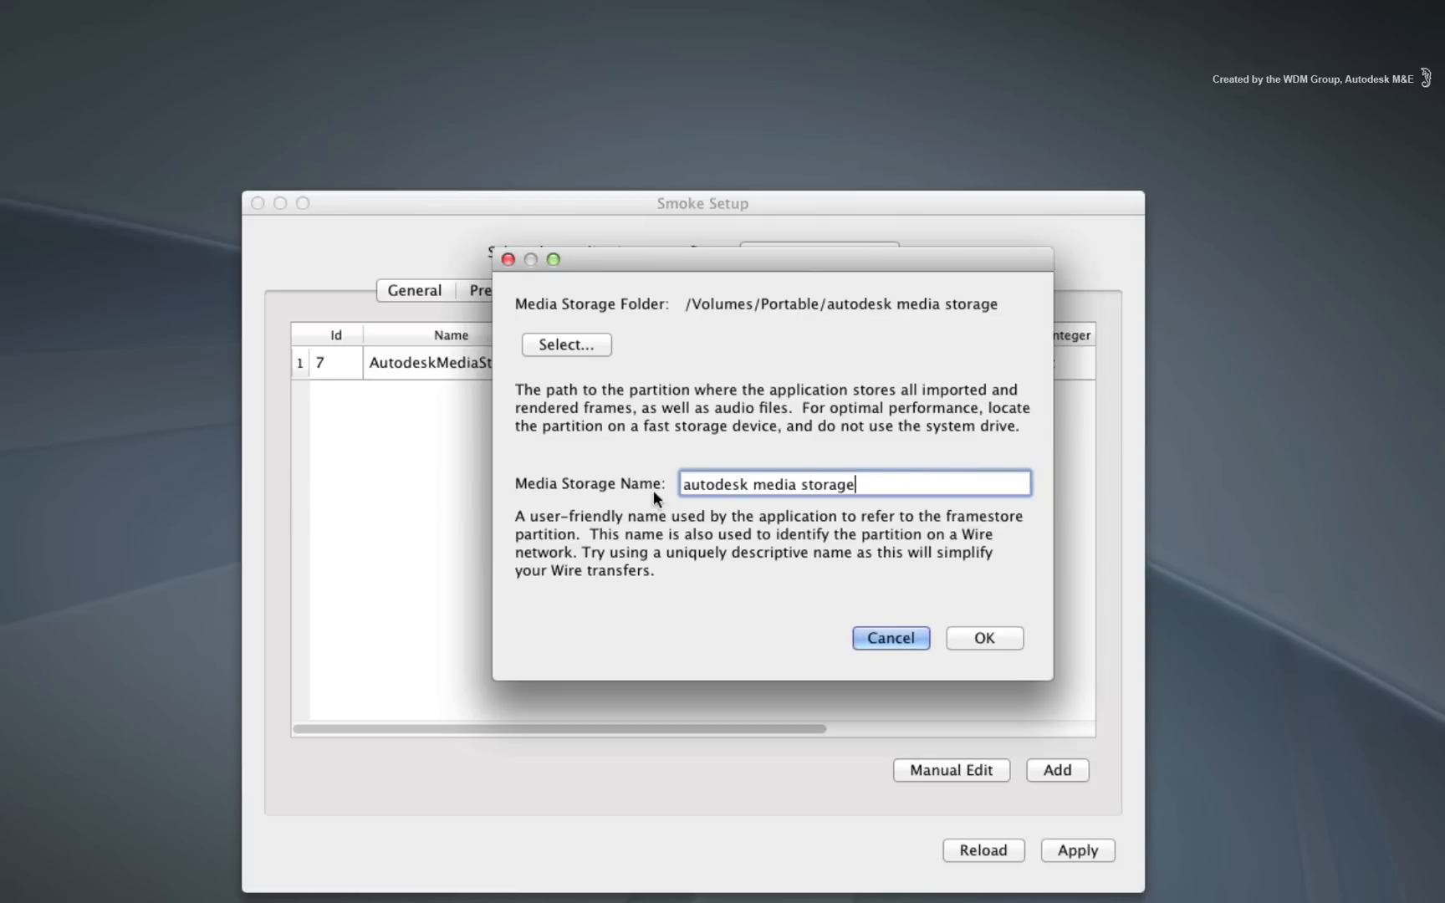
{"action": "mouse_move", "coordinate": [917, 478]}
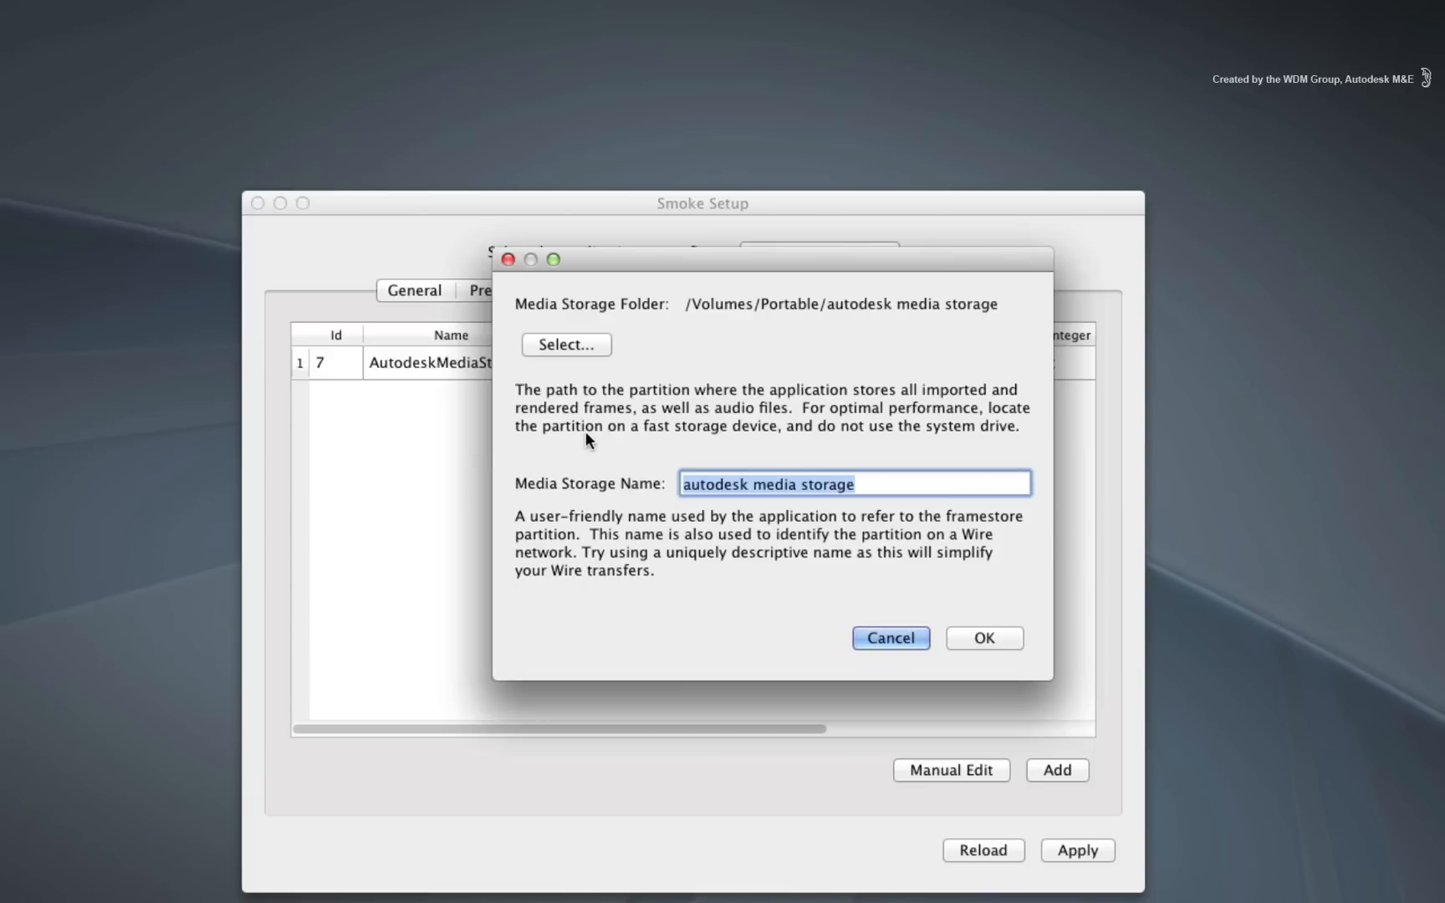
- Name the new media storage entry 'Portable' and confirm it
{"action": "type", "text": "P"}
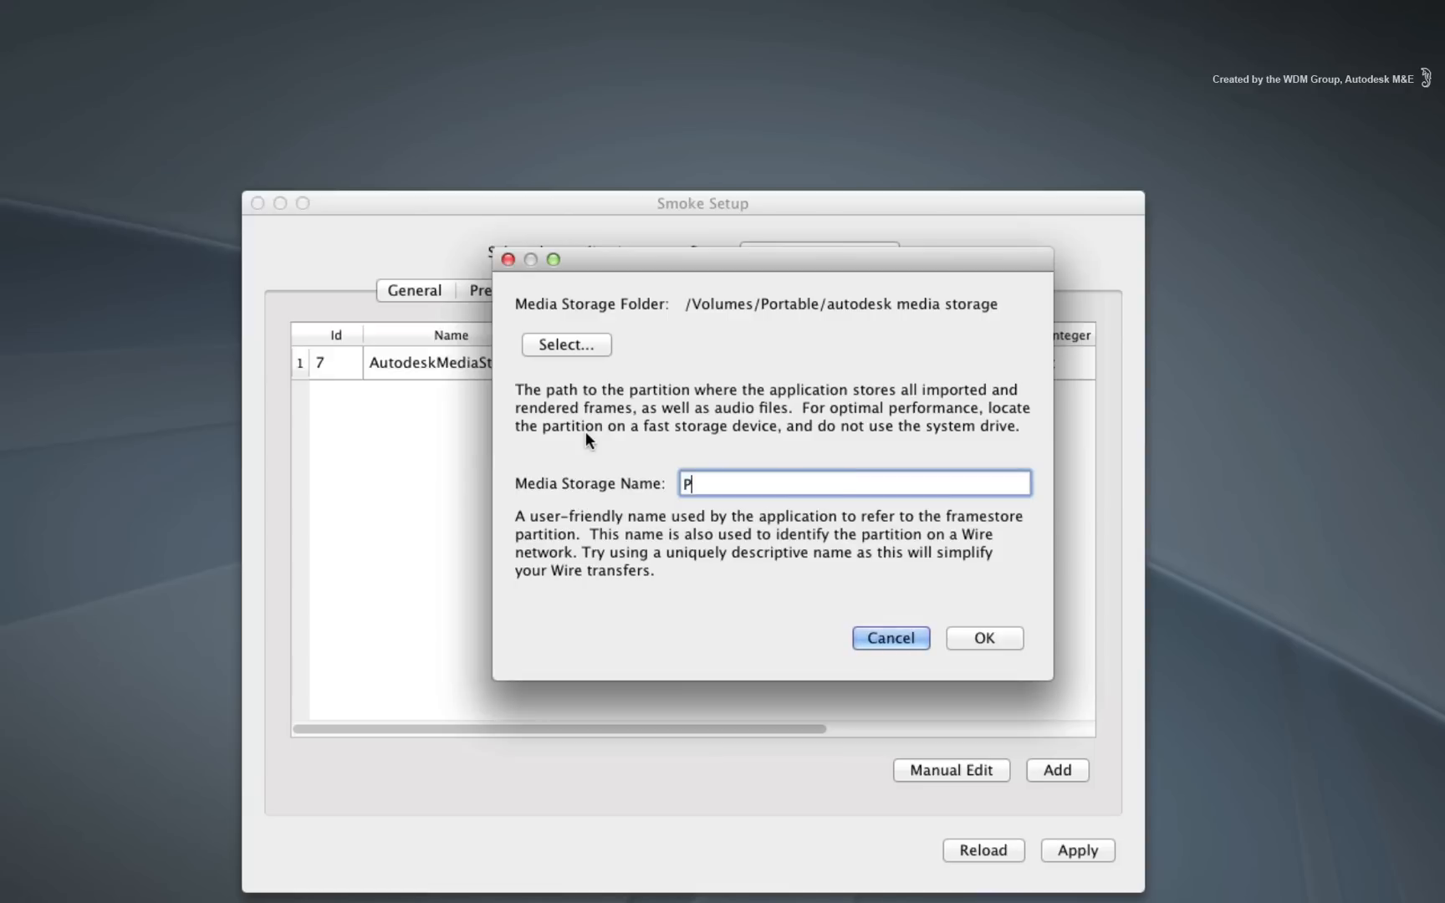
{"action": "type", "text": "ortable"}
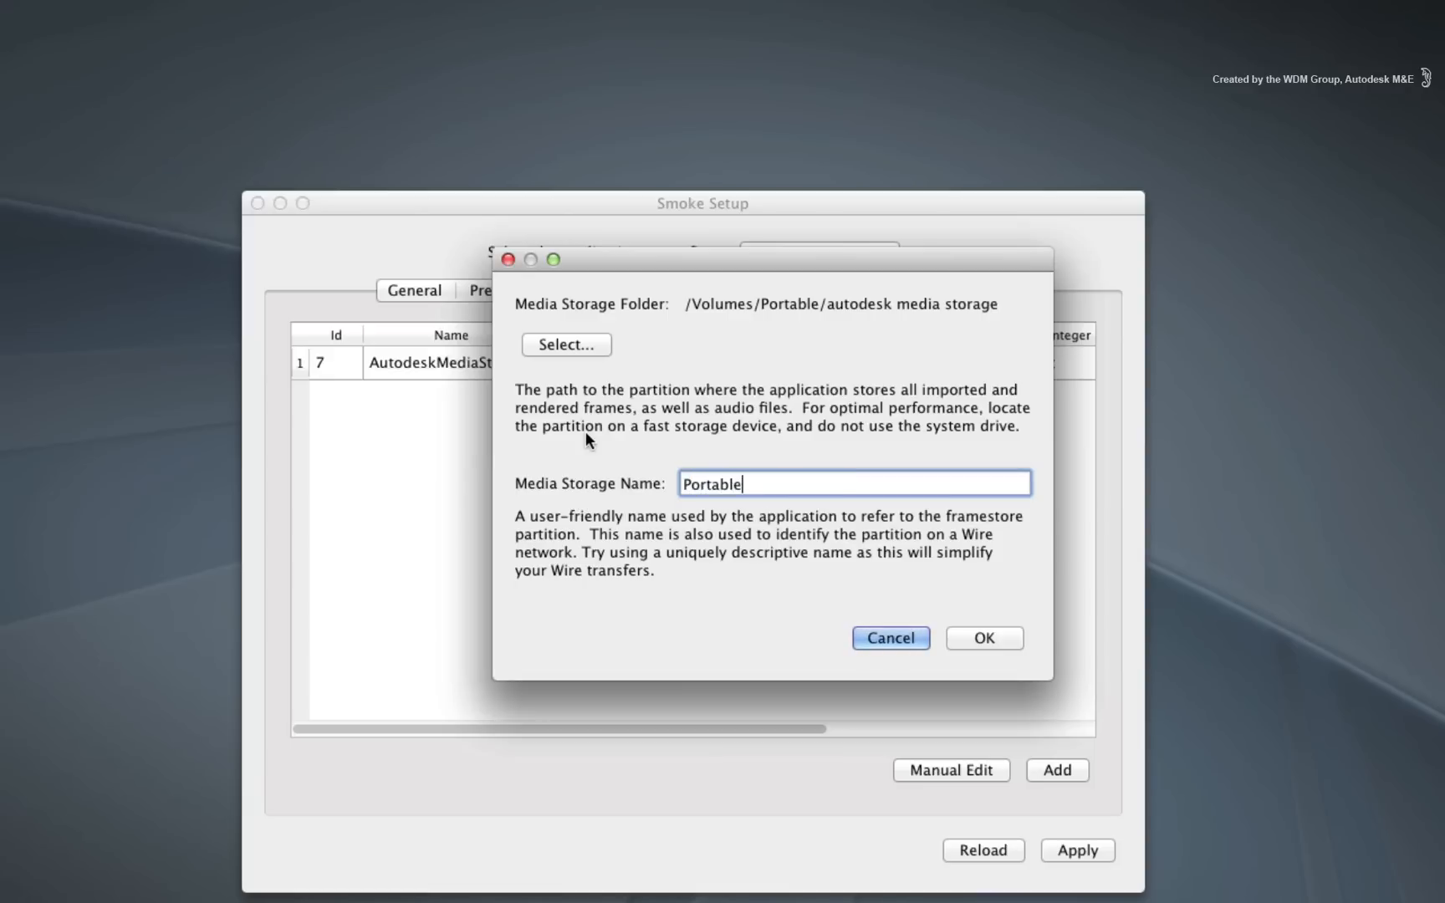
{"action": "mouse_move", "coordinate": [692, 507]}
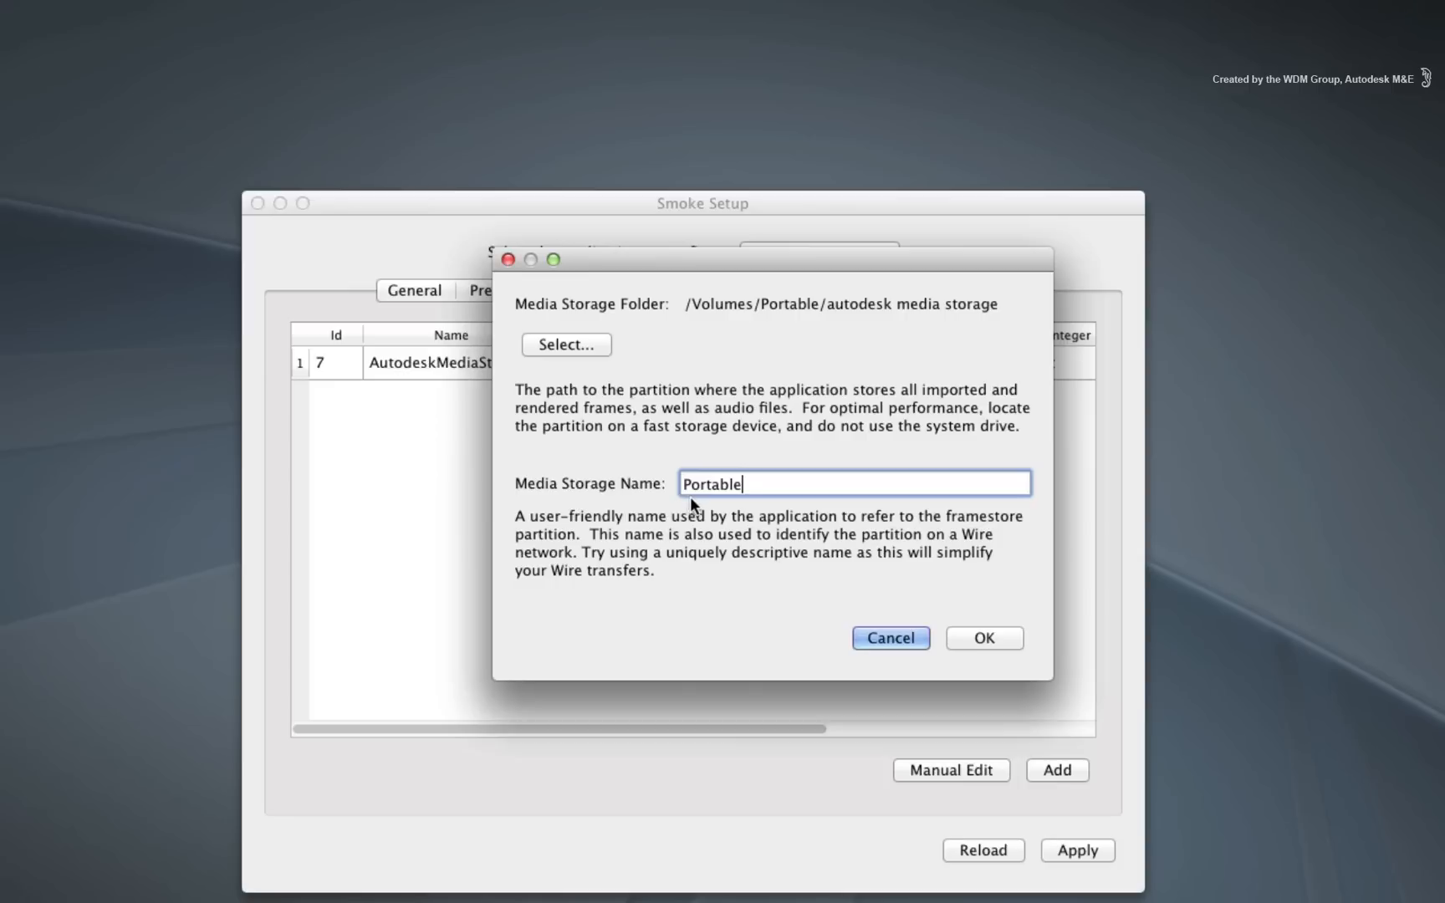
{"action": "mouse_move", "coordinate": [706, 520]}
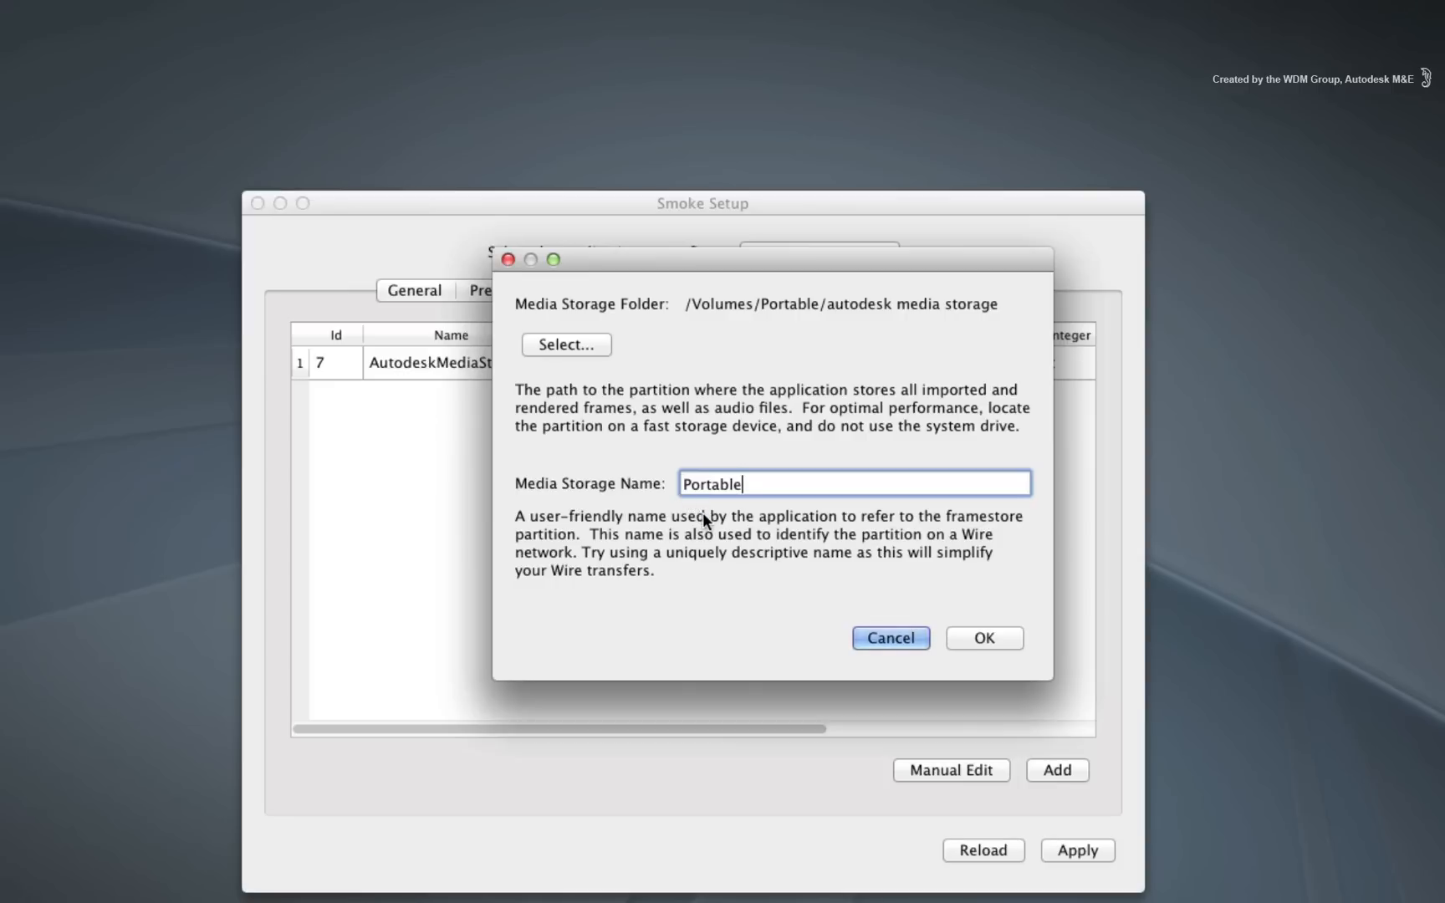
{"action": "left_click", "coordinate": [984, 637]}
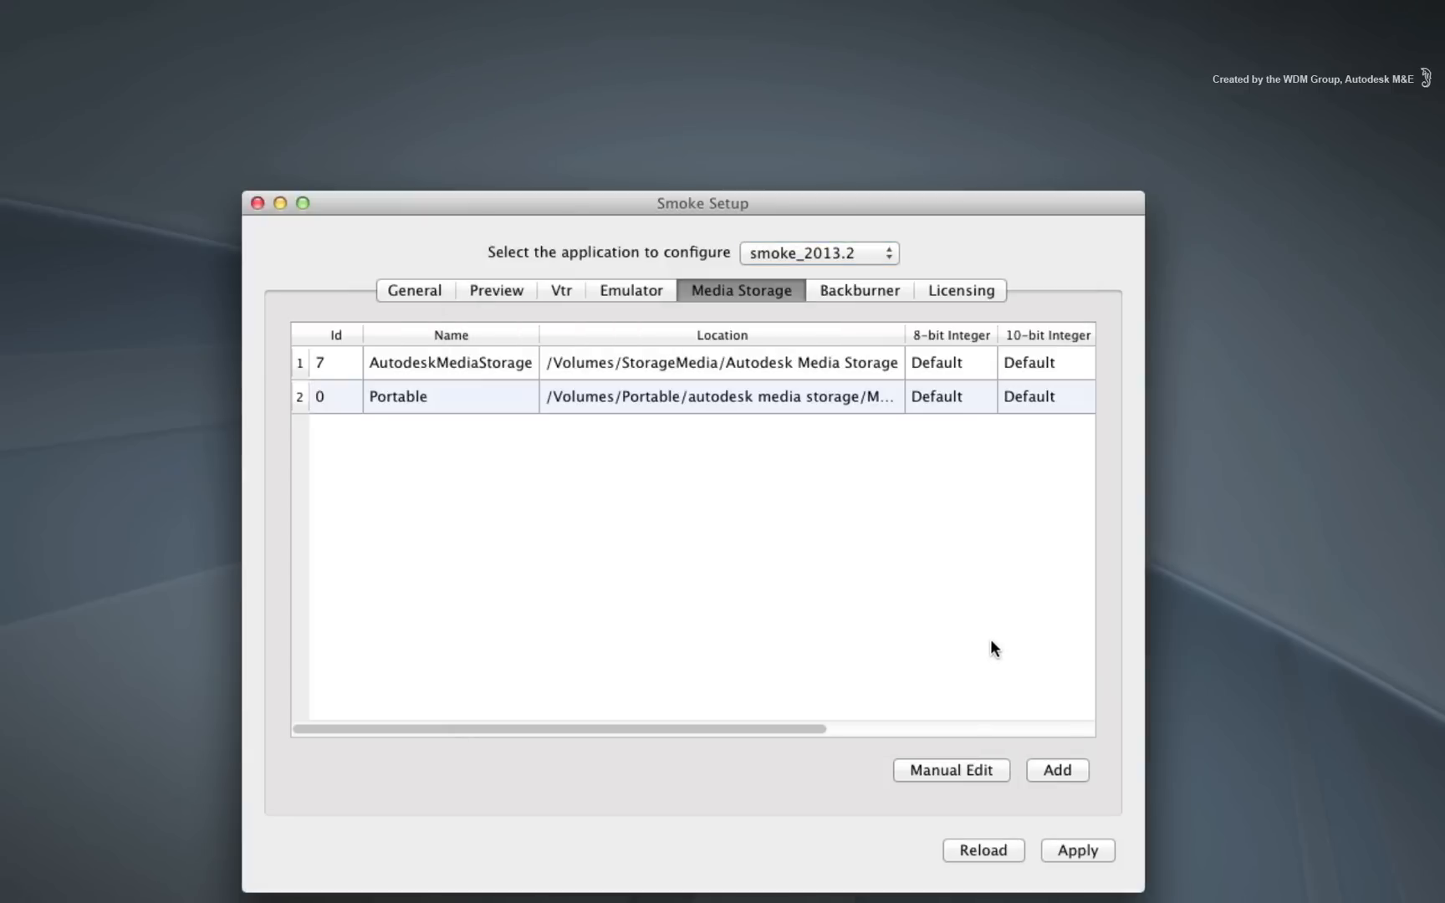
{"action": "mouse_move", "coordinate": [607, 430]}
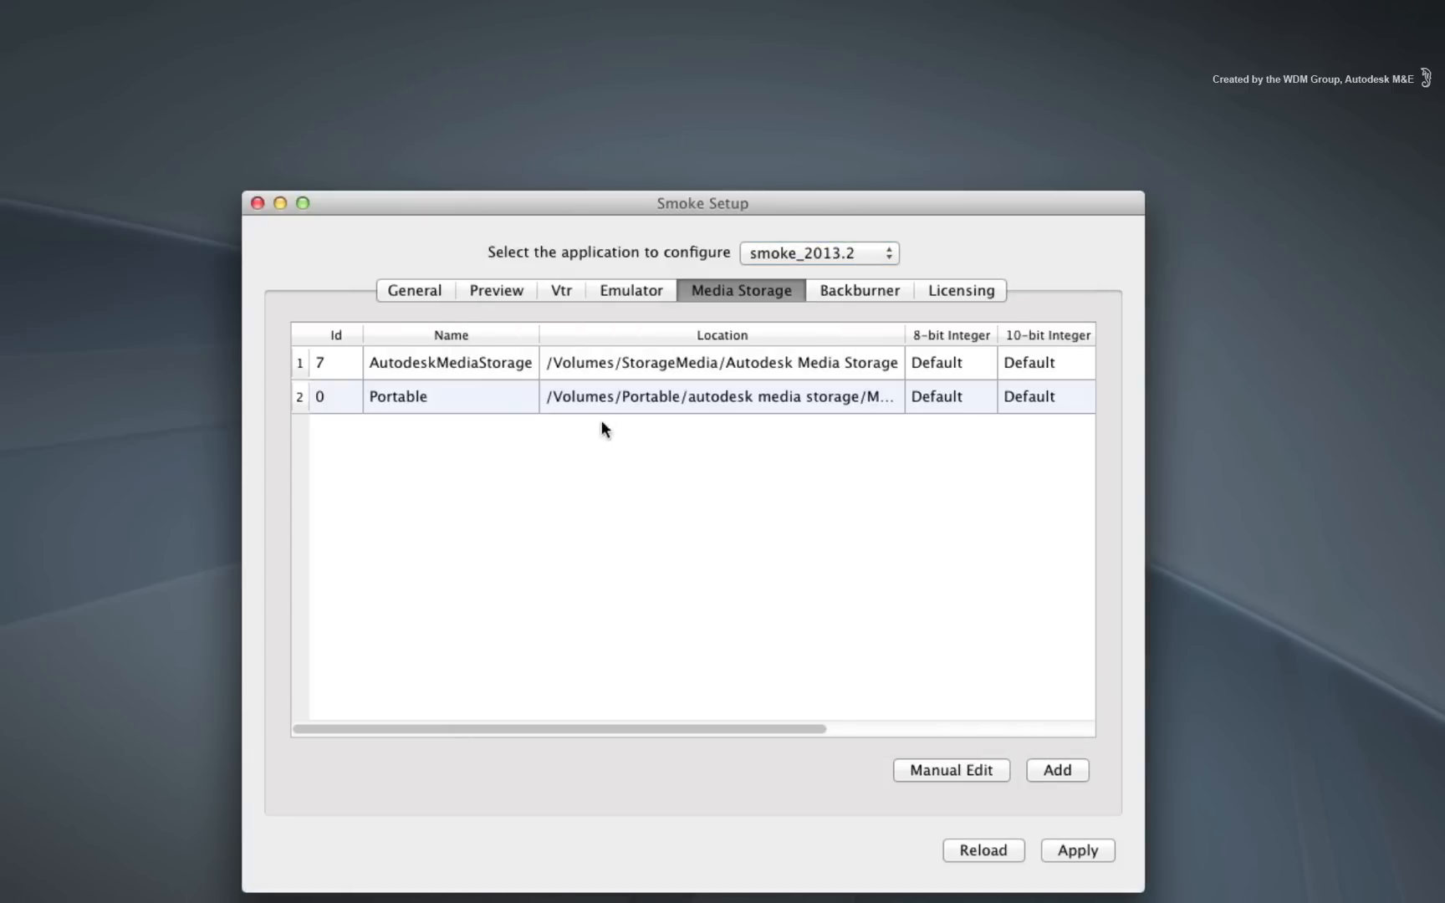
{"action": "mouse_move", "coordinate": [1048, 423]}
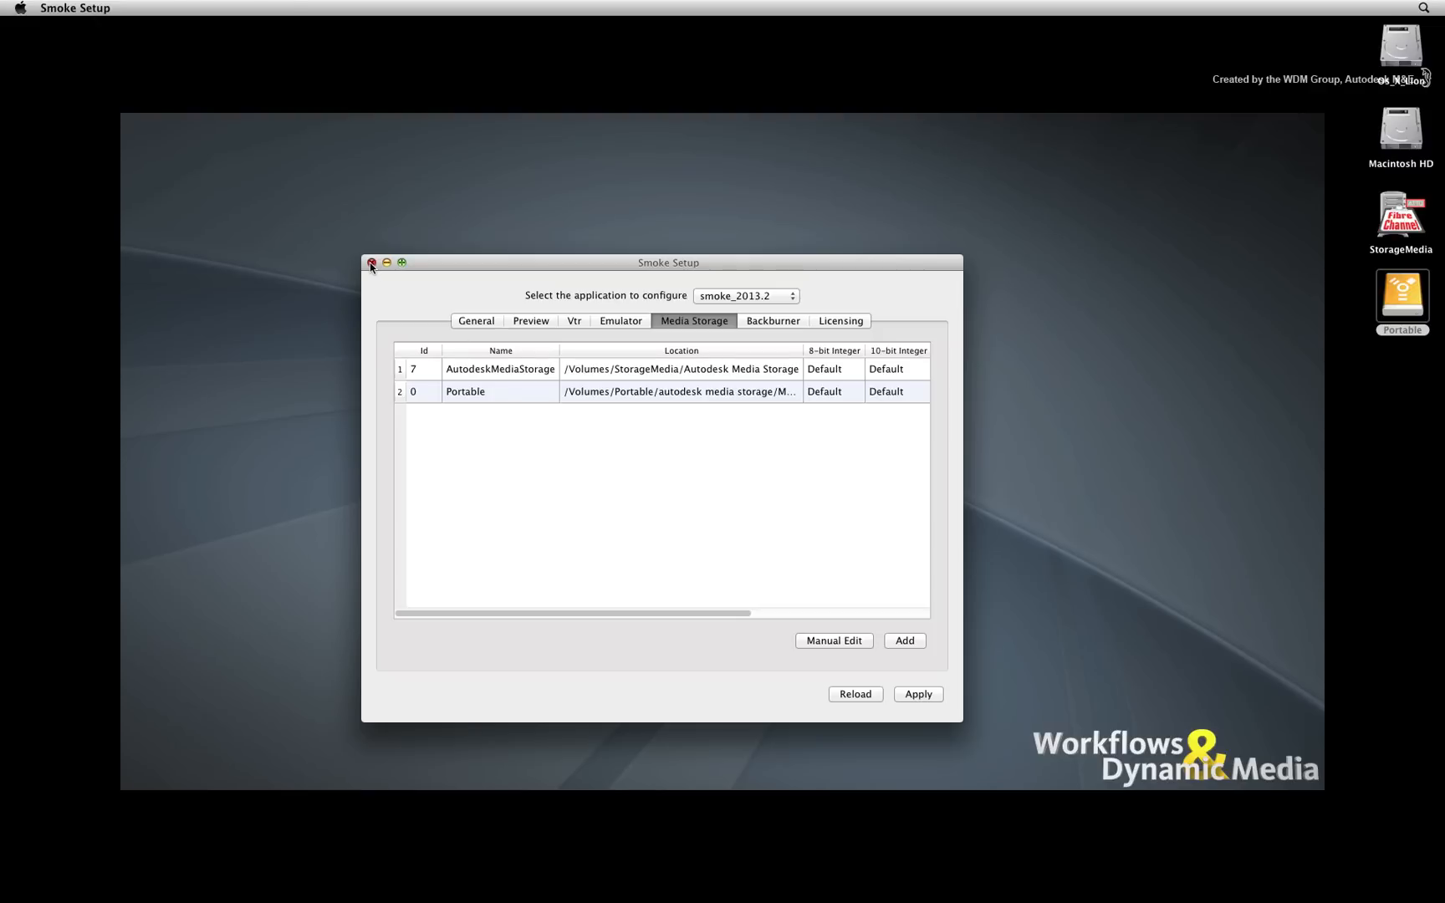
- Close Smoke Setup and launch Autodesk Smoke 2013 from the Dock
{"action": "left_click", "coordinate": [373, 263]}
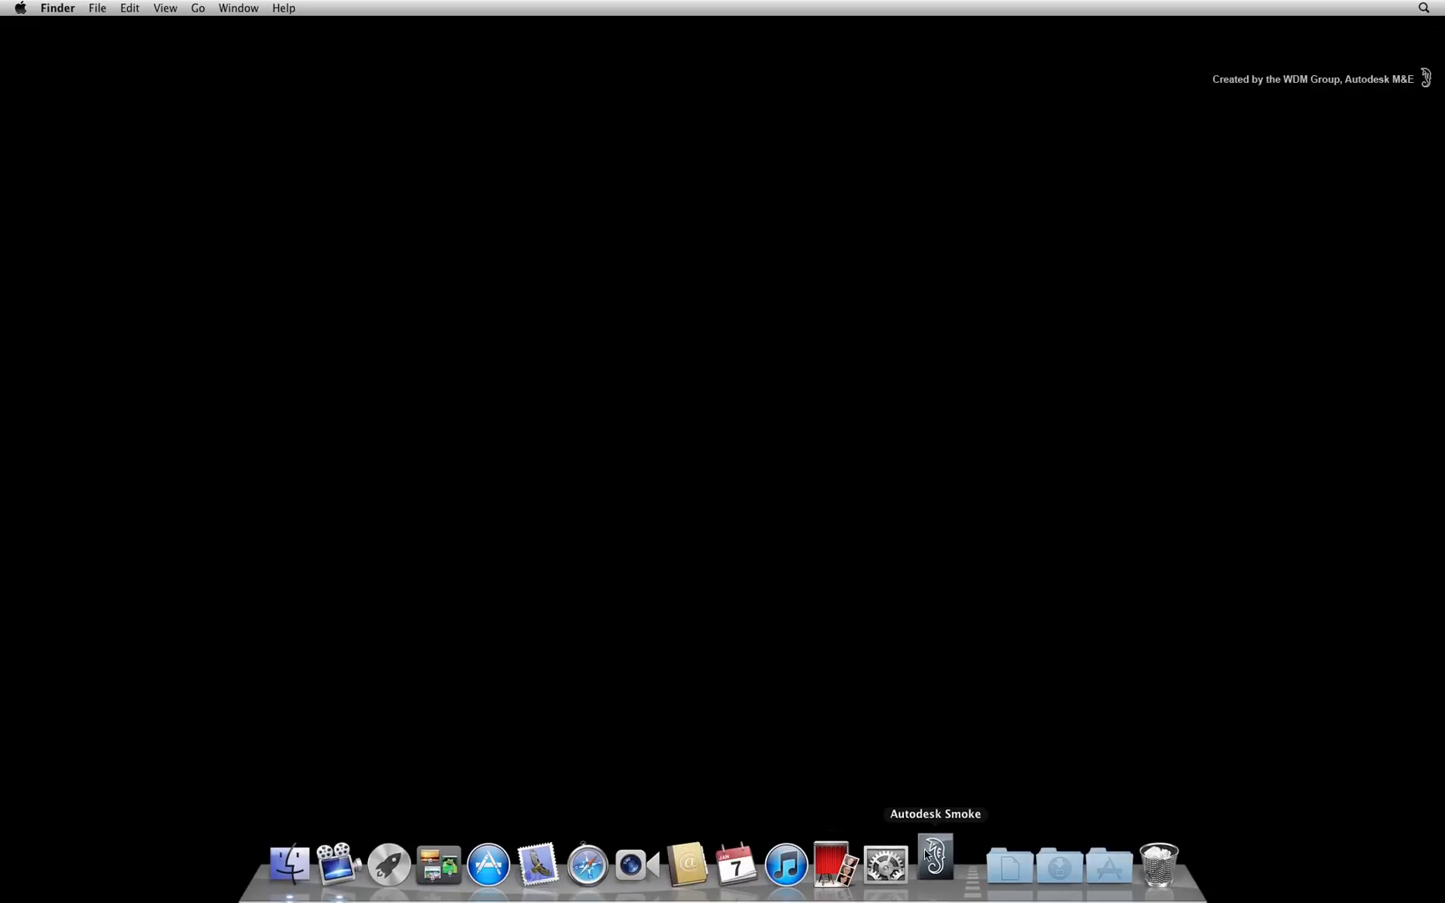
{"action": "left_click", "coordinate": [933, 864]}
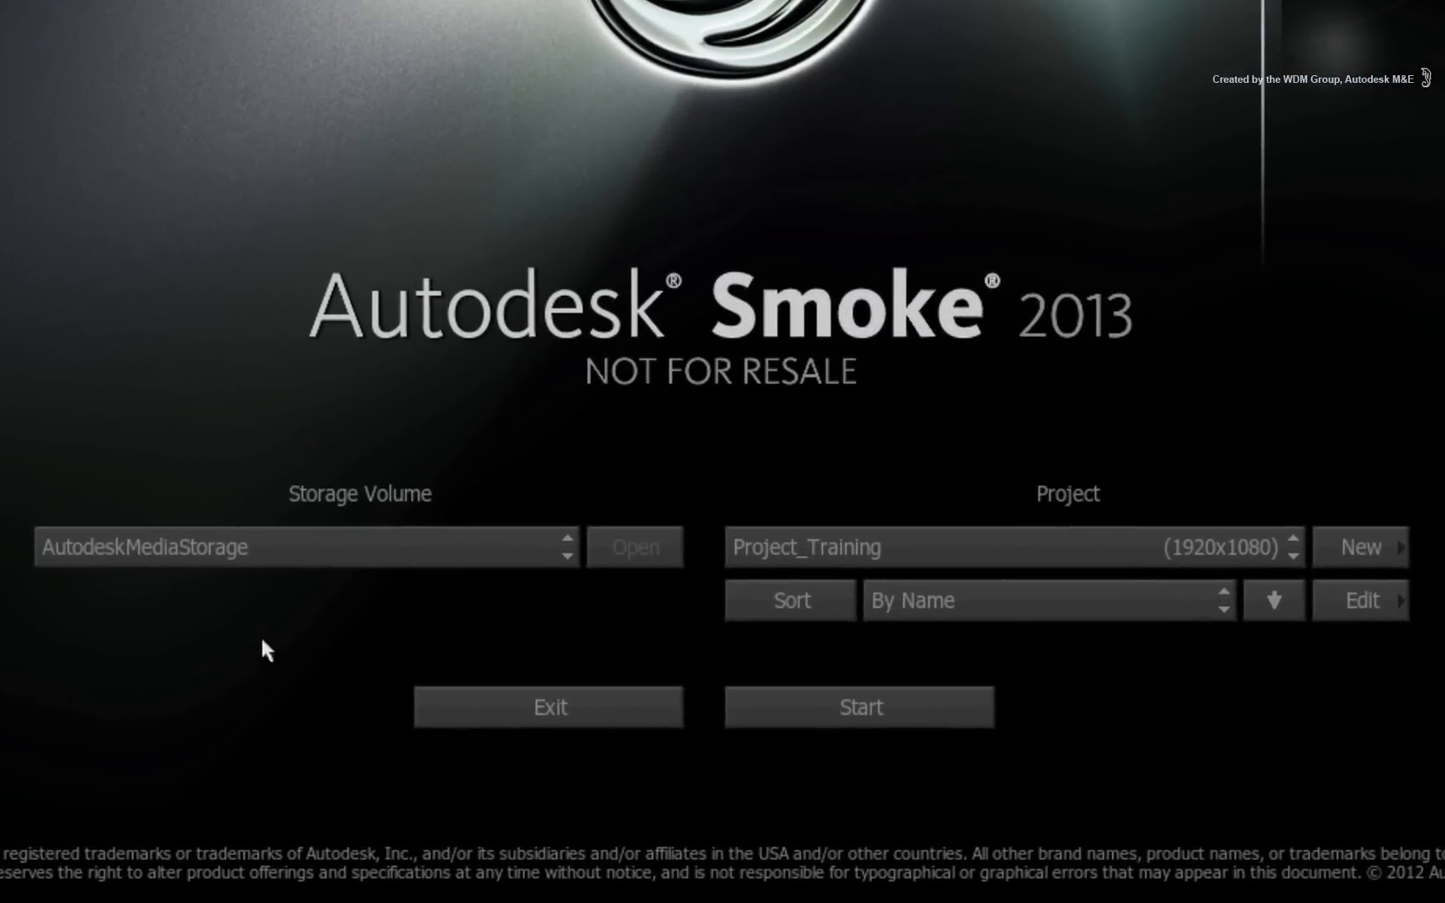
{"action": "mouse_move", "coordinate": [331, 619]}
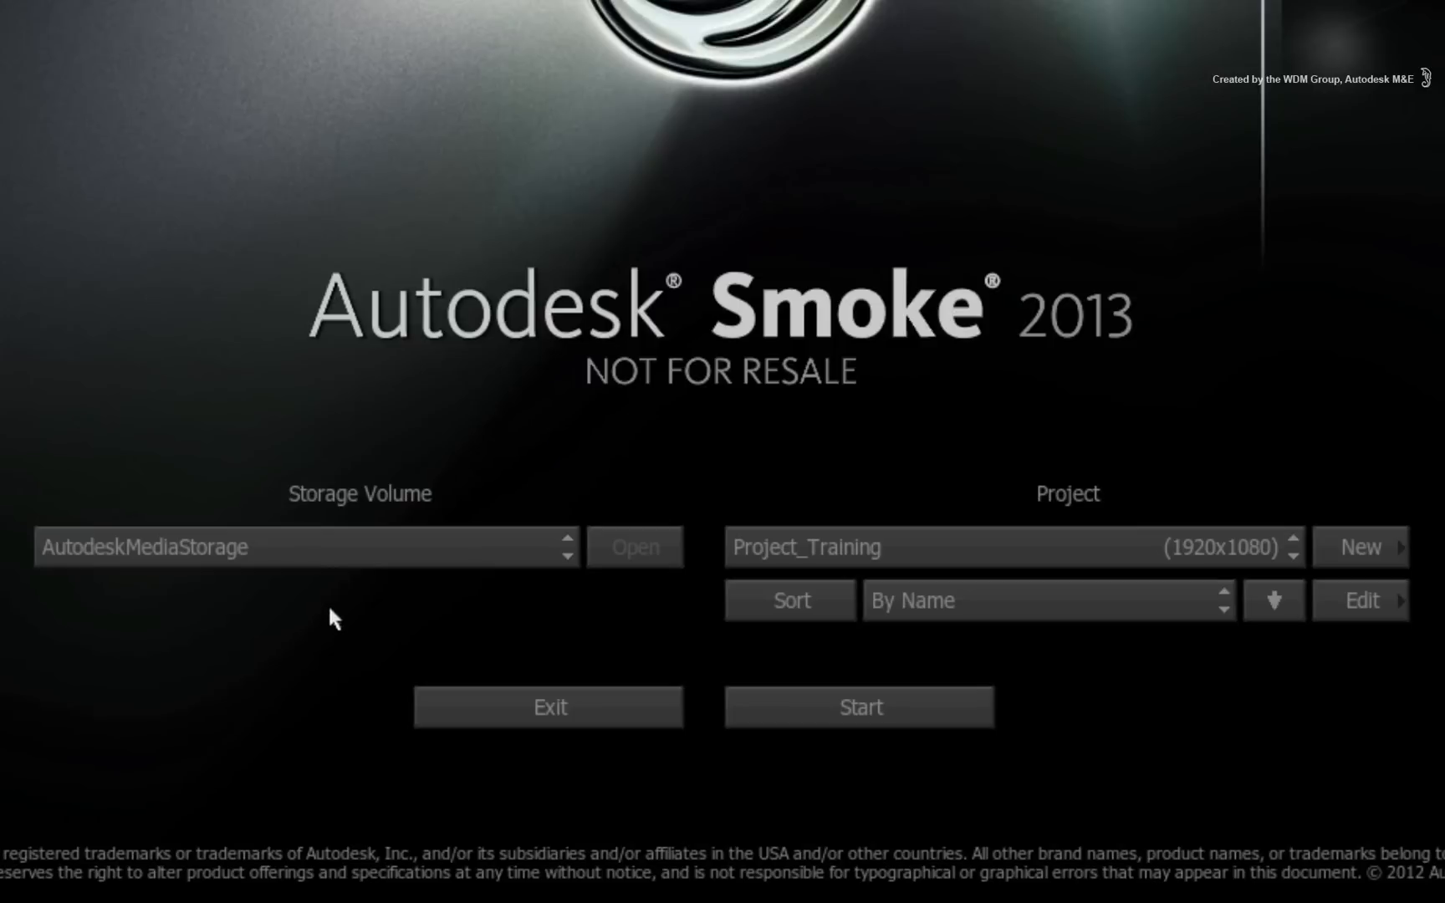
{"action": "mouse_move", "coordinate": [129, 483]}
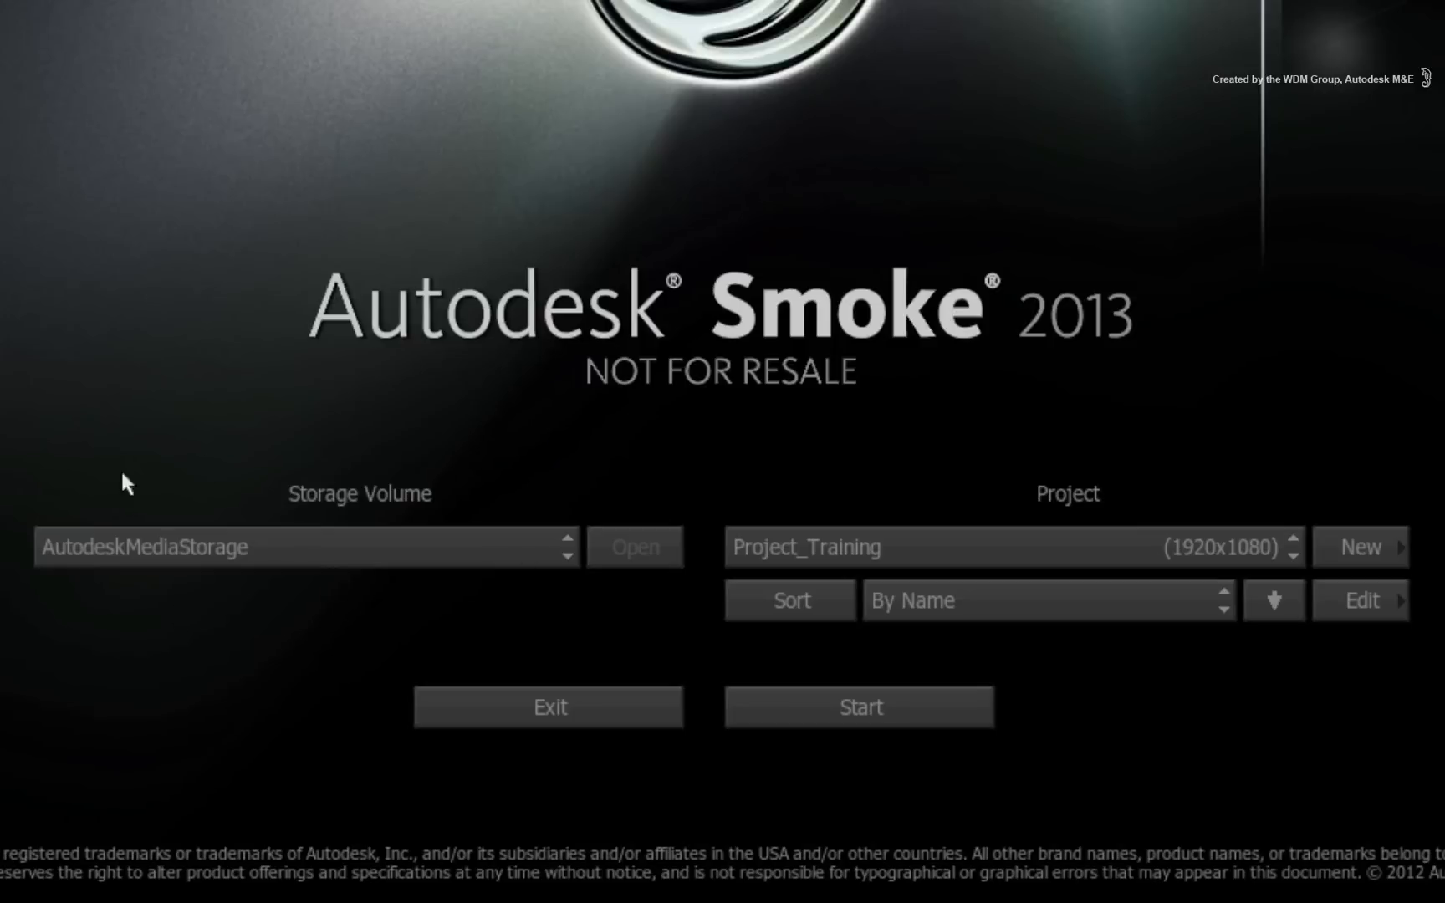
{"action": "mouse_move", "coordinate": [368, 622]}
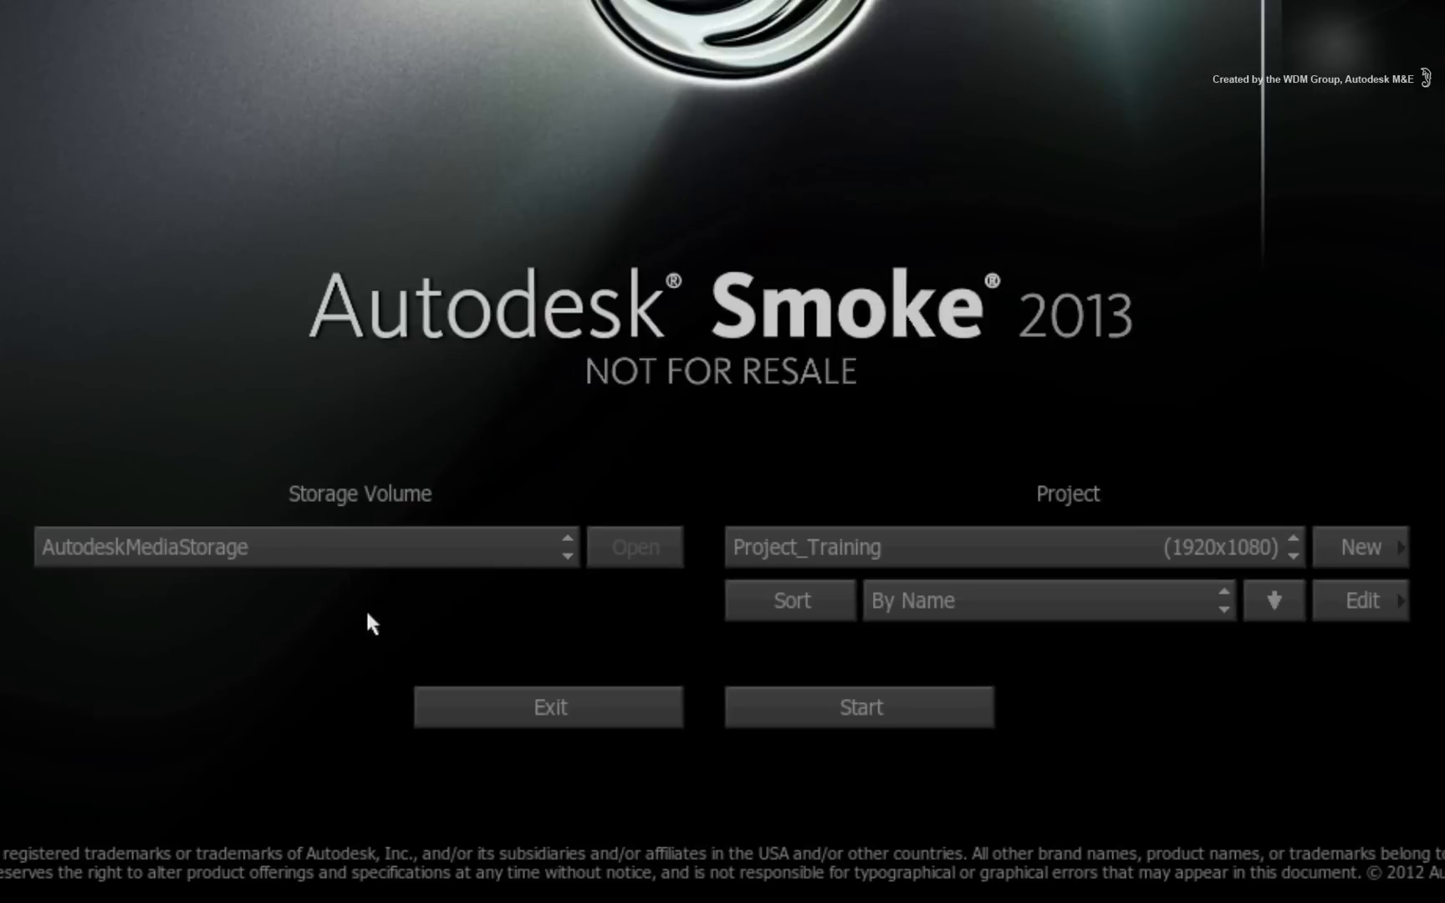
{"action": "mouse_move", "coordinate": [438, 597]}
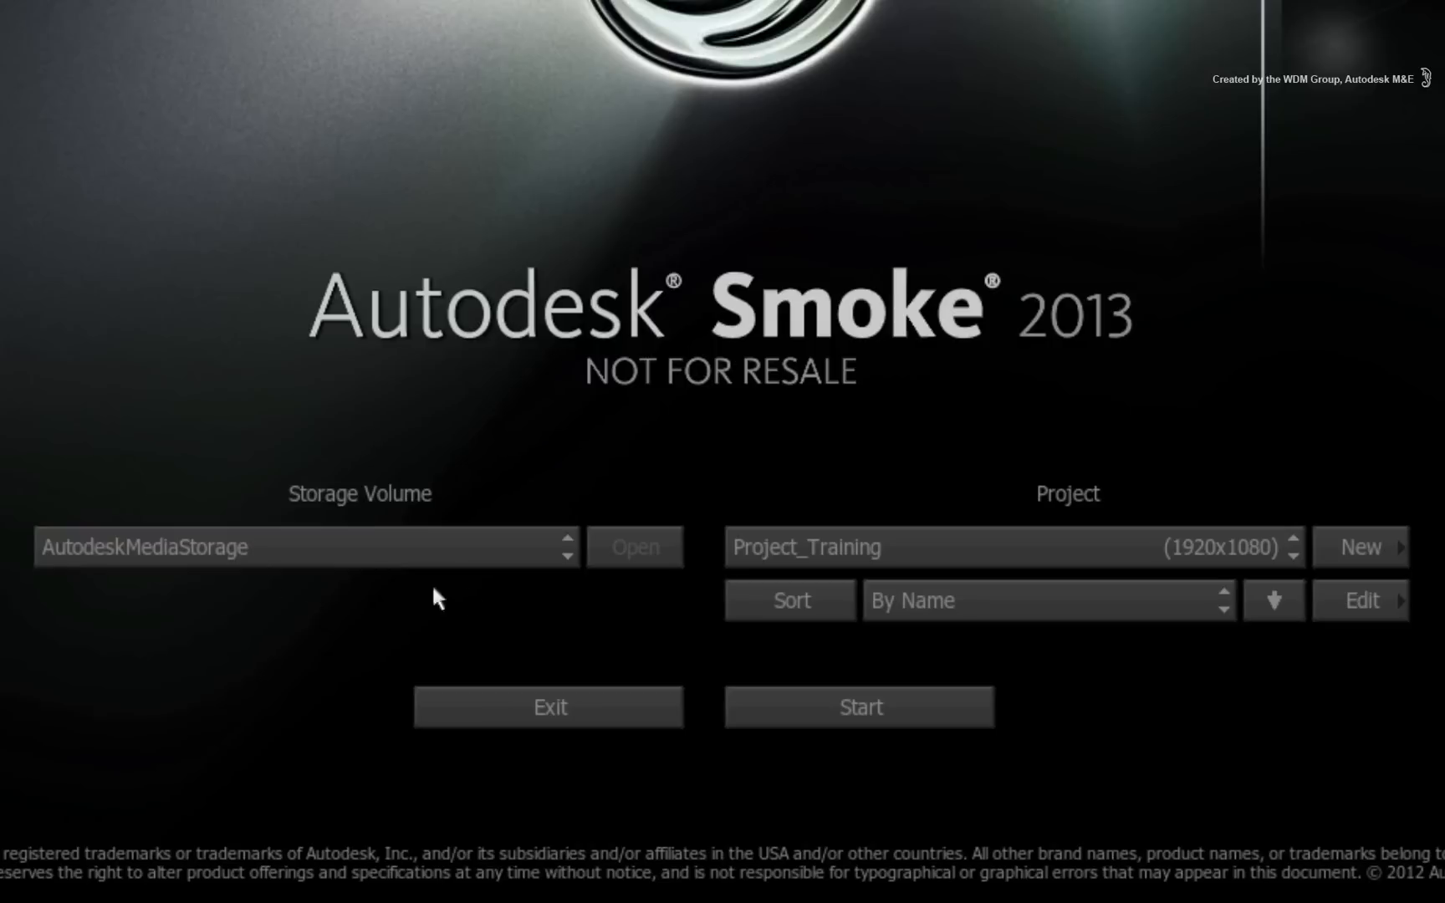
{"action": "mouse_move", "coordinate": [495, 602]}
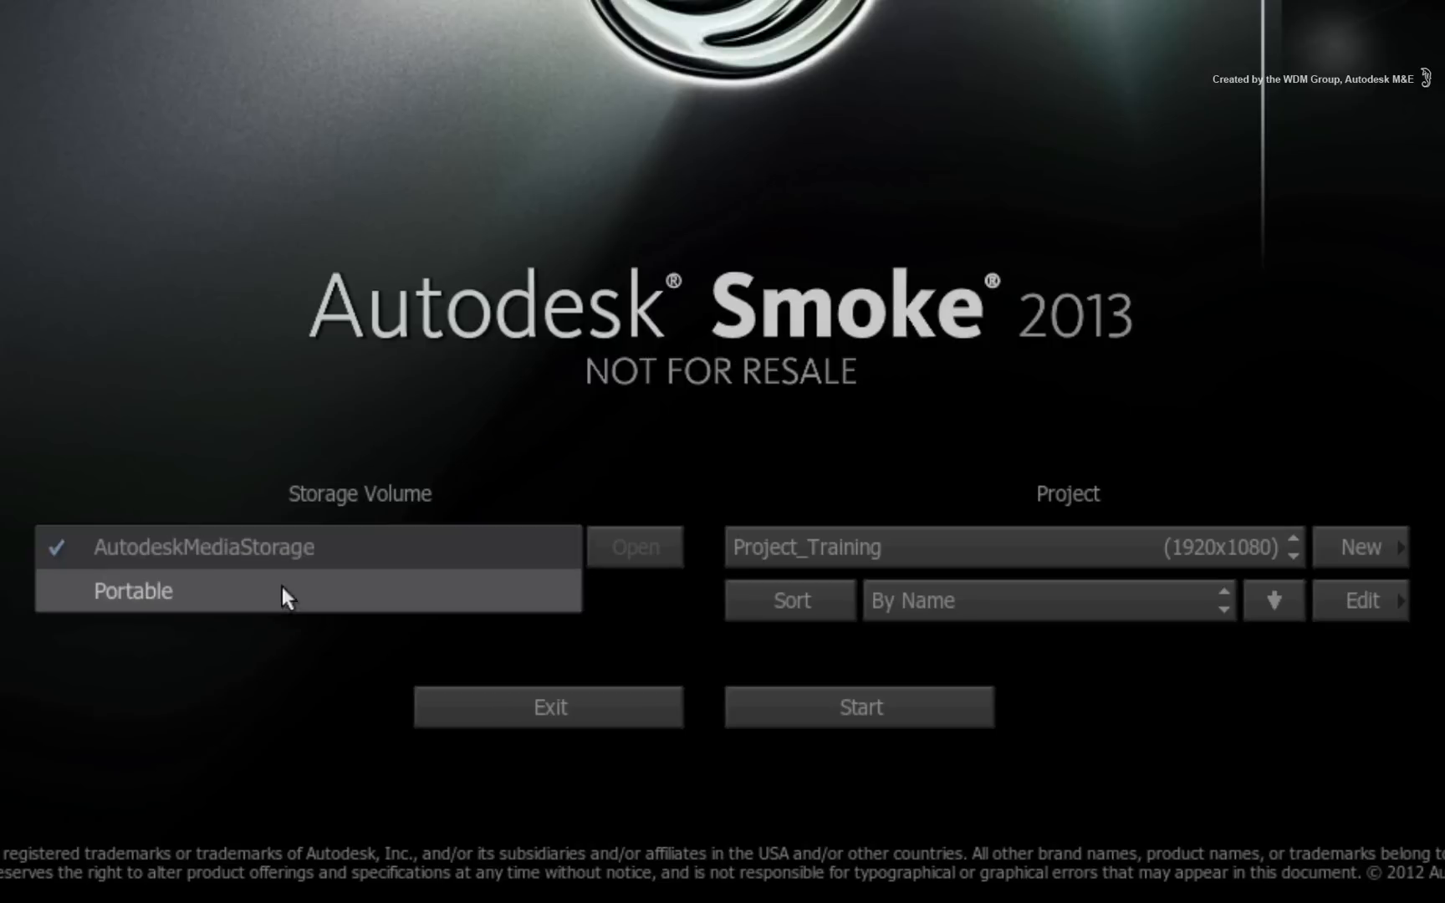
{"action": "mouse_move", "coordinate": [196, 599]}
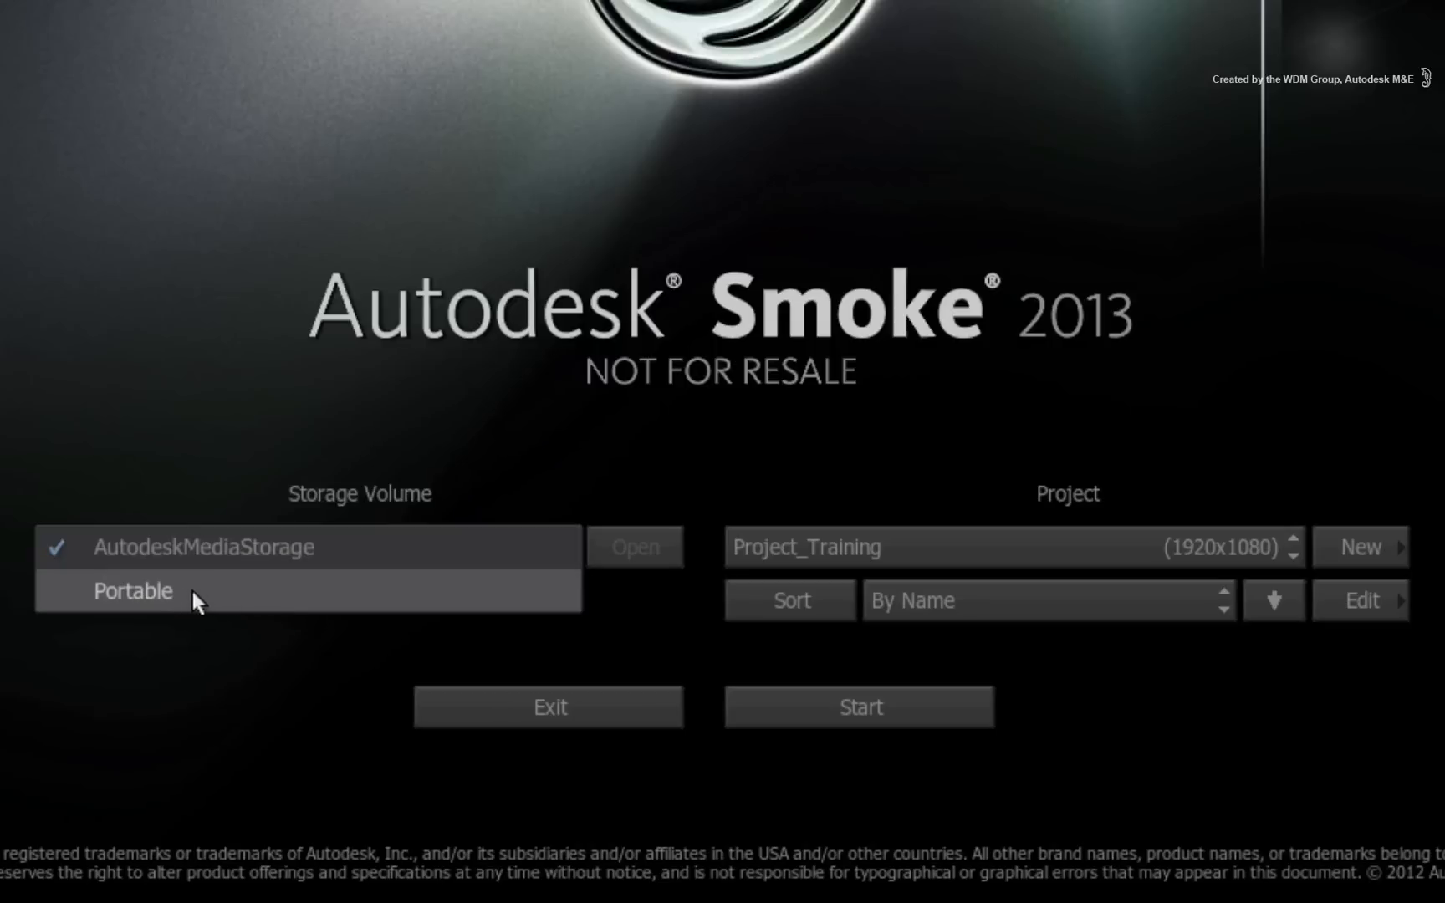
{"action": "mouse_move", "coordinate": [203, 547]}
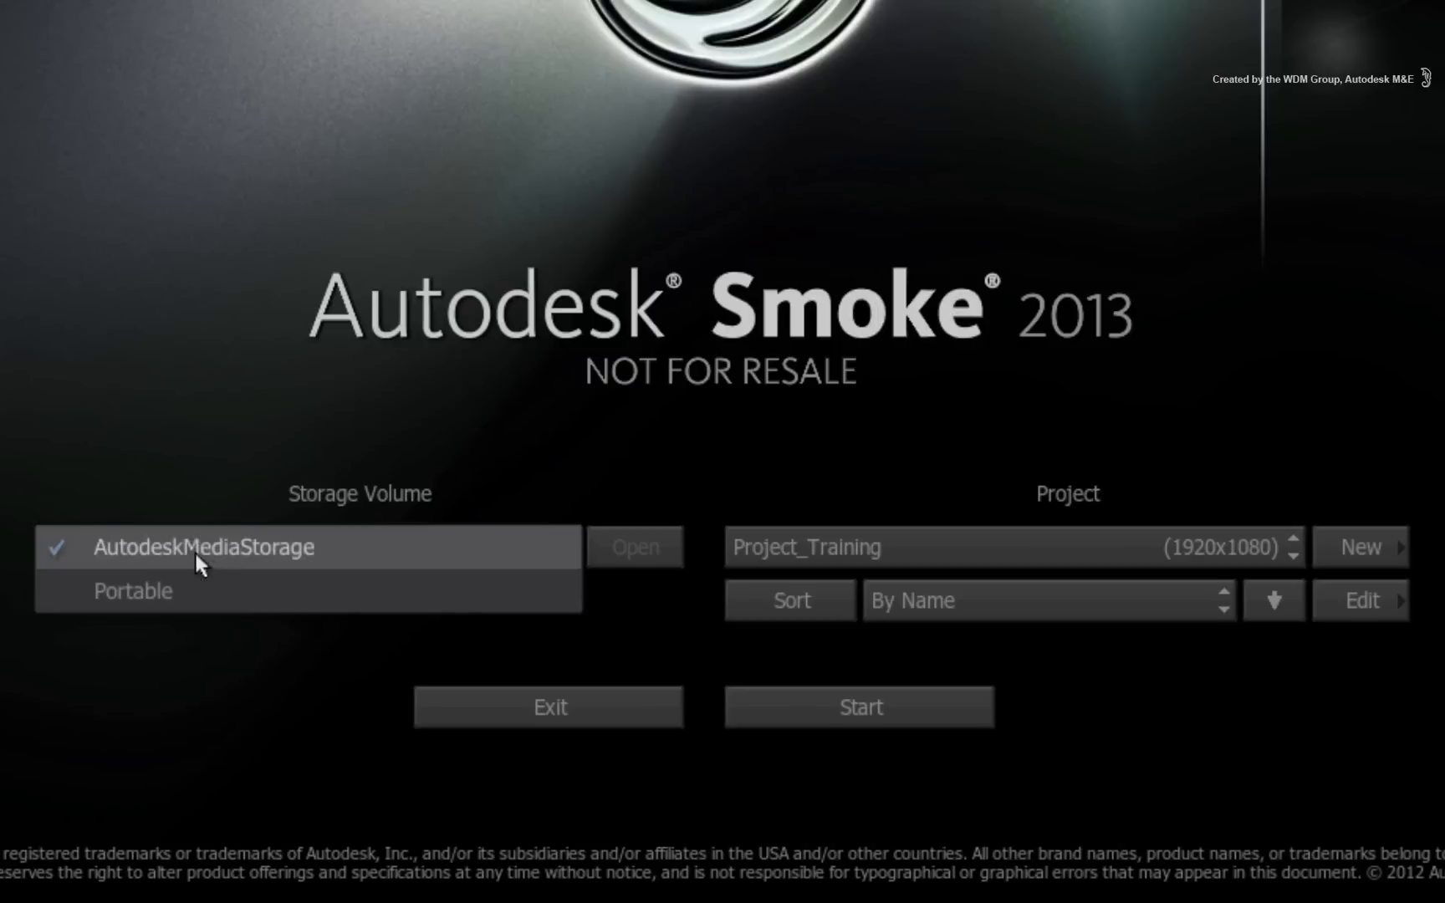
{"action": "mouse_move", "coordinate": [234, 597]}
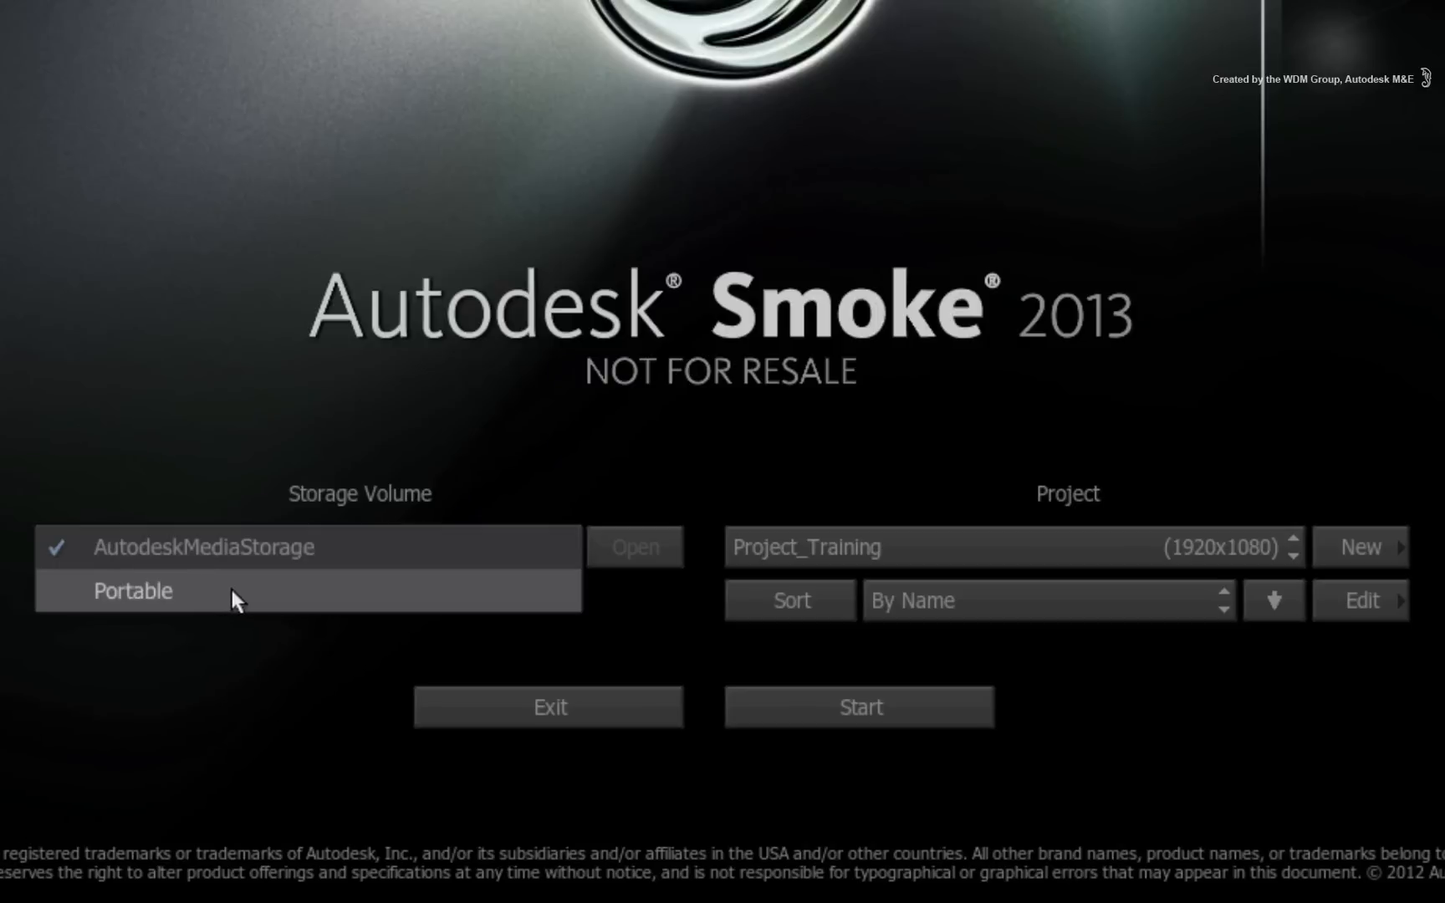
{"action": "mouse_move", "coordinate": [246, 597]}
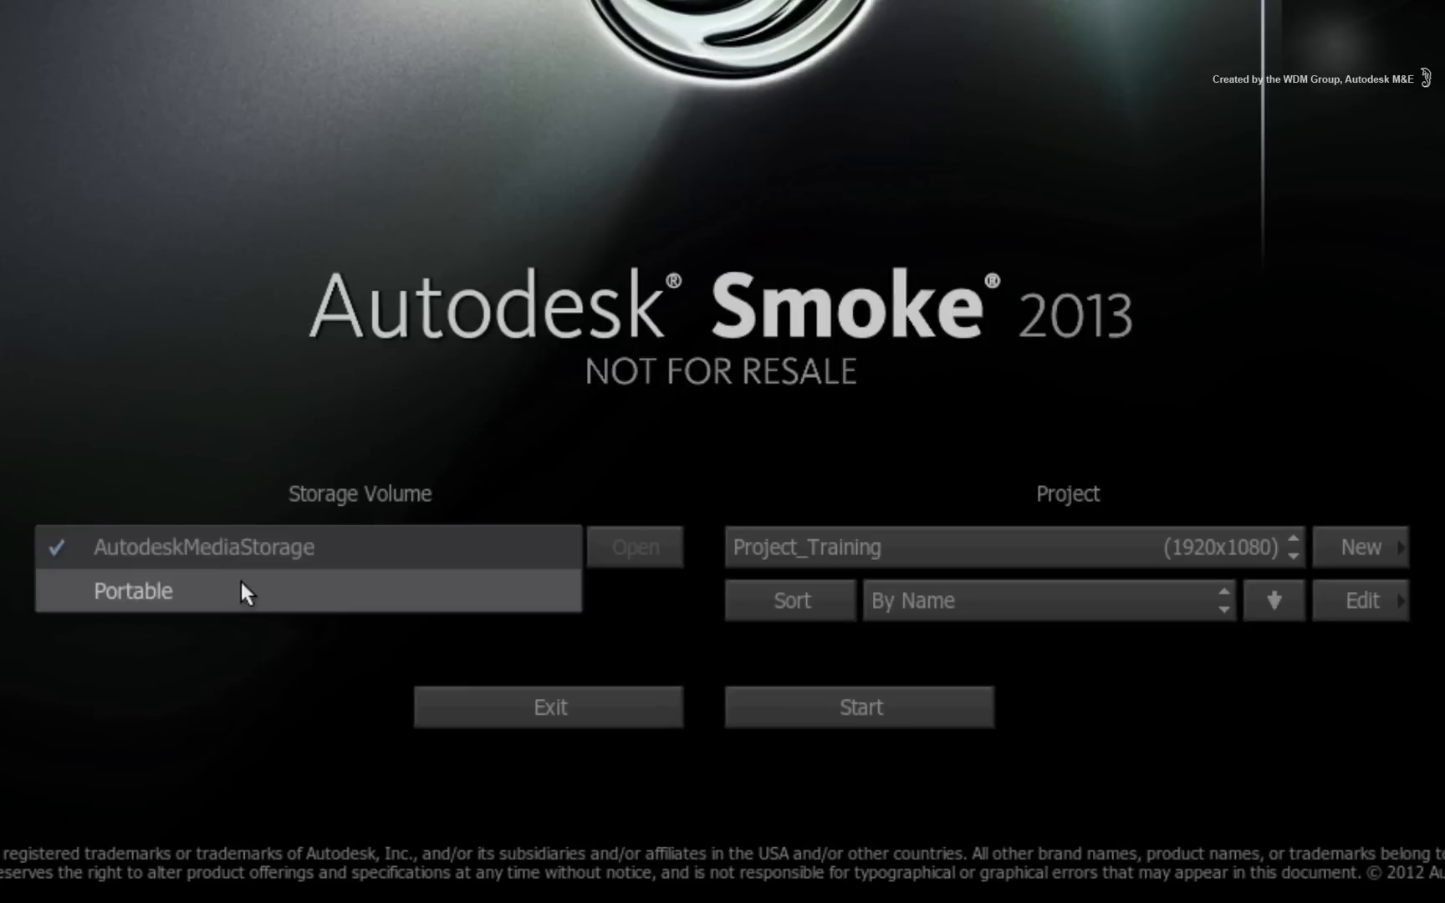
{"action": "mouse_move", "coordinate": [219, 597]}
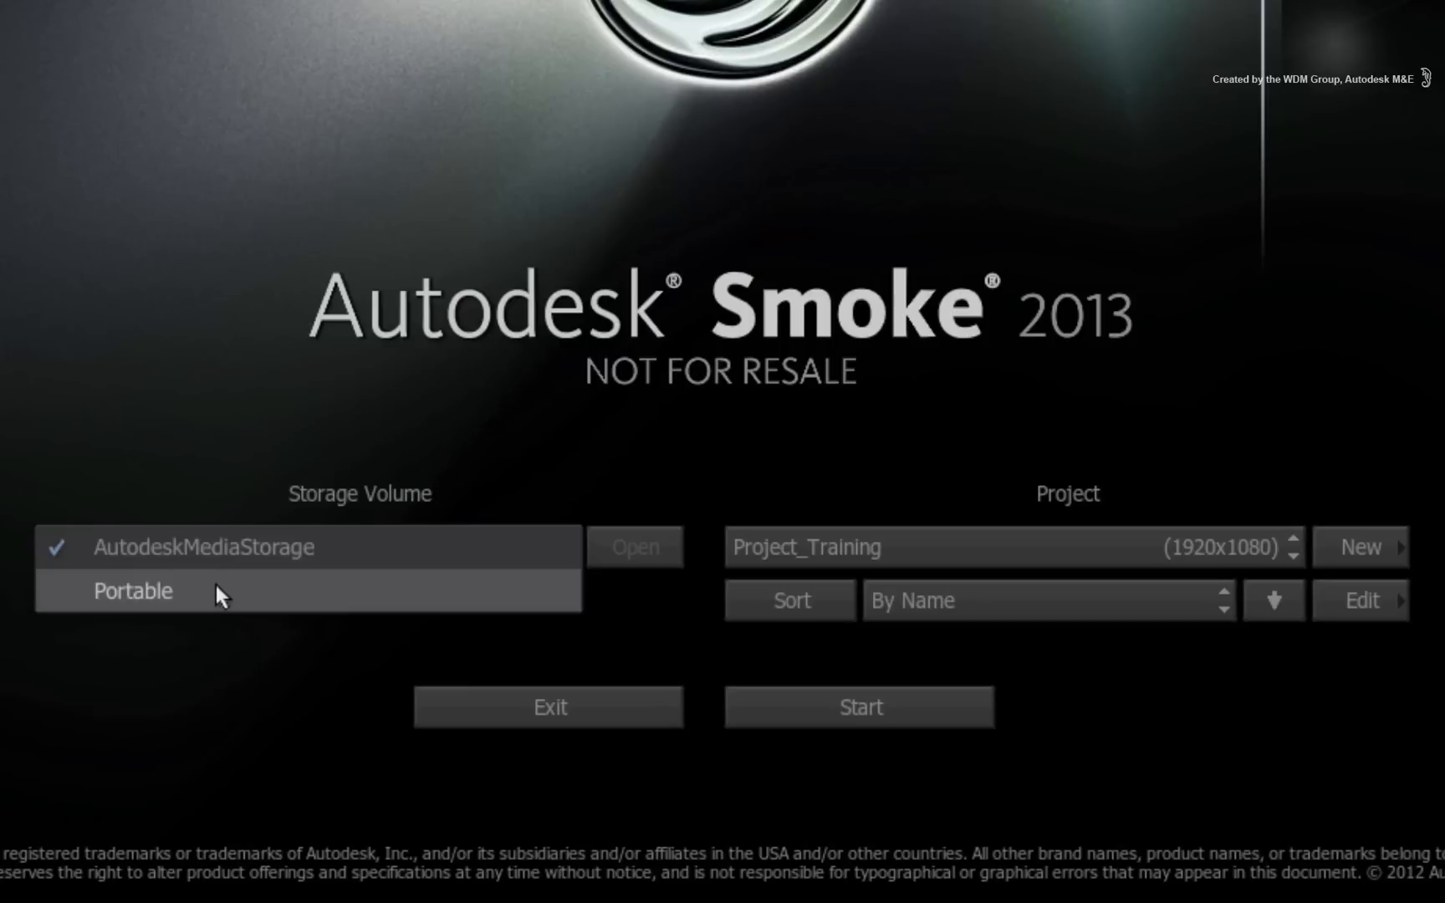
{"action": "mouse_move", "coordinate": [160, 612]}
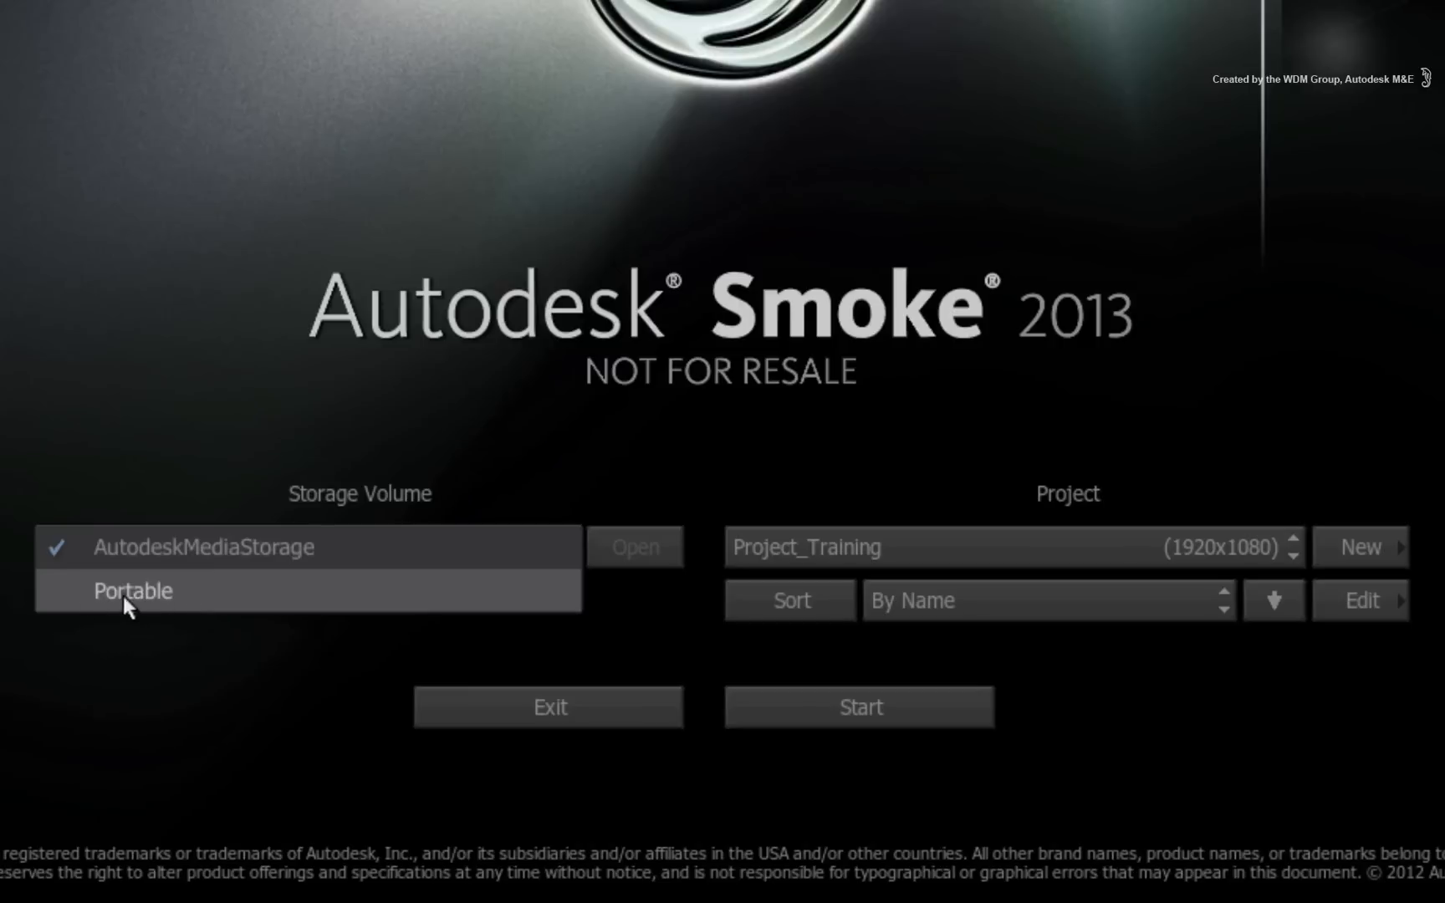
{"action": "mouse_move", "coordinate": [264, 604]}
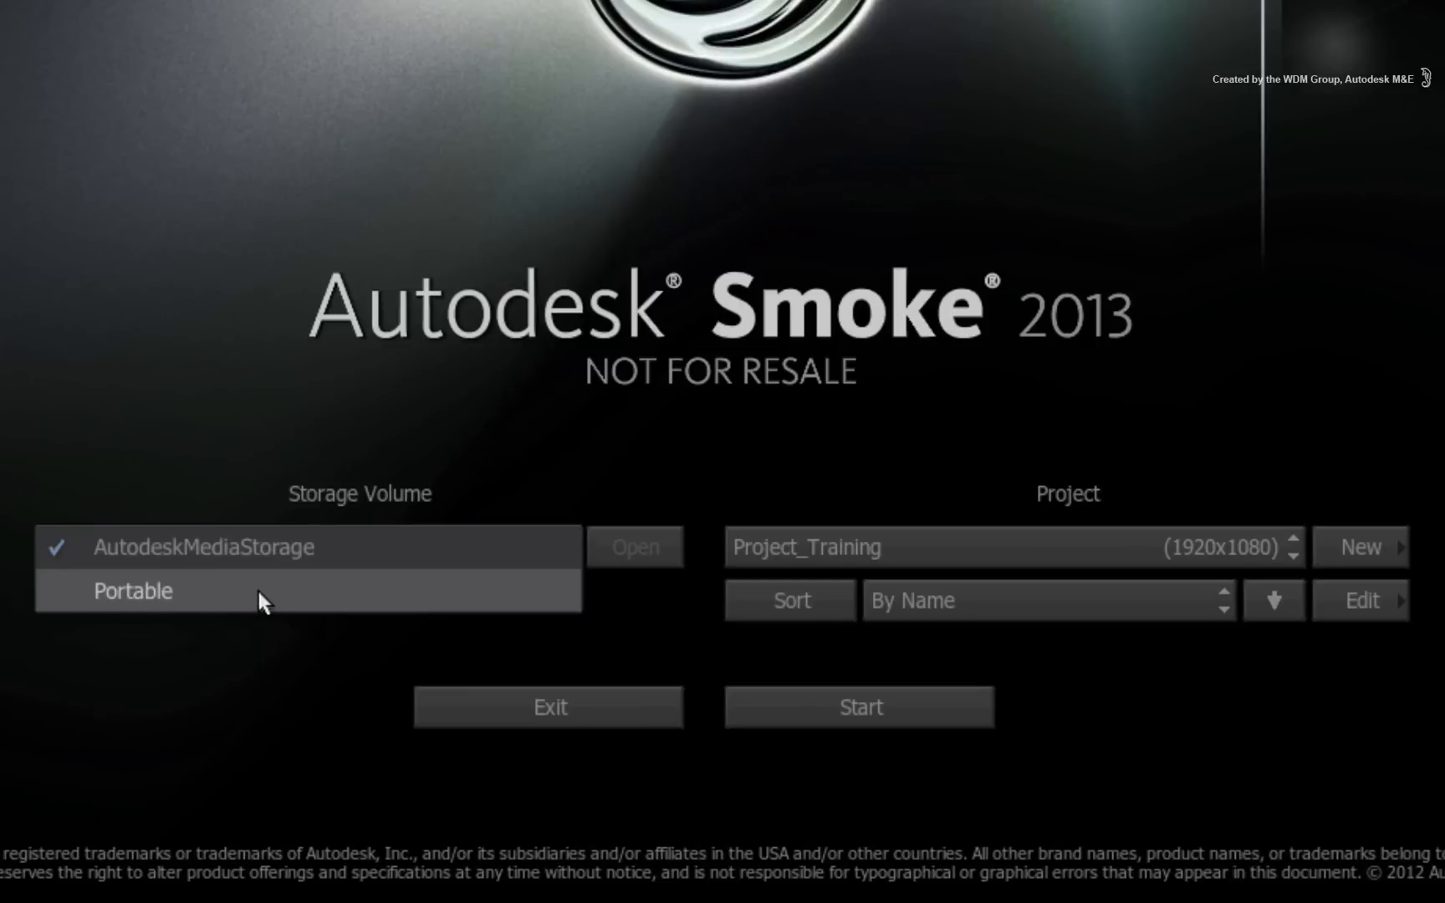
{"action": "mouse_move", "coordinate": [179, 609]}
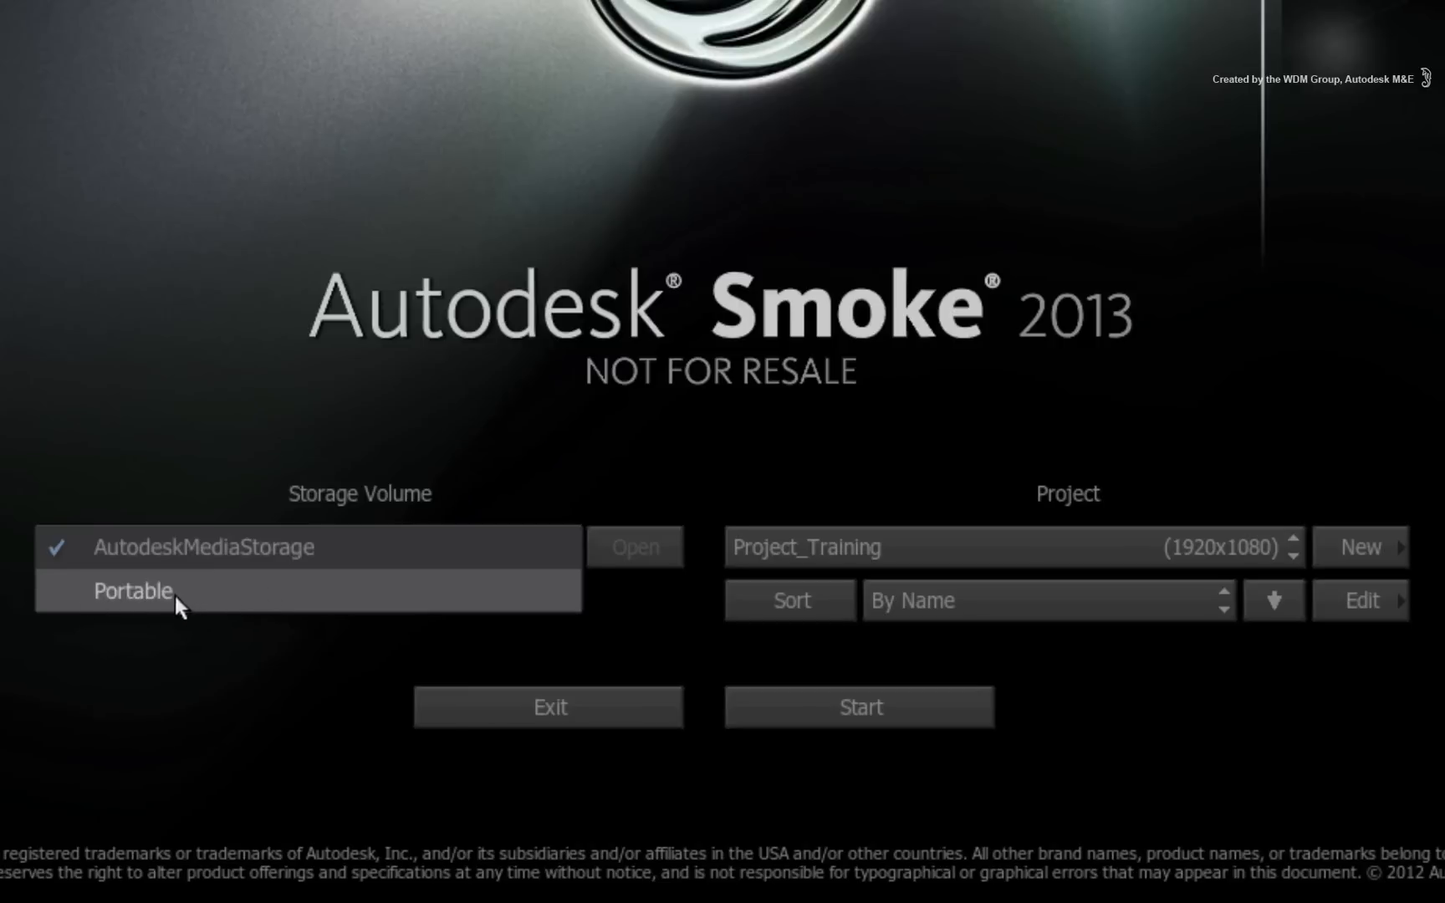
- Open the Portable storage volume on Smoke's startup screen
{"action": "left_click", "coordinate": [132, 590]}
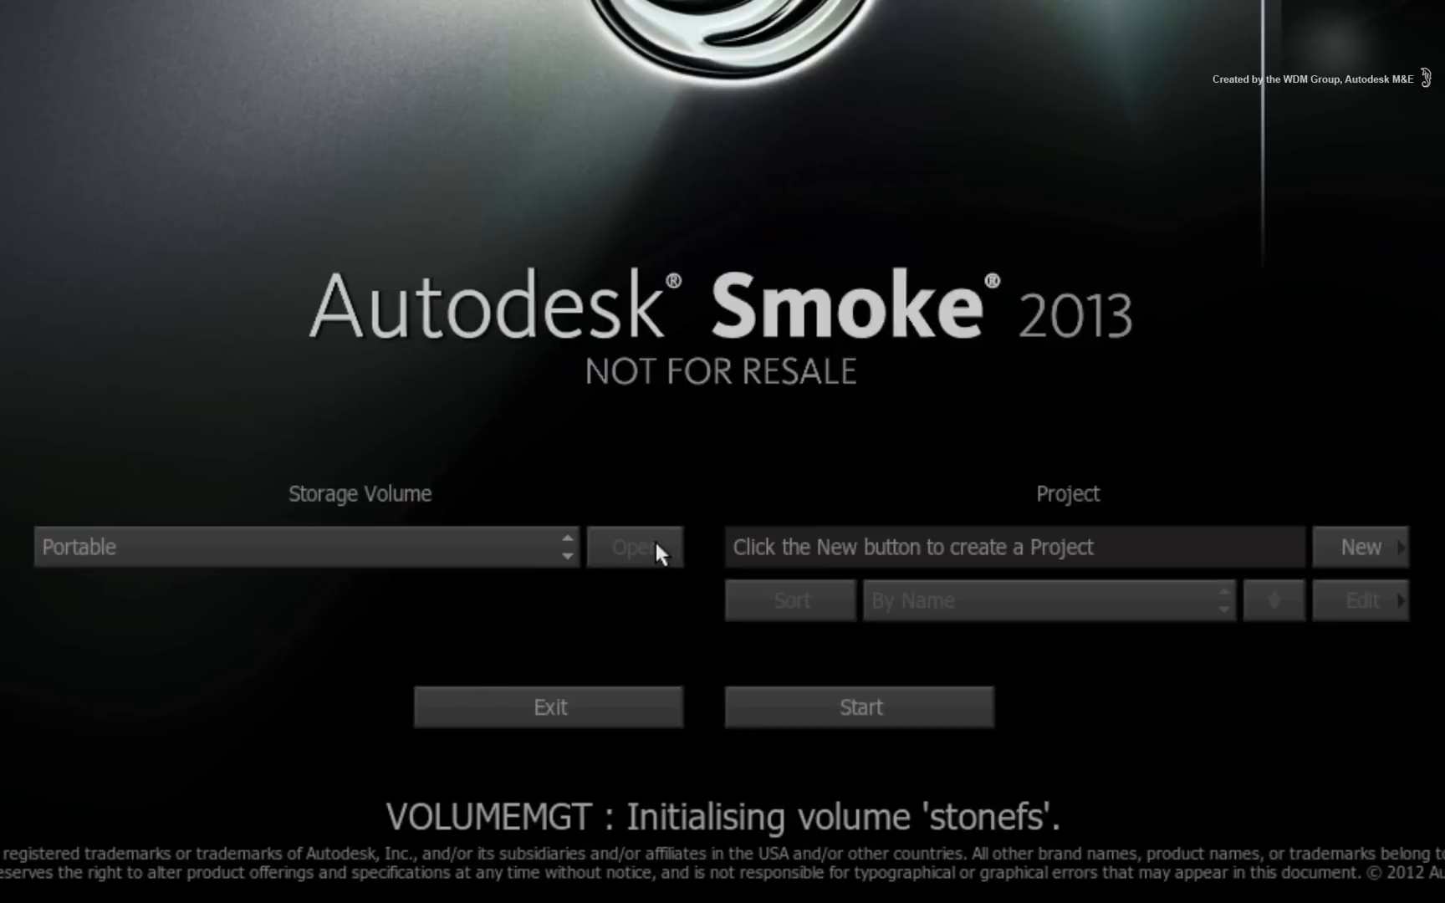
{"action": "mouse_move", "coordinate": [649, 615]}
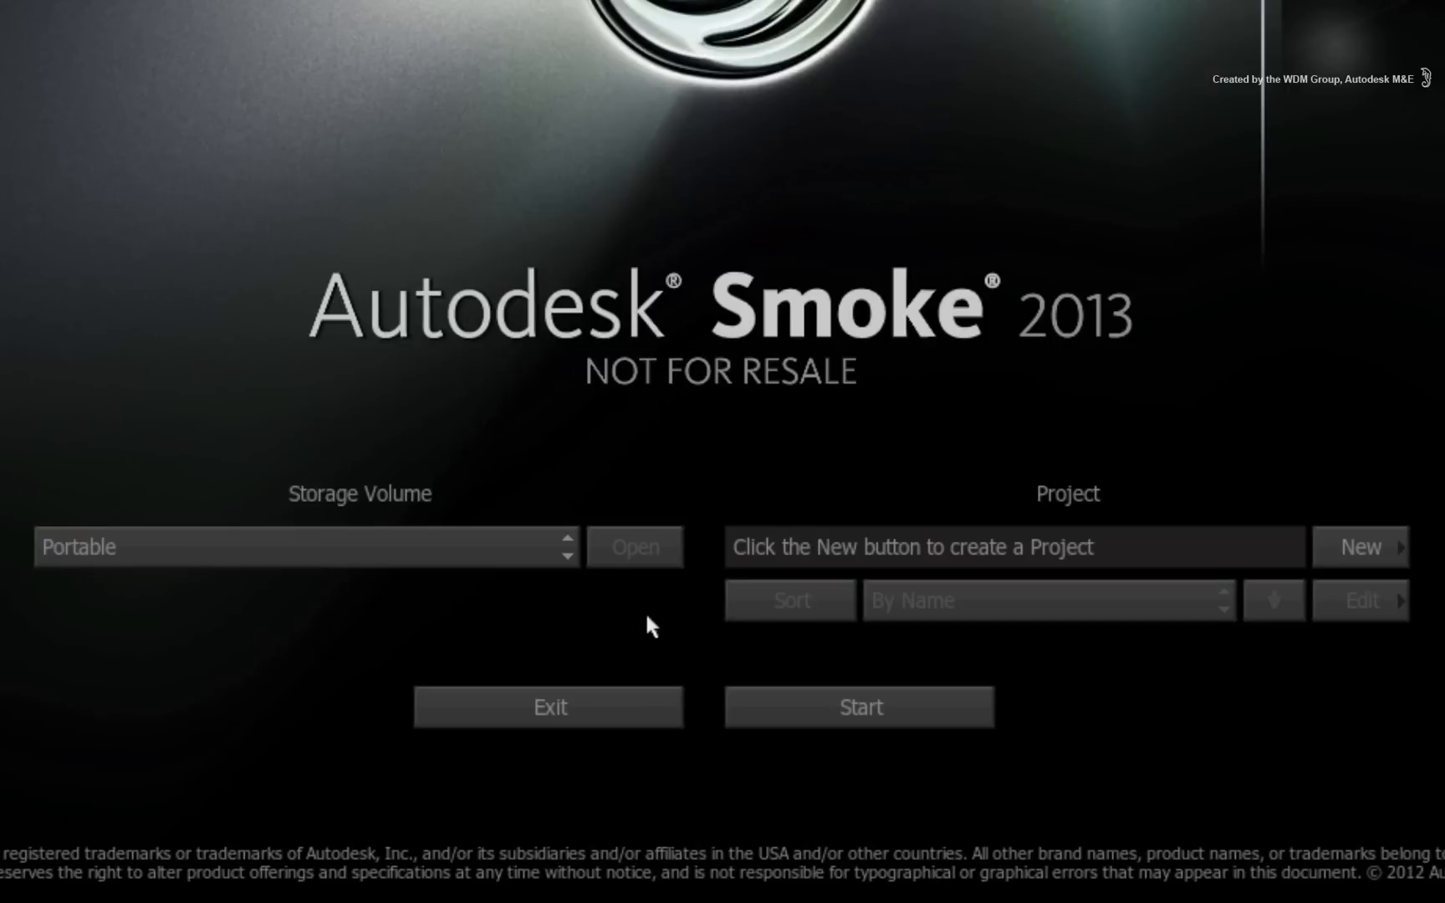
{"action": "mouse_move", "coordinate": [983, 651]}
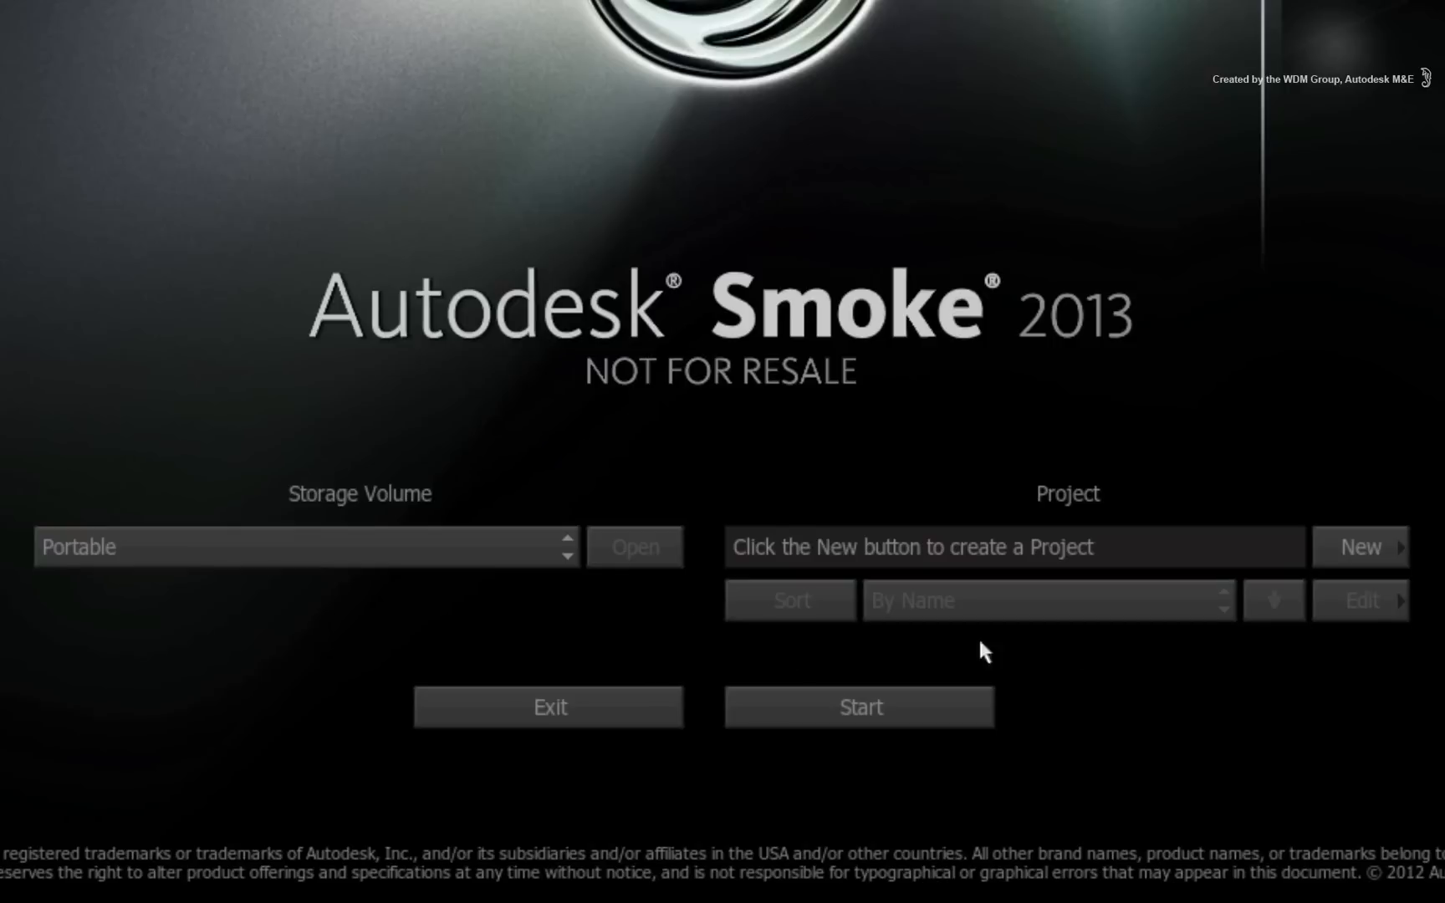
{"action": "mouse_move", "coordinate": [1380, 598]}
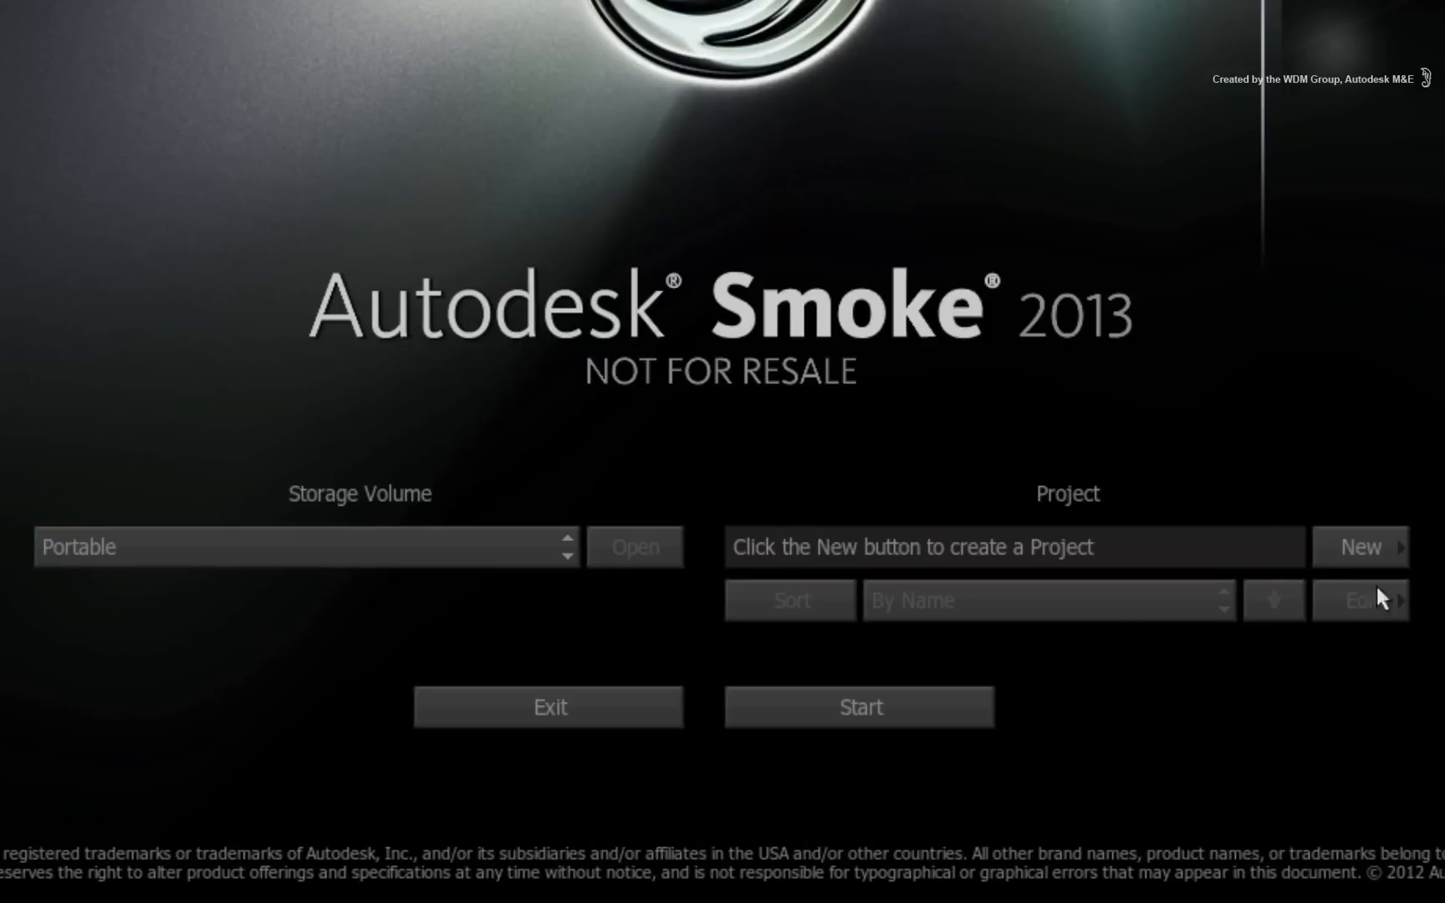
{"action": "mouse_move", "coordinate": [1212, 490]}
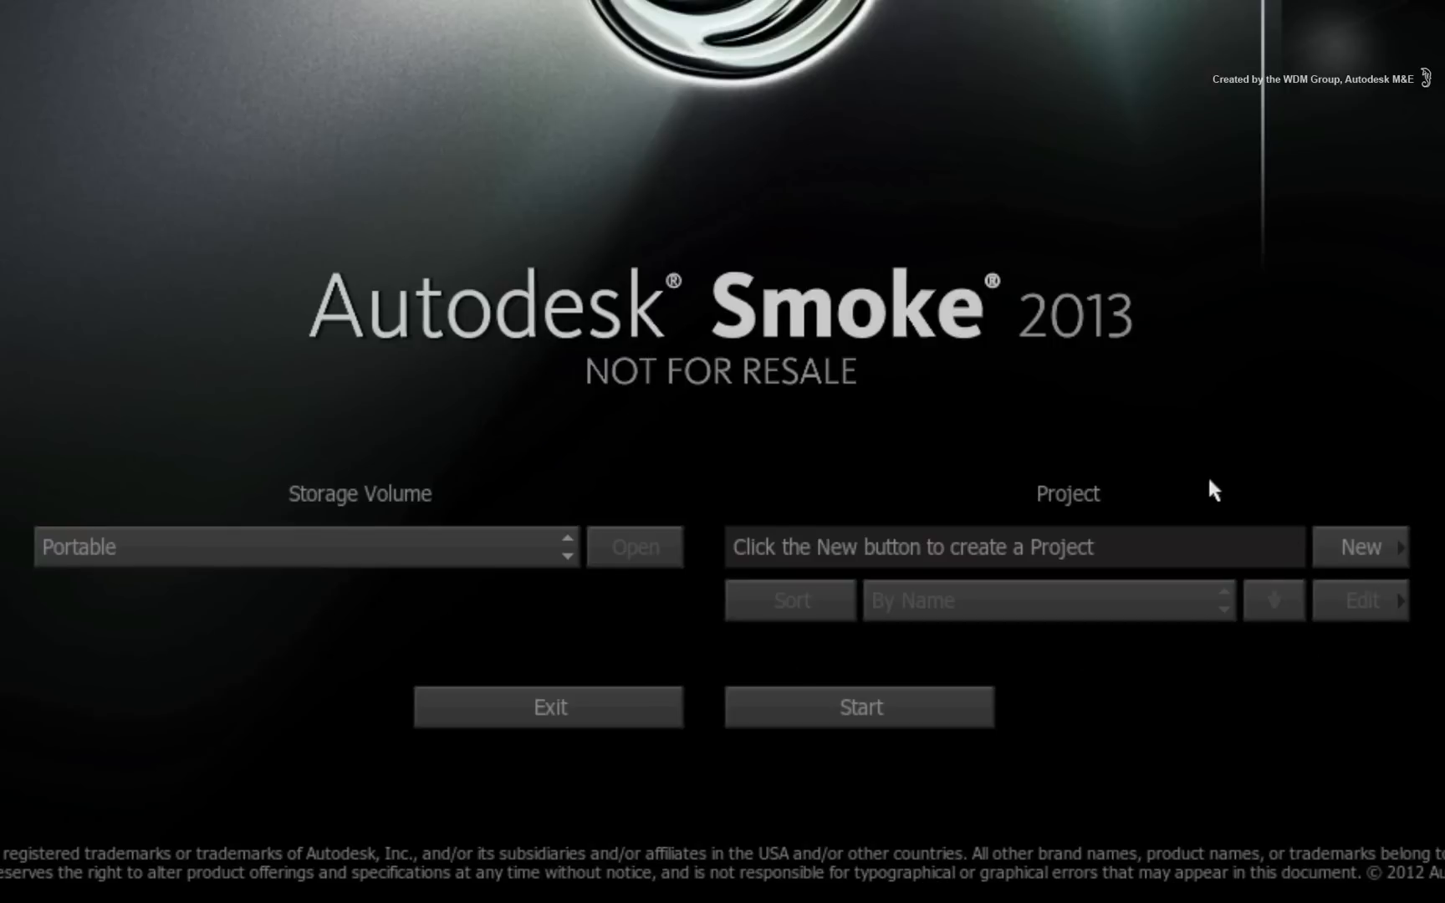